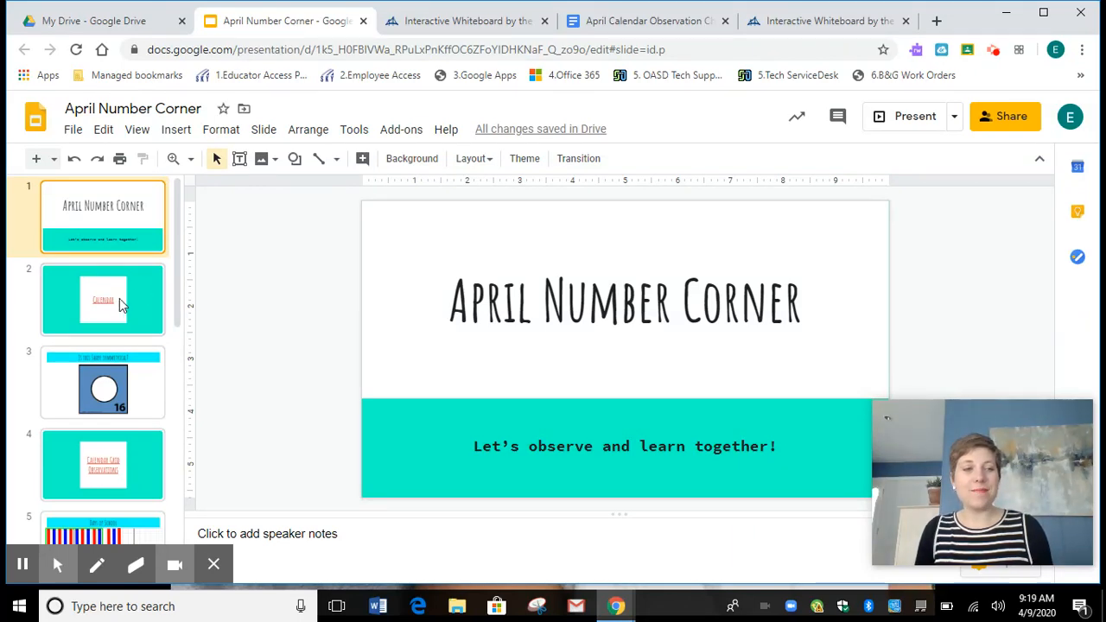
Open slide 2, the Calendar slide, from the filmstrip.
click(102, 300)
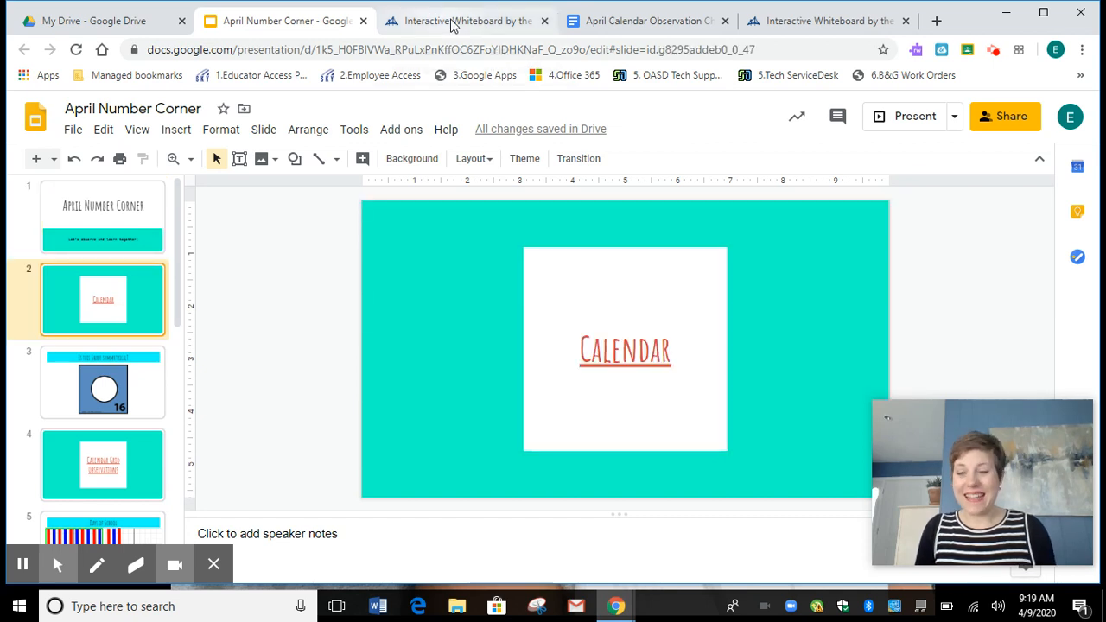
Flip the April 16 card on the whiteboard calendar to show its circle, then return to the deck.
click(466, 20)
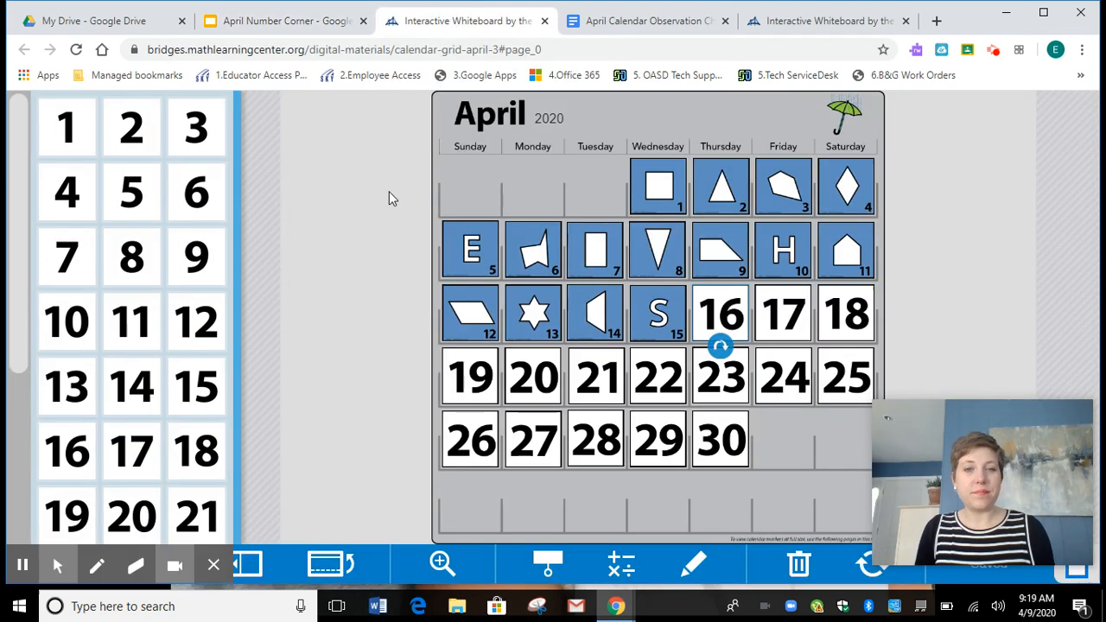
mouse_move(337, 248)
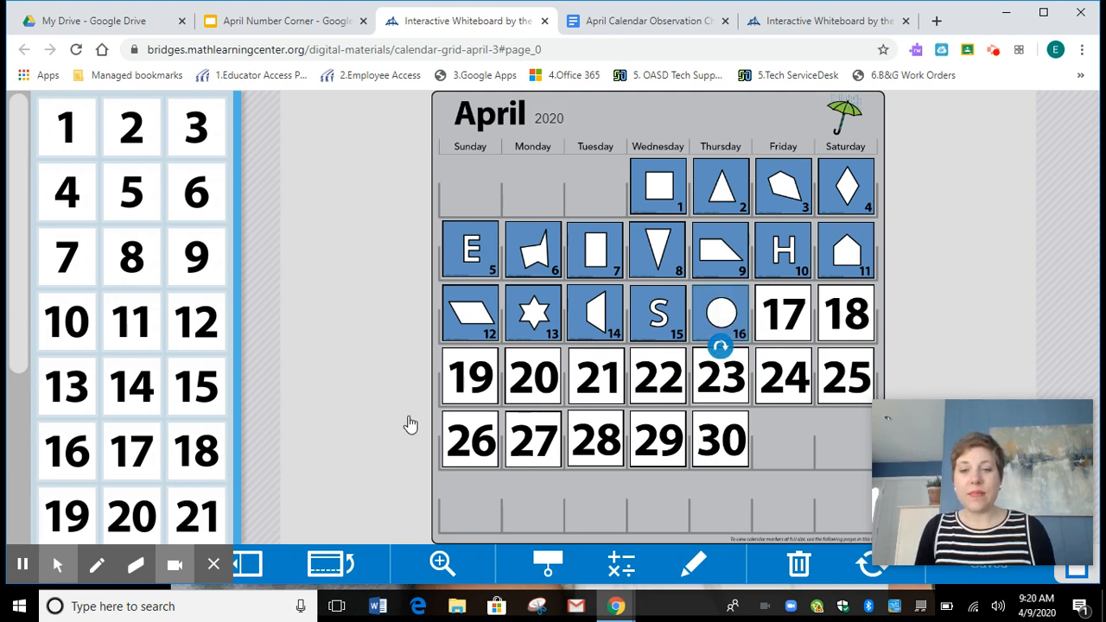
mouse_move(139, 264)
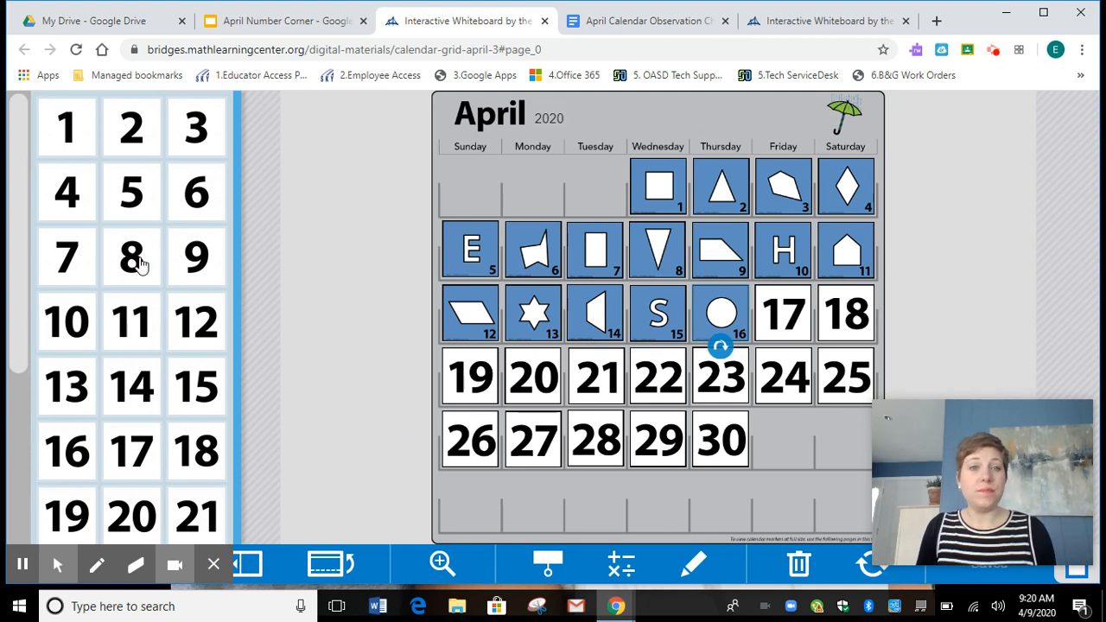
click(285, 20)
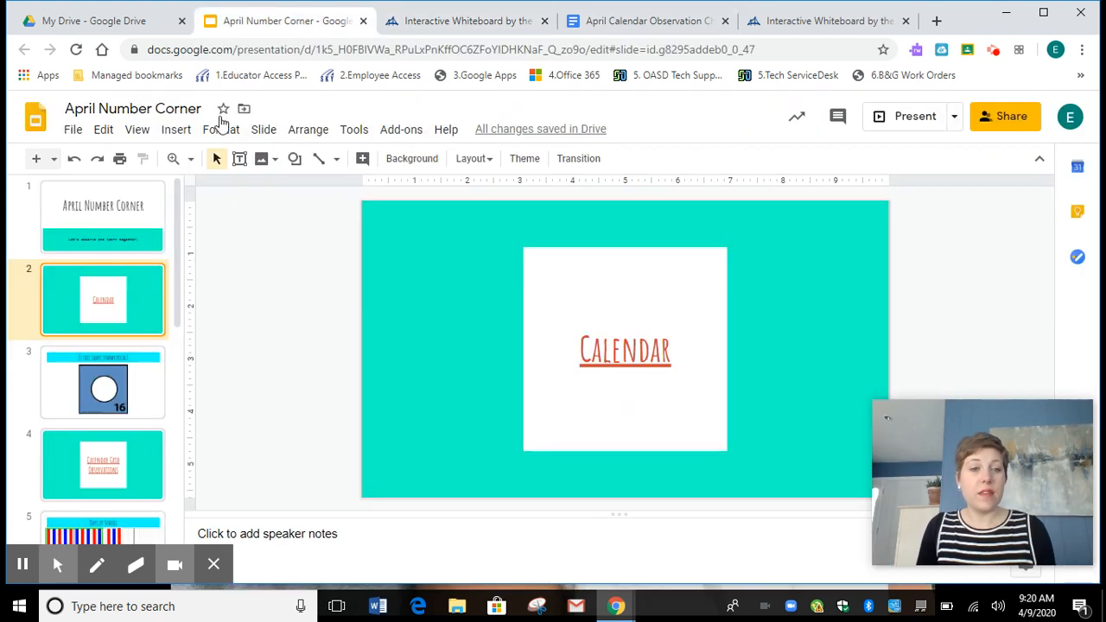
On slide 3, draw vertical and horizontal lines through the day-16 circle, then open slide 4.
click(102, 382)
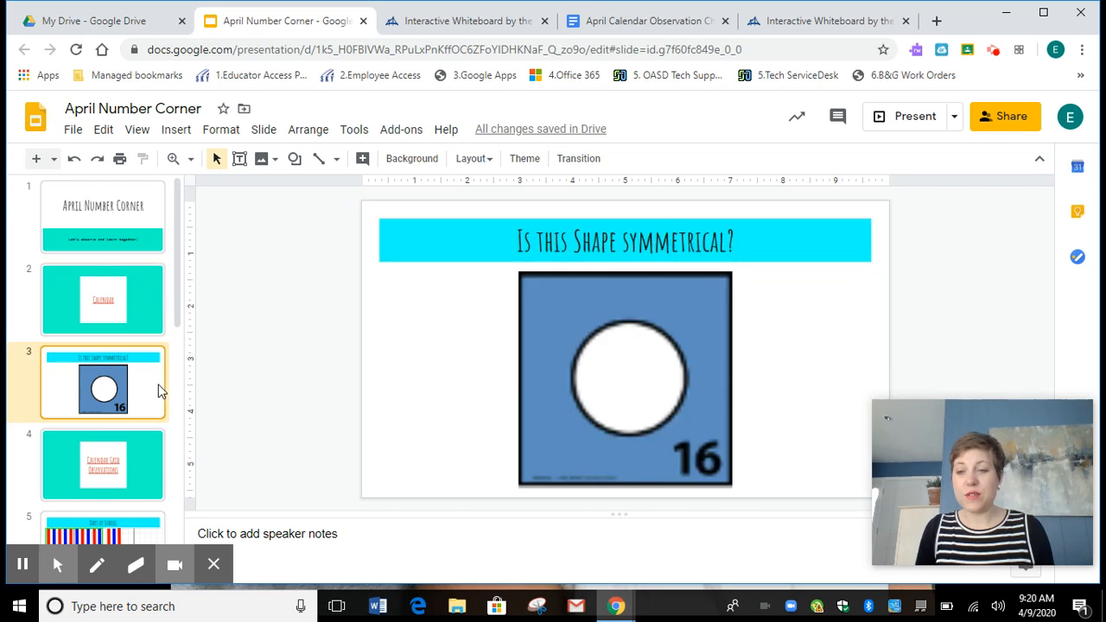
mouse_move(478, 242)
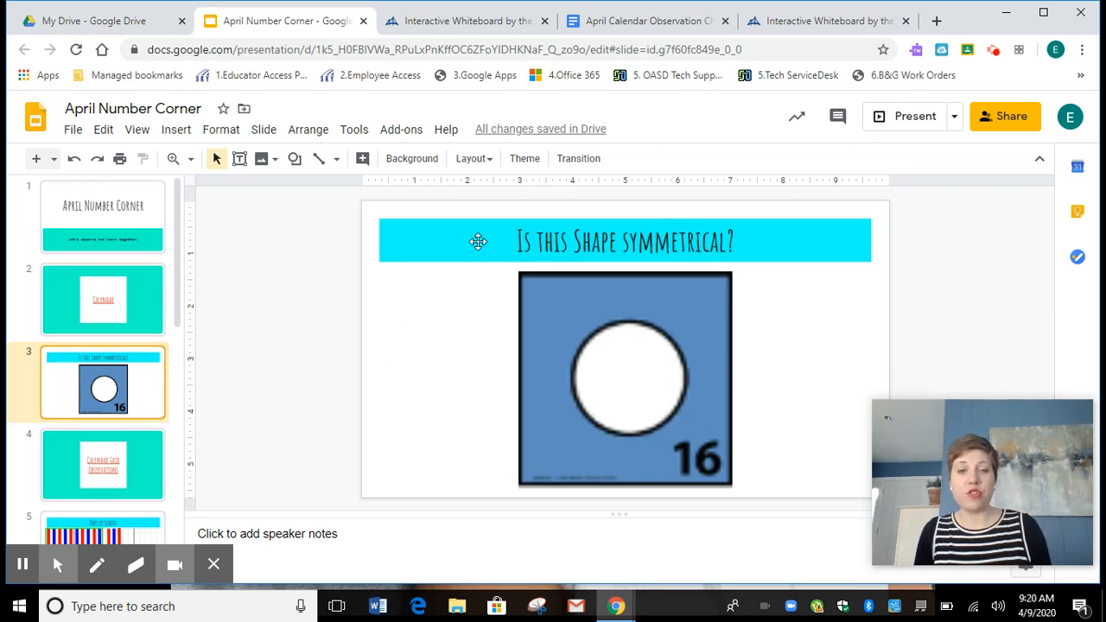
mouse_move(324, 169)
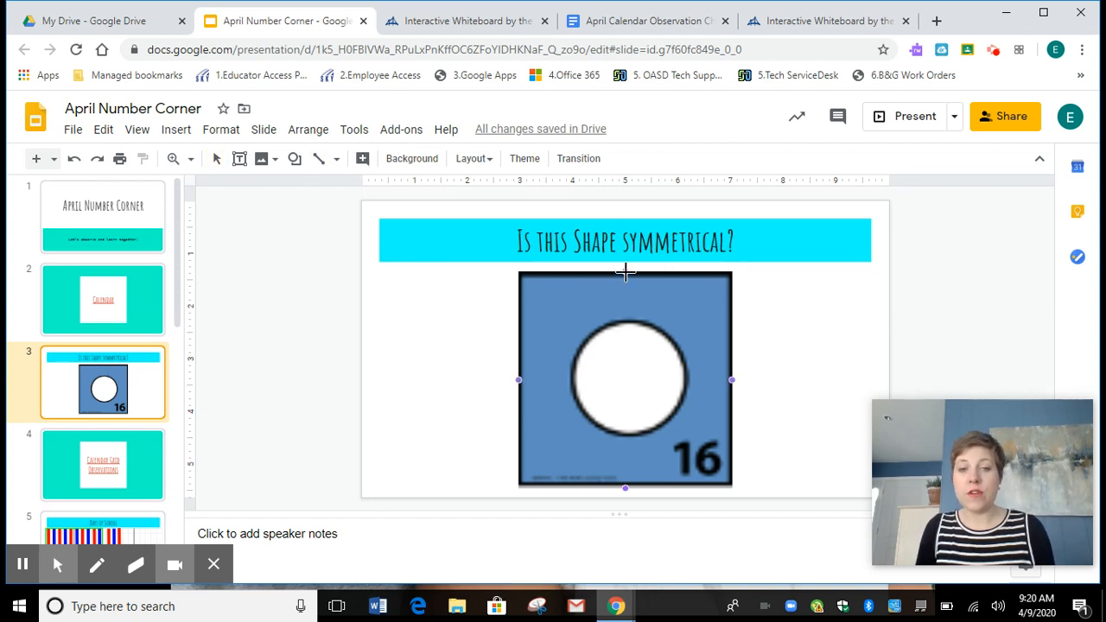
drag(625, 272, 625, 436)
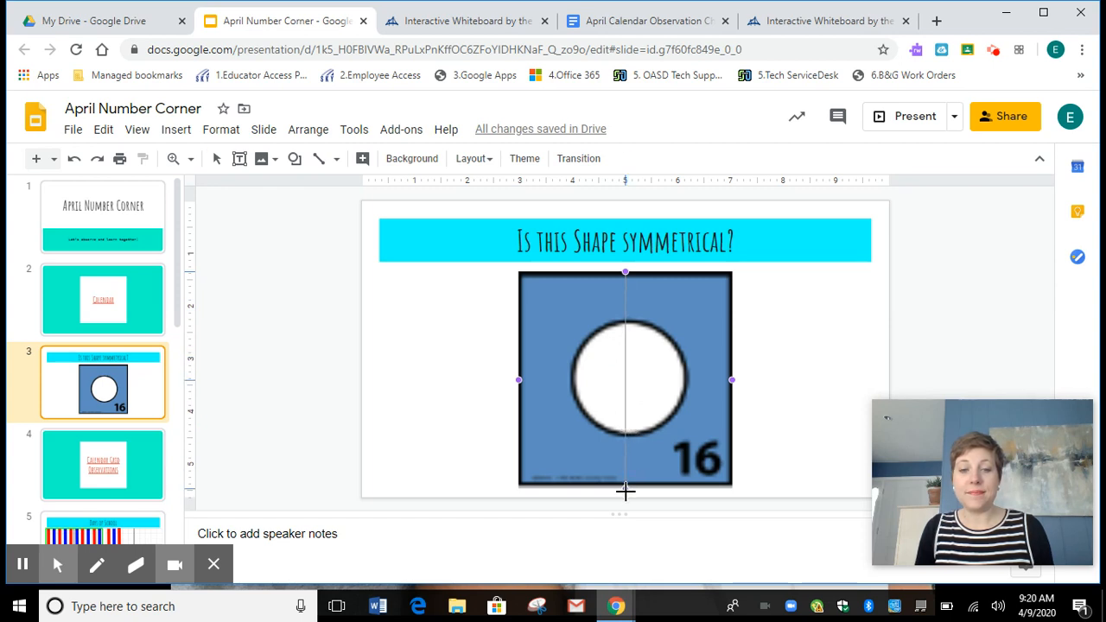
click(626, 380)
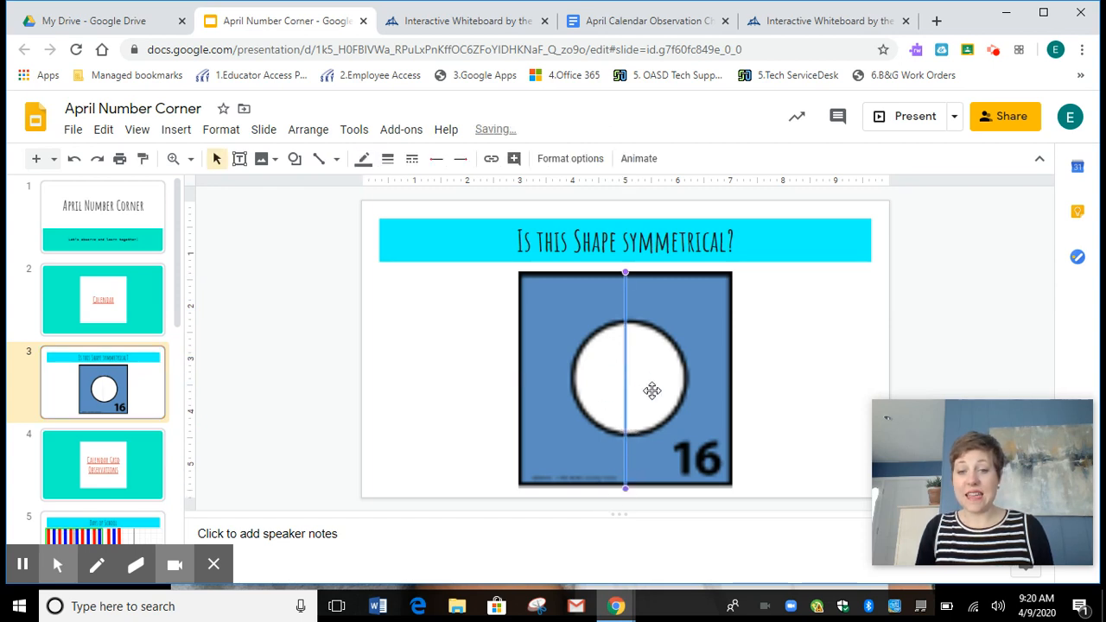
mouse_move(535, 432)
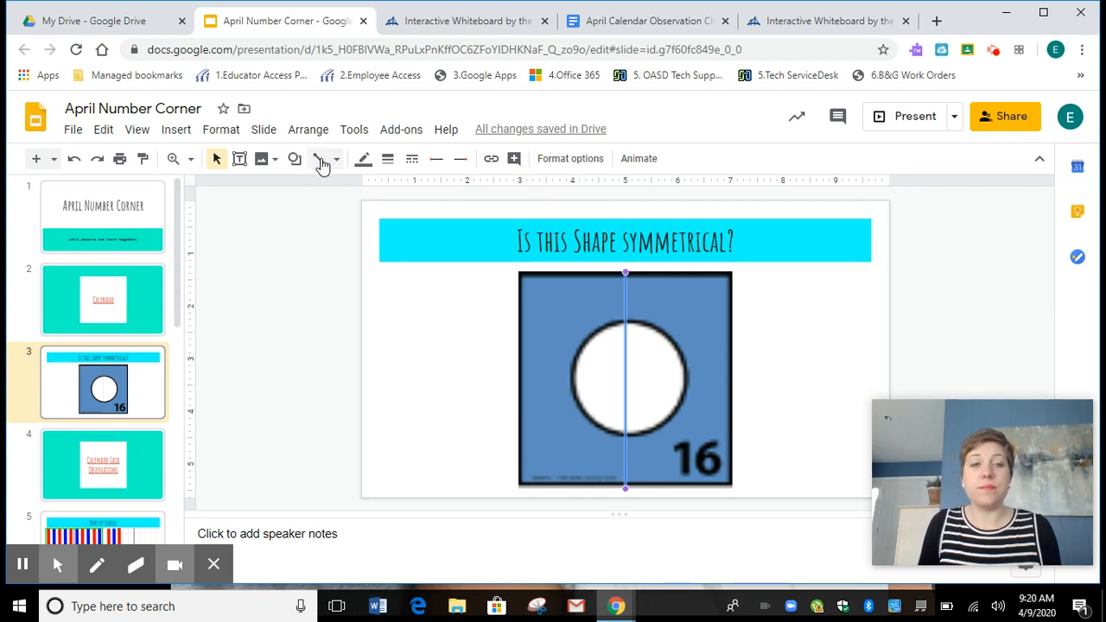
click(319, 158)
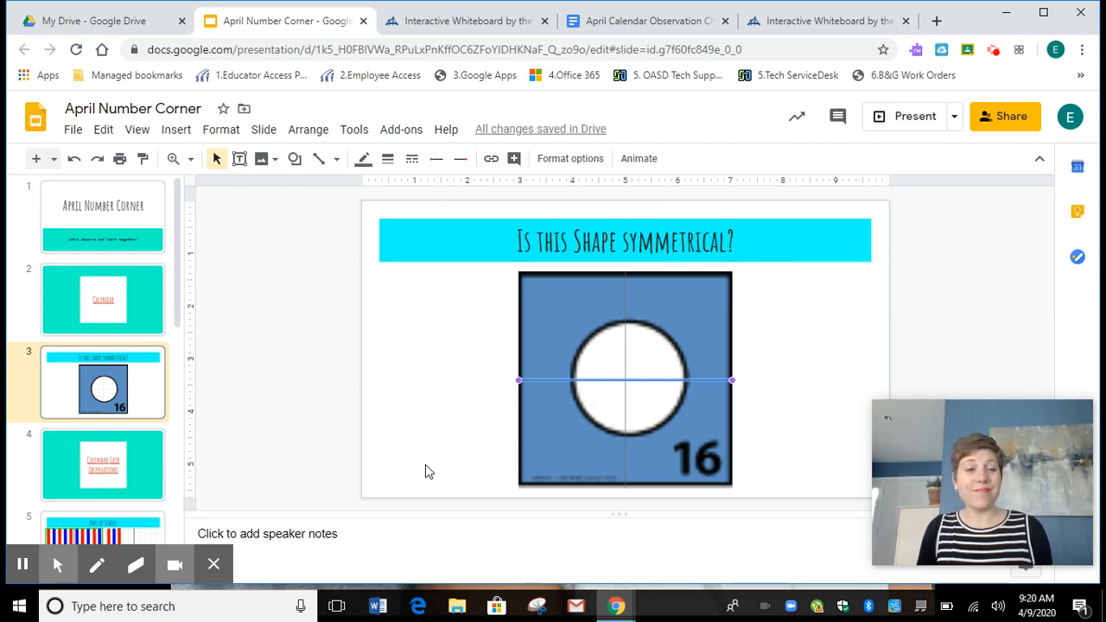
mouse_move(154, 472)
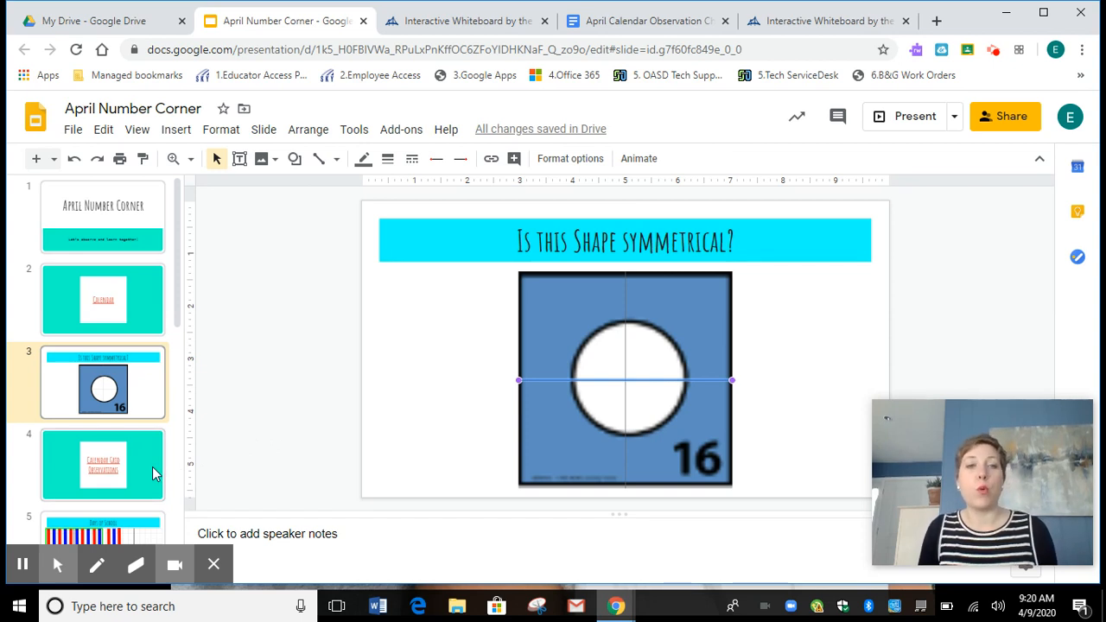
click(102, 464)
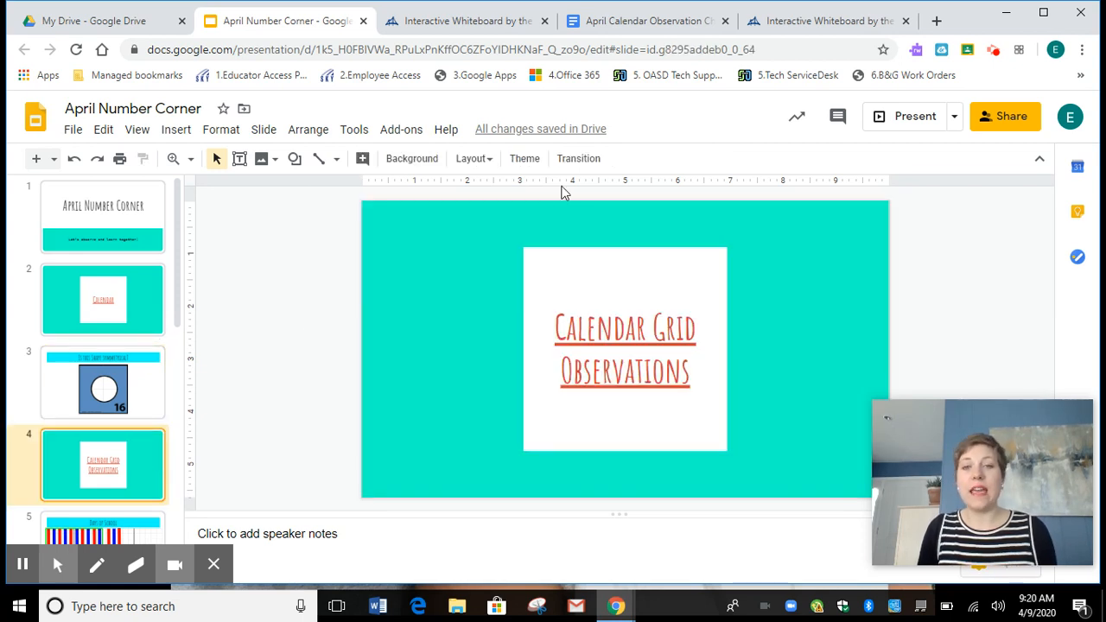
In the observation chart's 4/16 Circle row, enter X and Yes.
click(643, 20)
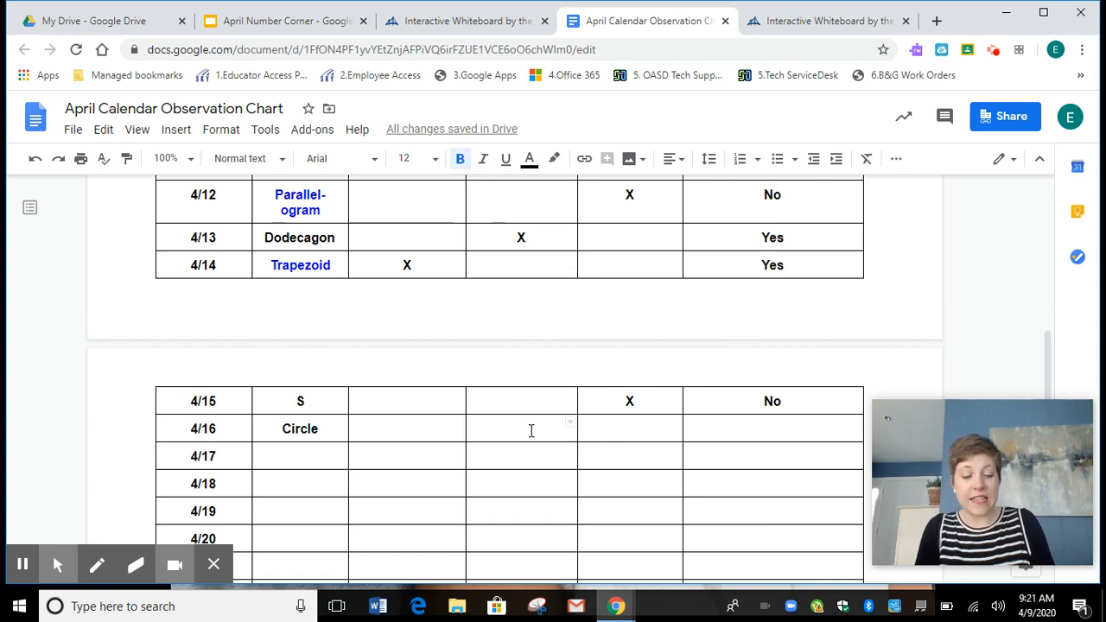
text(X)
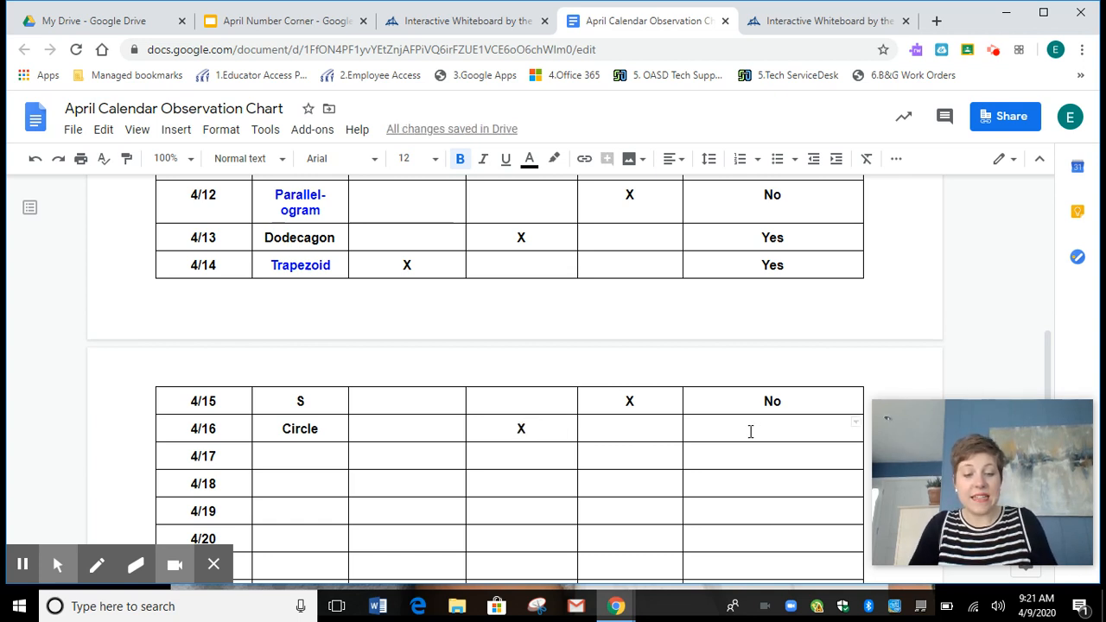
text(Ye)
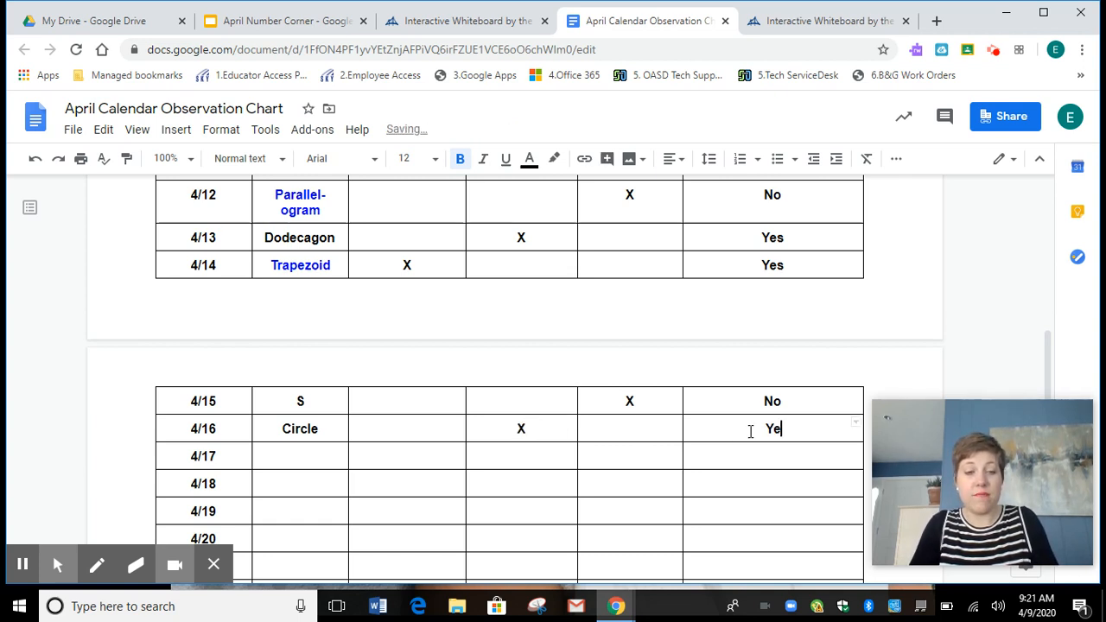
text(s)
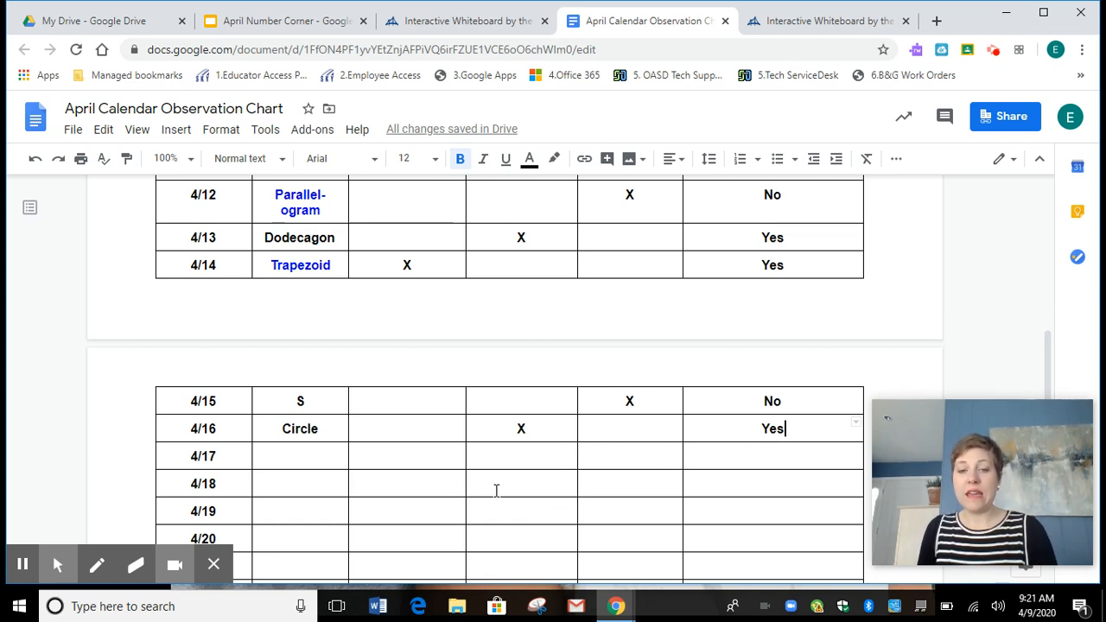
mouse_move(566, 483)
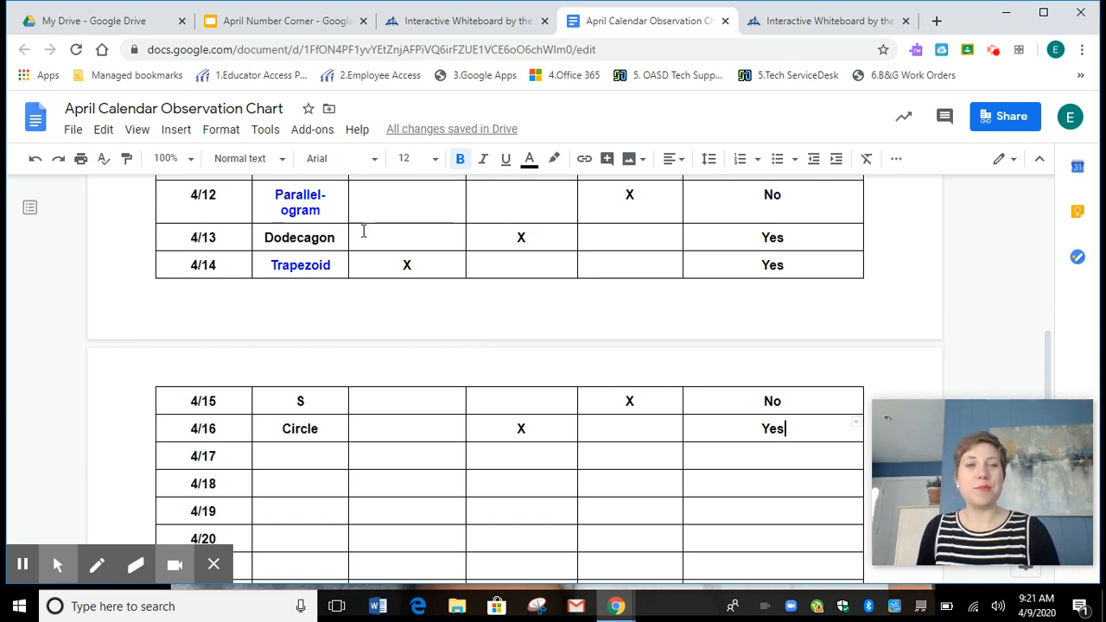
click(285, 20)
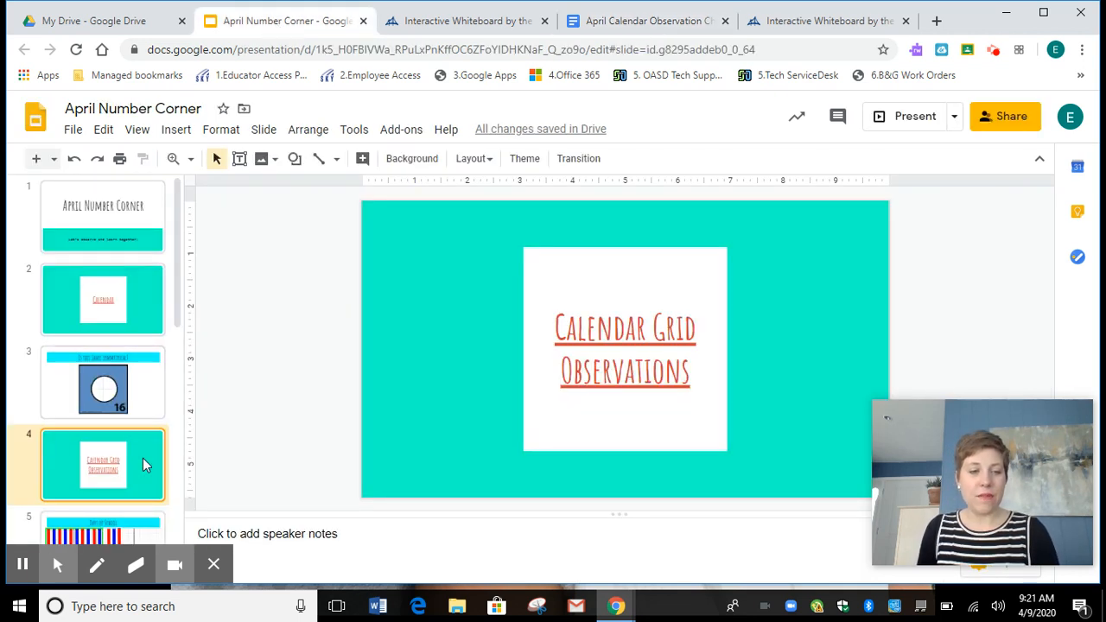
mouse_move(189, 456)
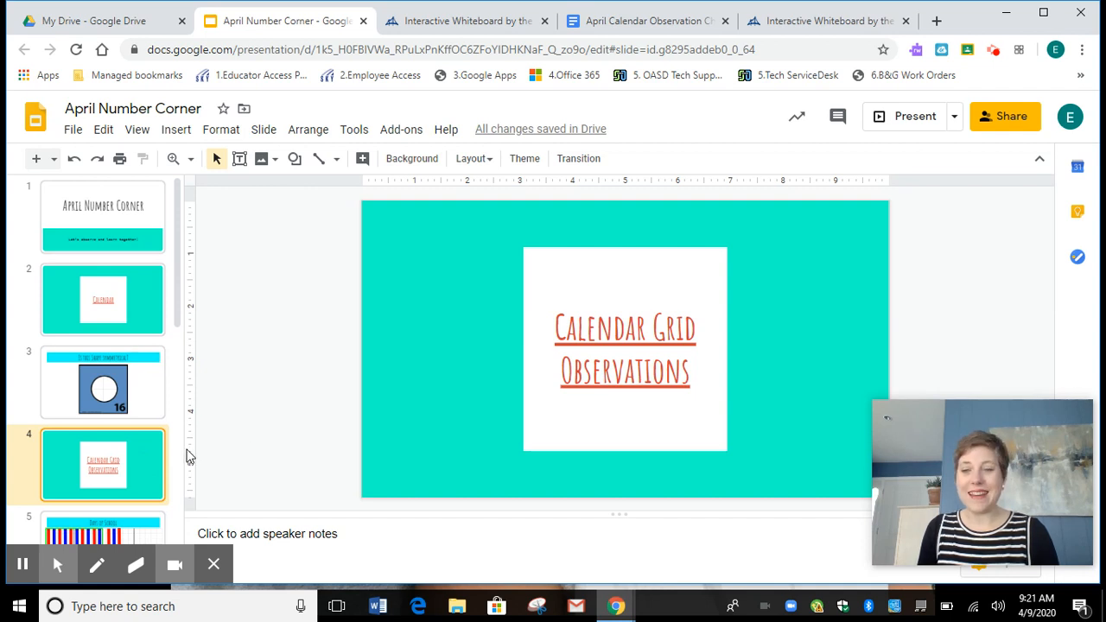
scroll(down, 3)
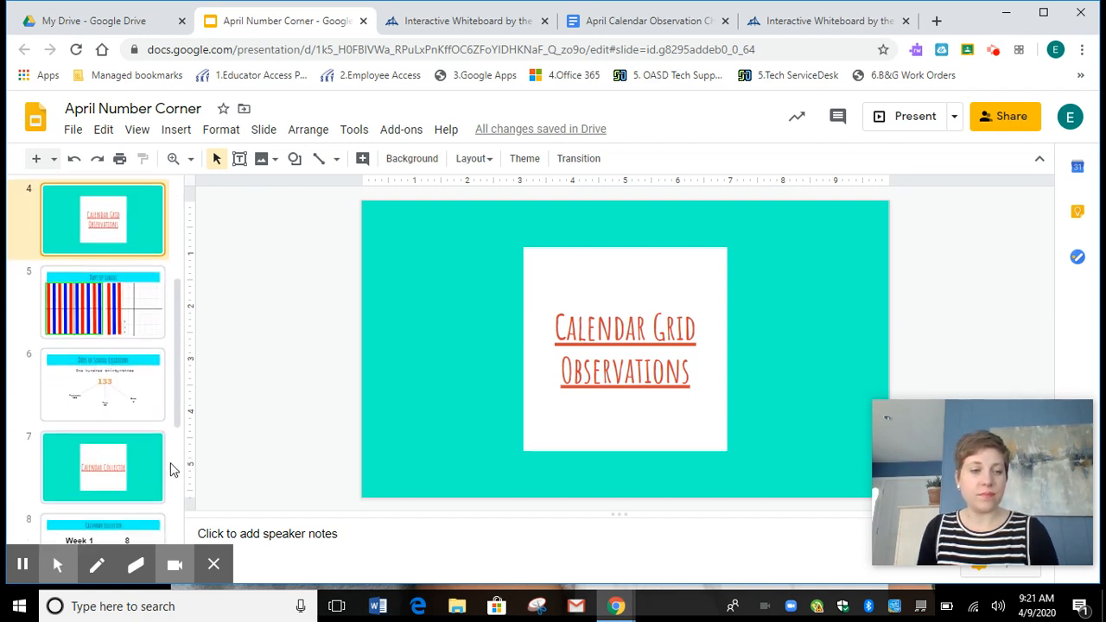
click(102, 302)
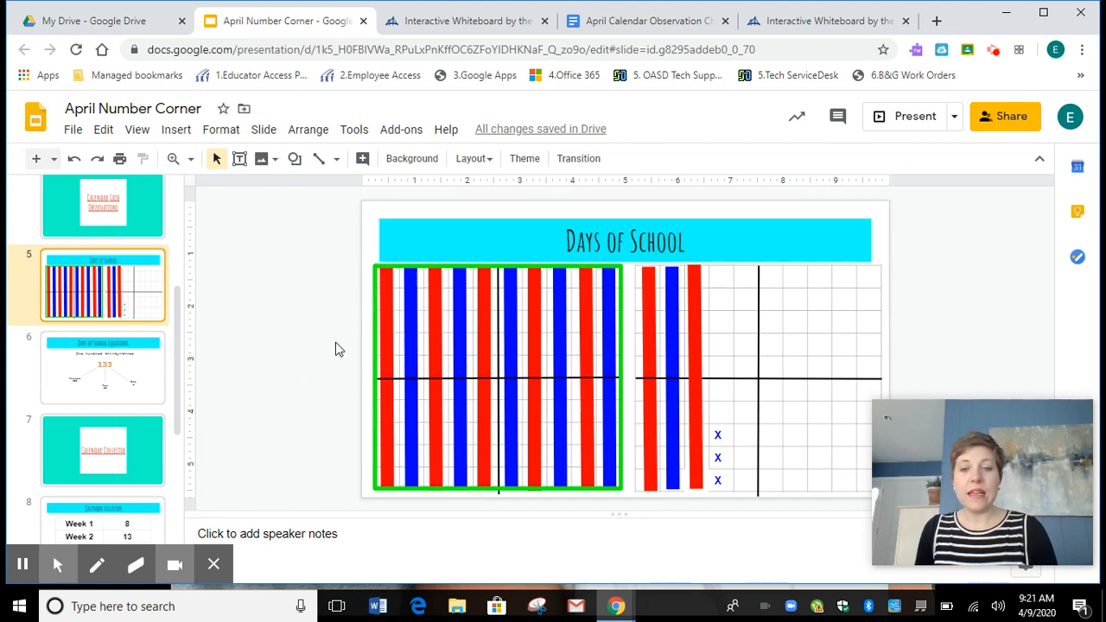
mouse_move(300, 344)
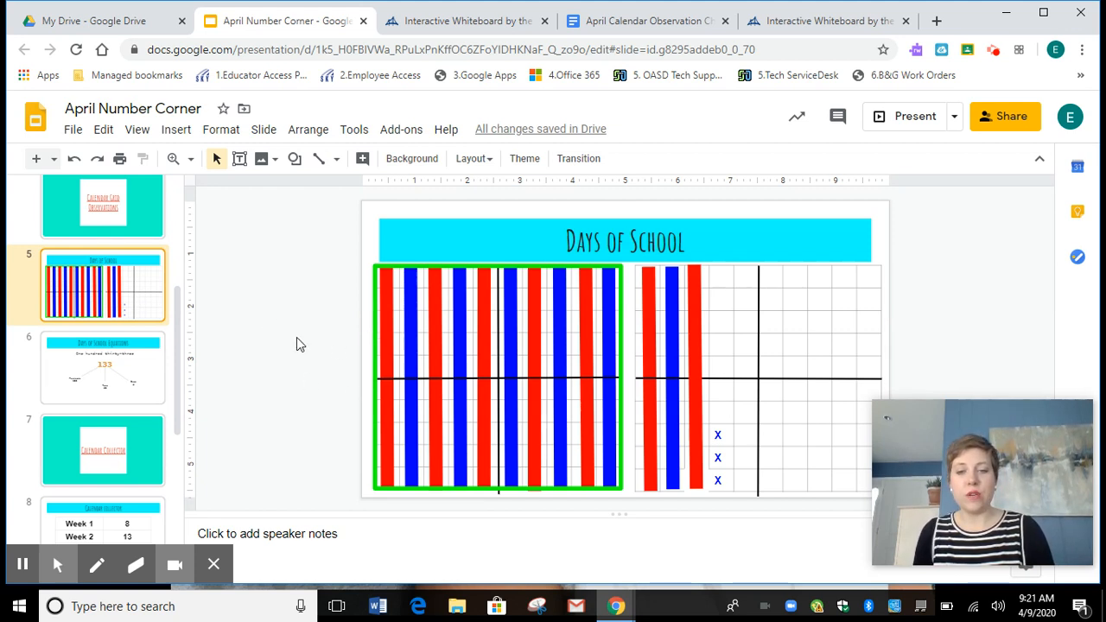
mouse_move(524, 275)
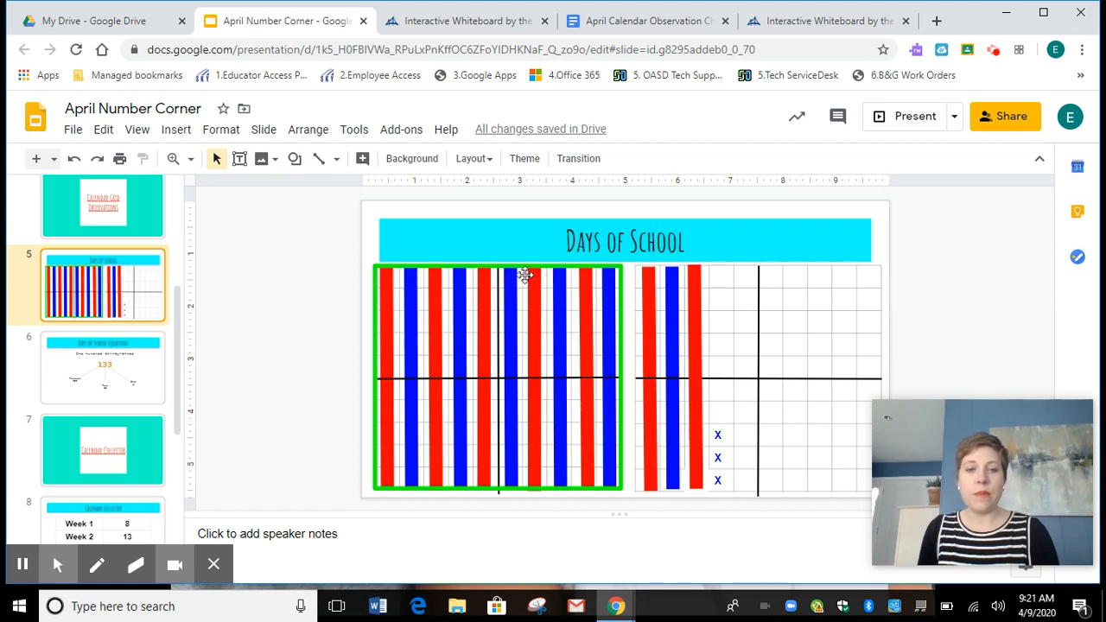
mouse_move(653, 268)
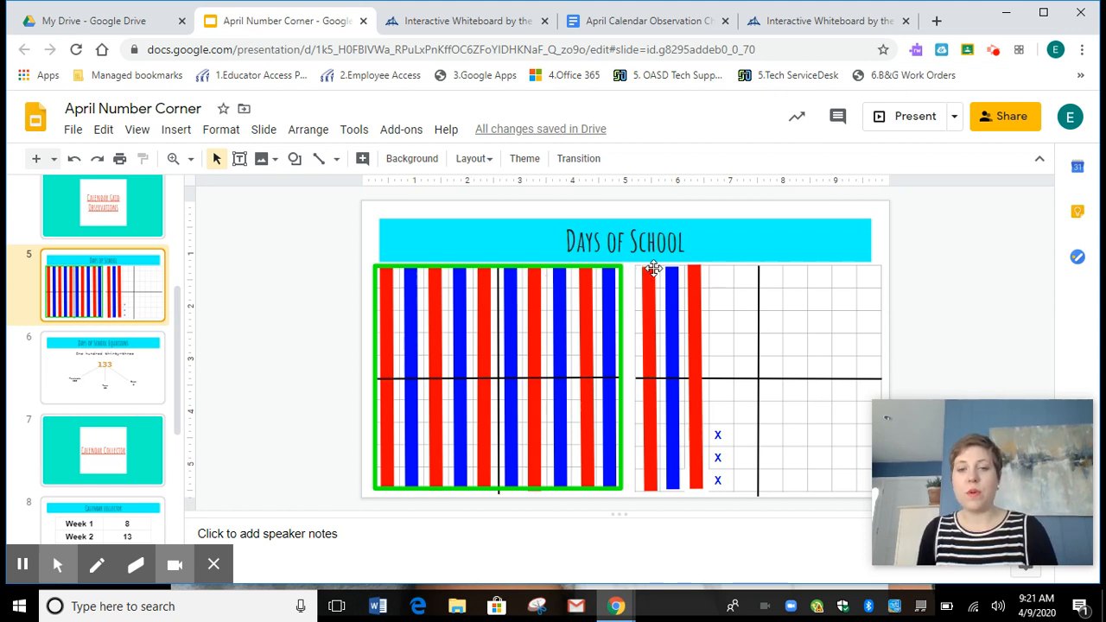
mouse_move(679, 470)
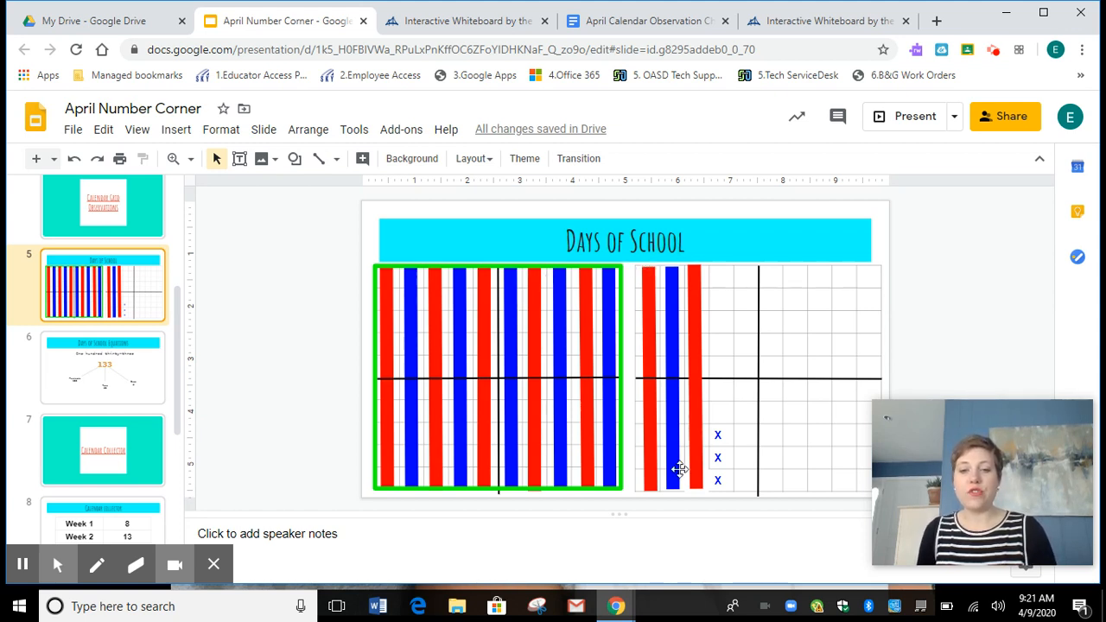
mouse_move(698, 510)
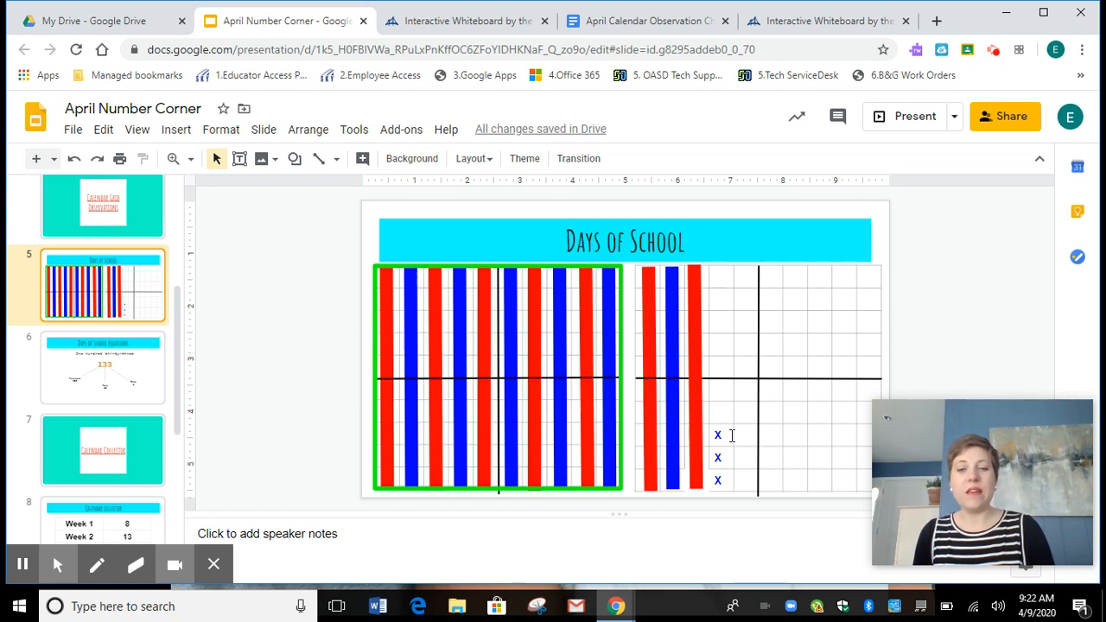
mouse_move(327, 493)
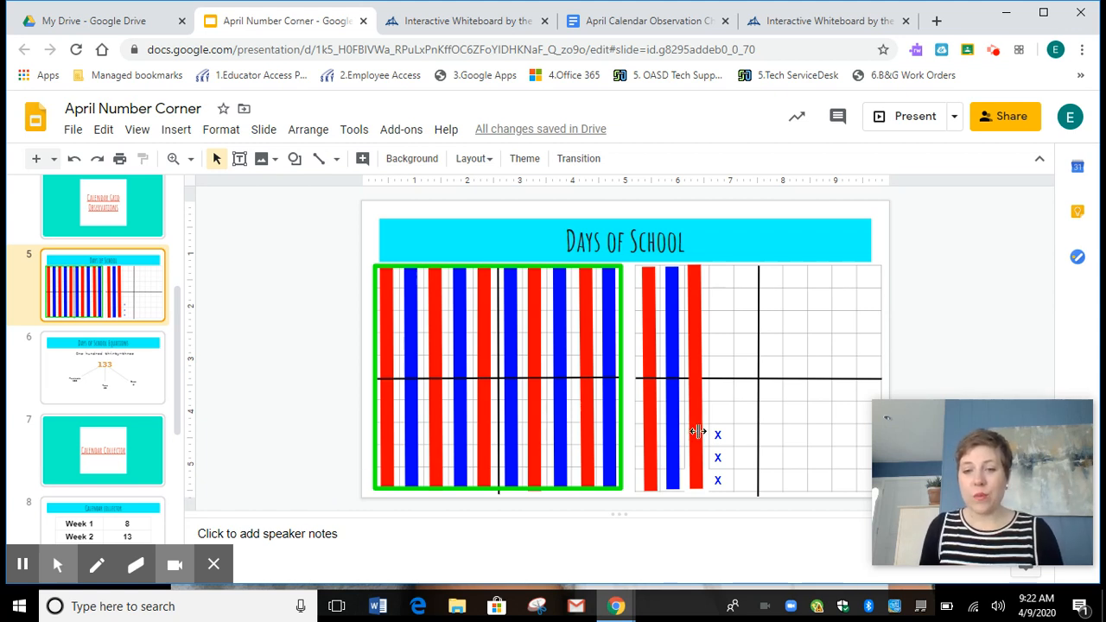
mouse_move(724, 292)
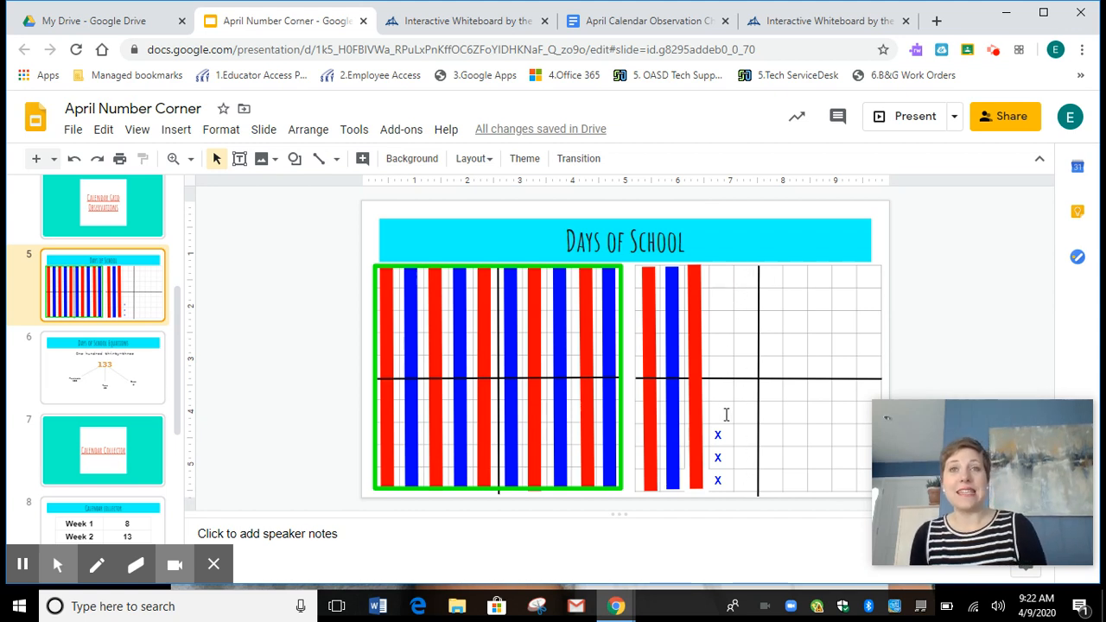
mouse_move(309, 406)
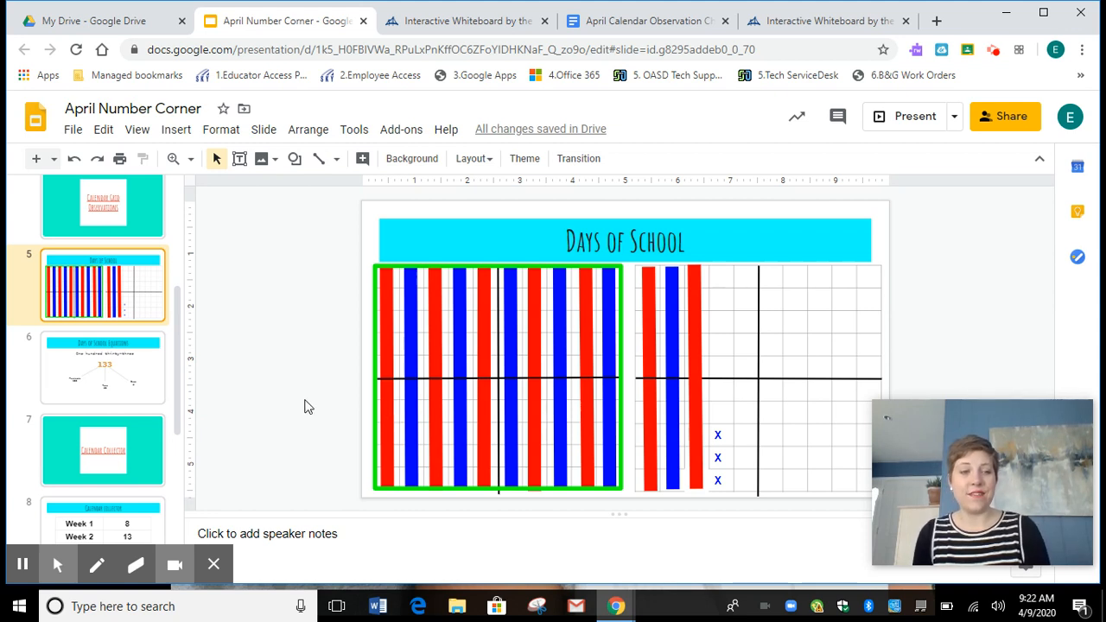
Change Ones from 2 to 3 on the Days of School Equations slide, then open slide 7.
click(102, 367)
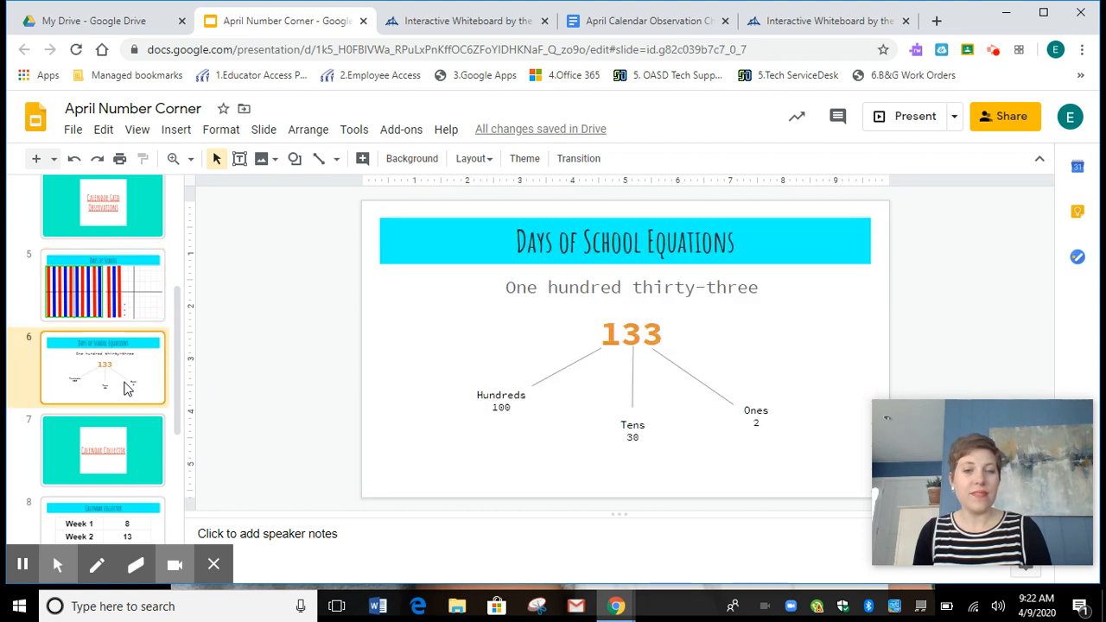
mouse_move(269, 350)
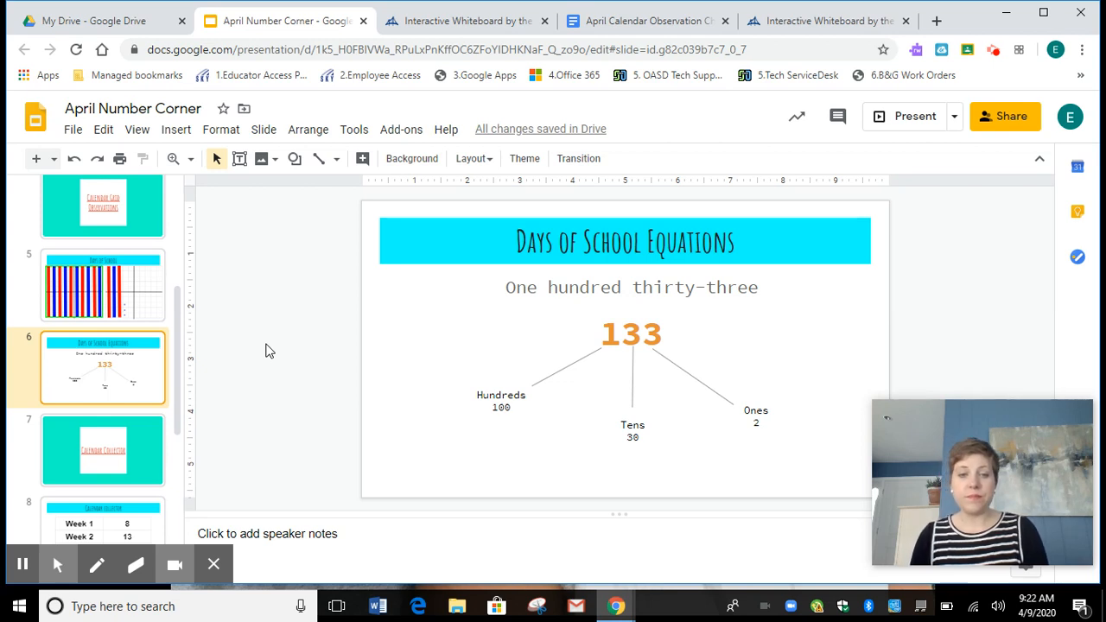
mouse_move(549, 384)
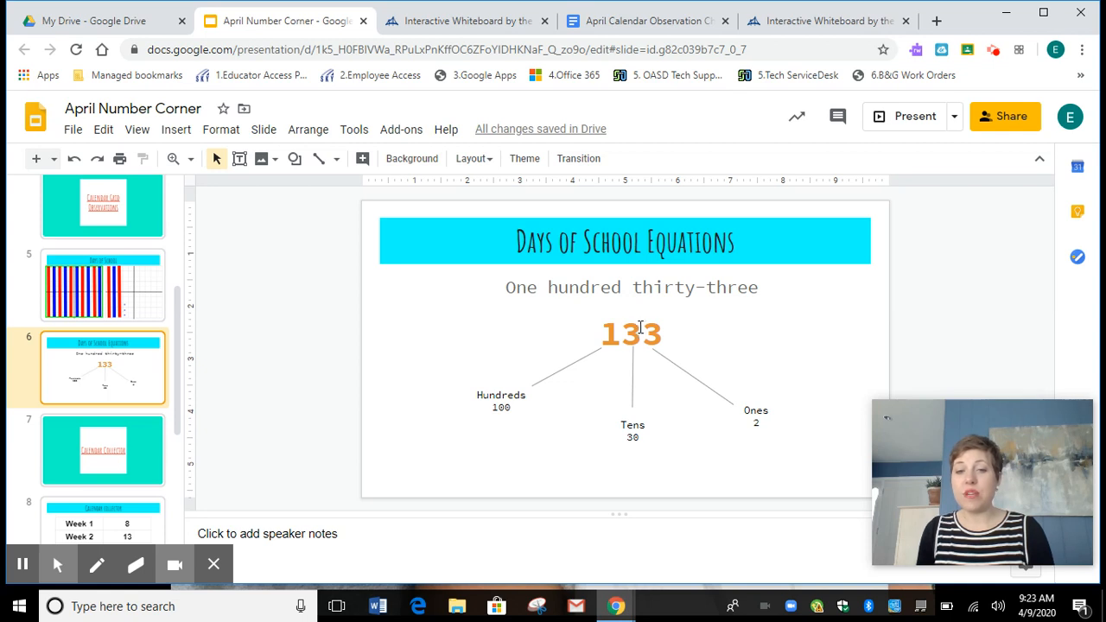
mouse_move(746, 428)
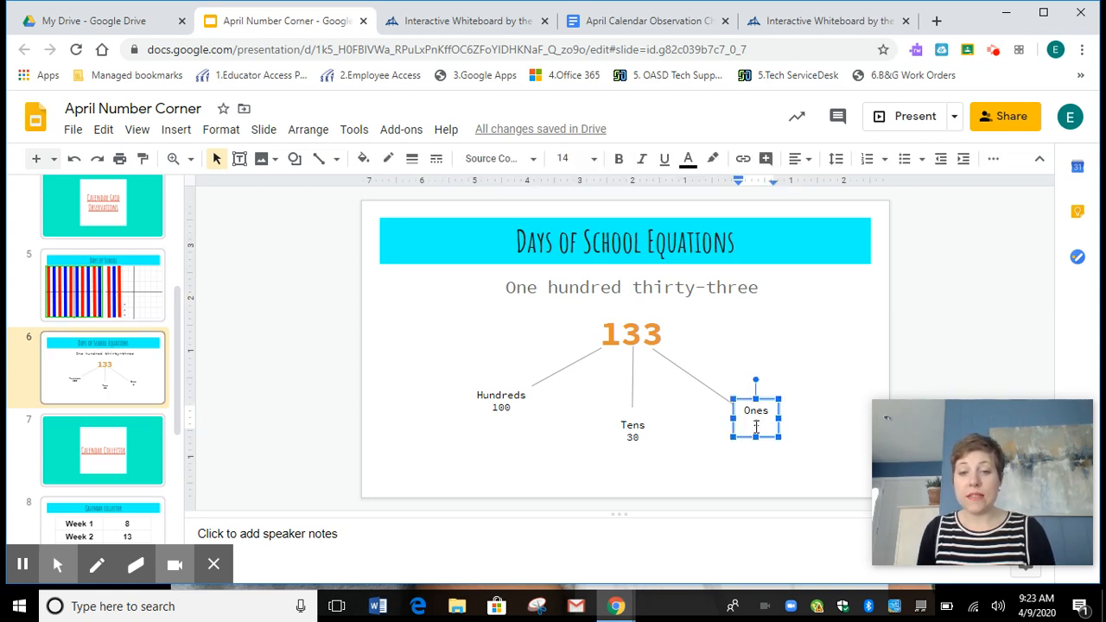
text(3)
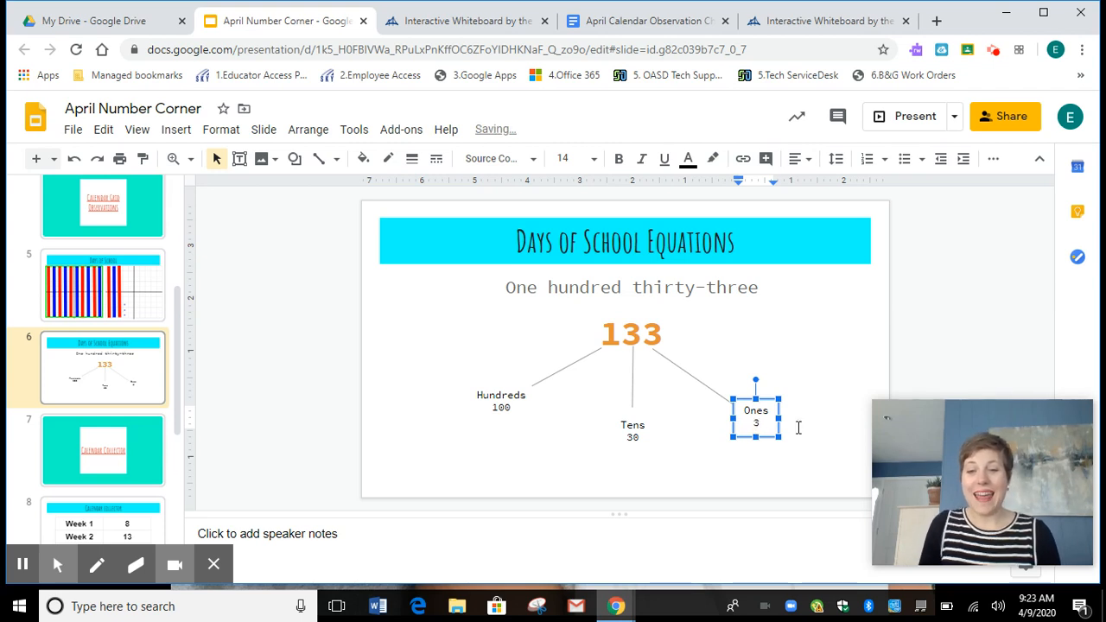
mouse_move(804, 458)
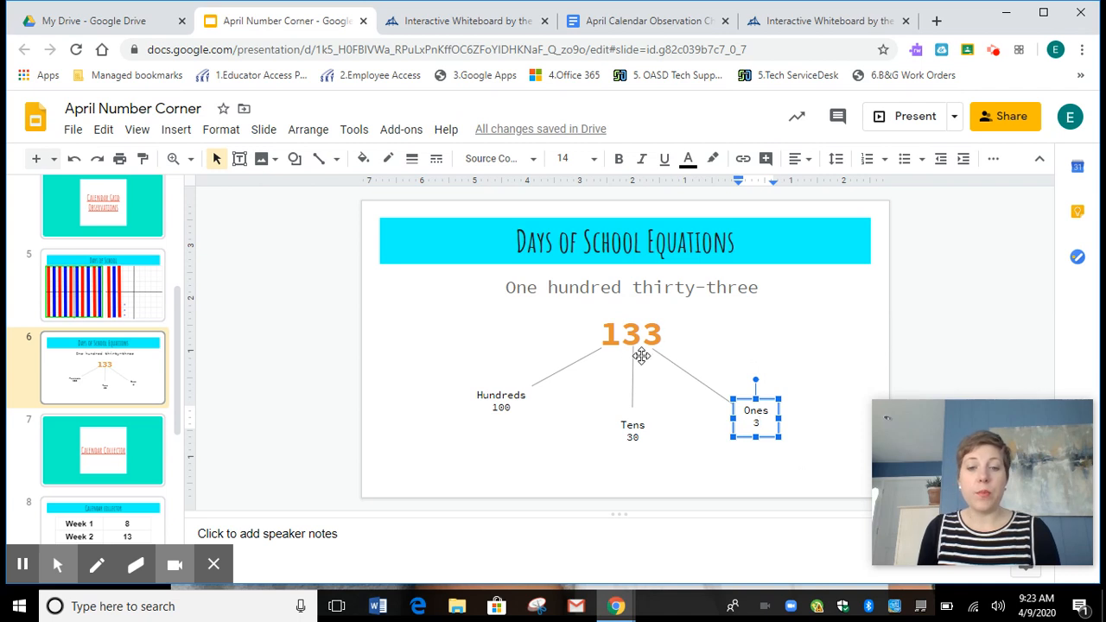
mouse_move(654, 352)
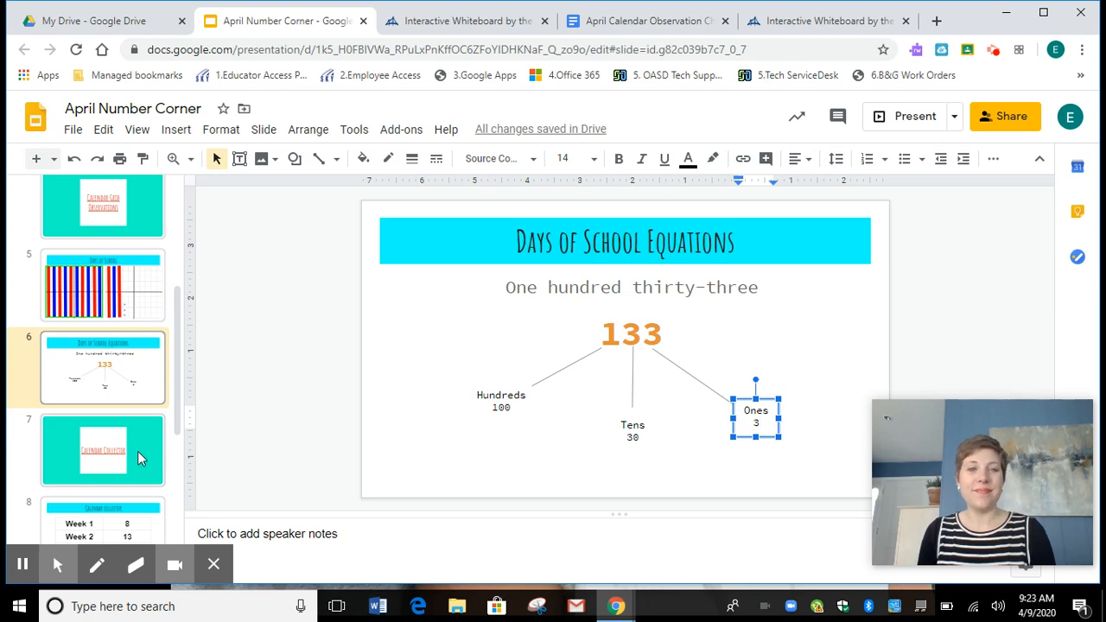
click(102, 449)
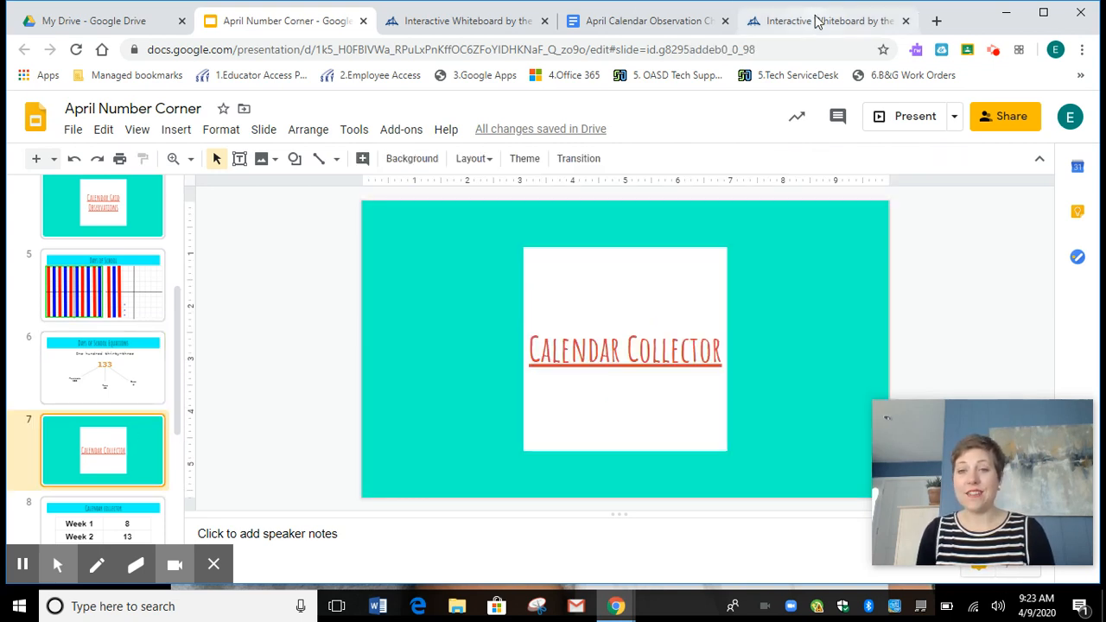
With the whiteboard pen, handwrite Week 3 and the equation 5 + □ = 10.
click(827, 20)
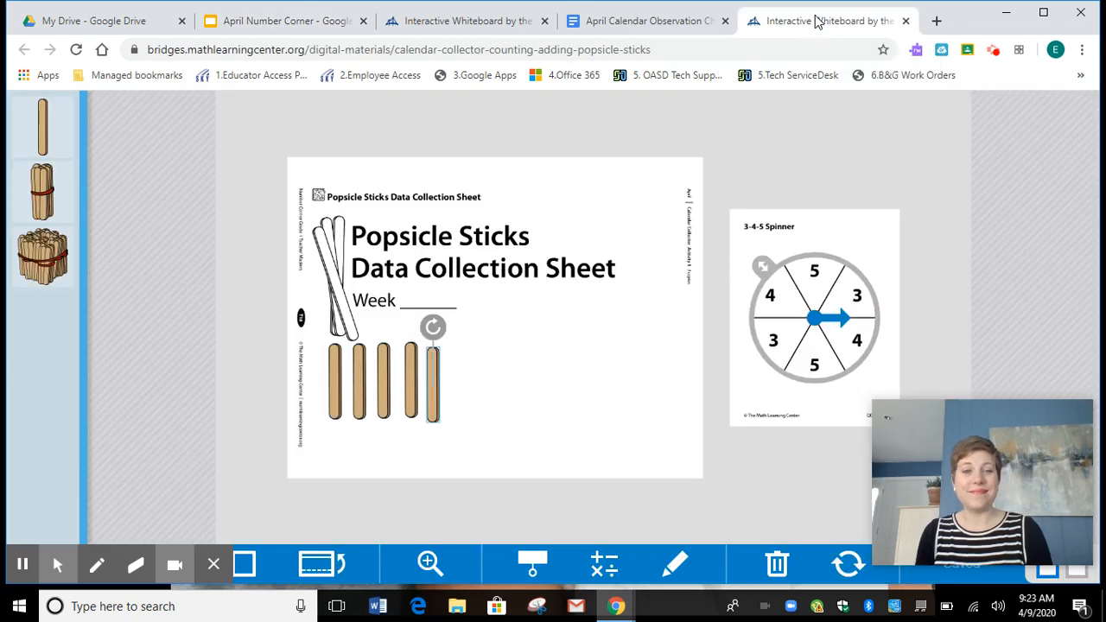
mouse_move(97, 564)
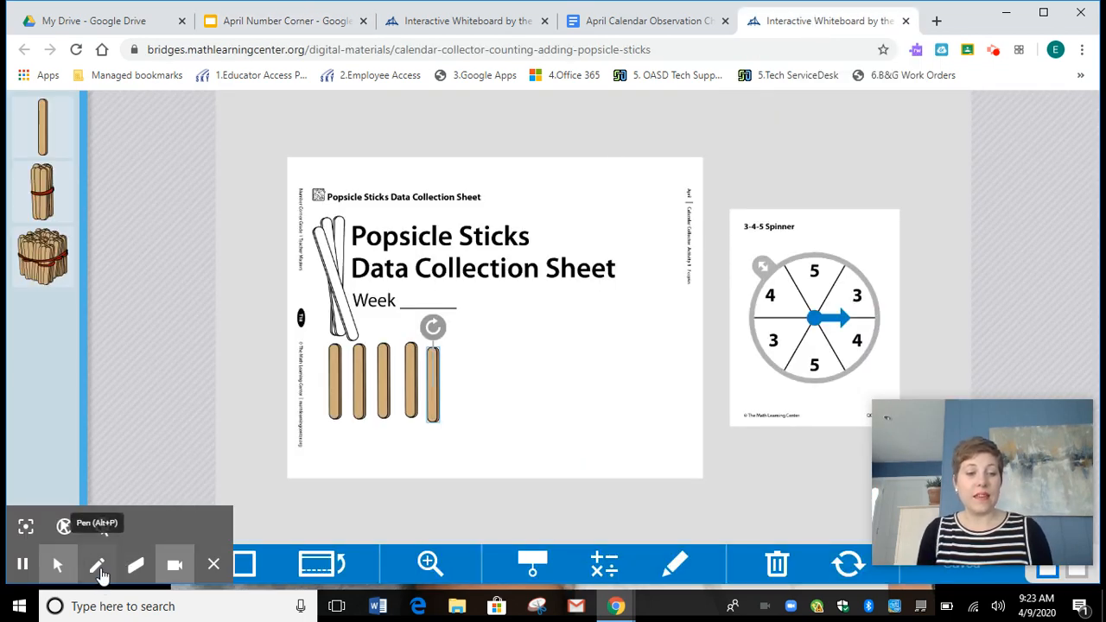
click(97, 564)
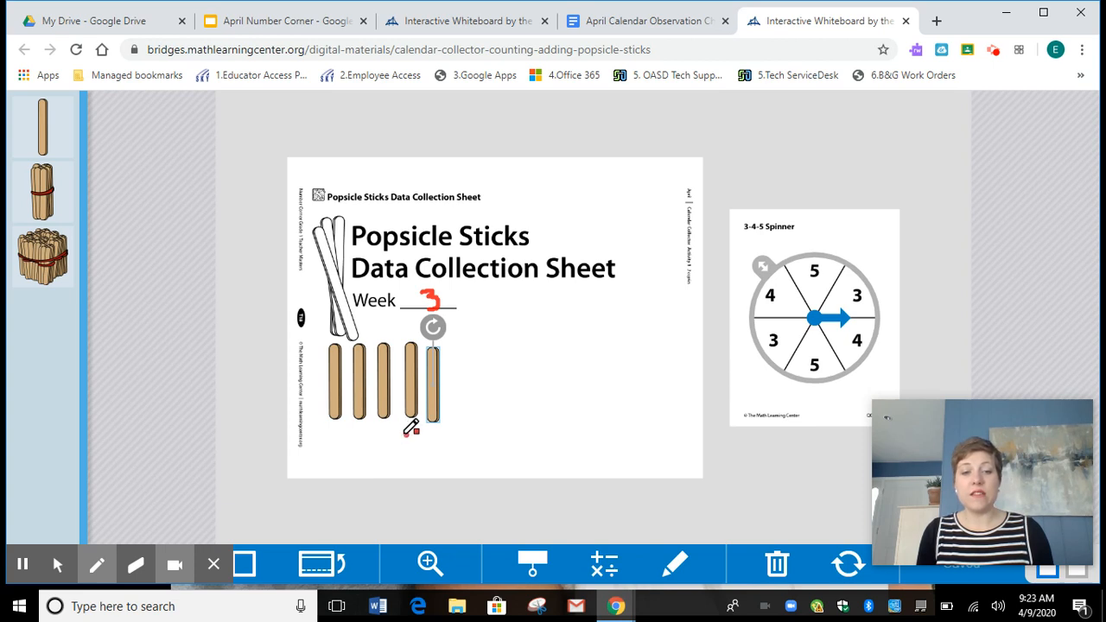
drag(397, 432, 389, 458)
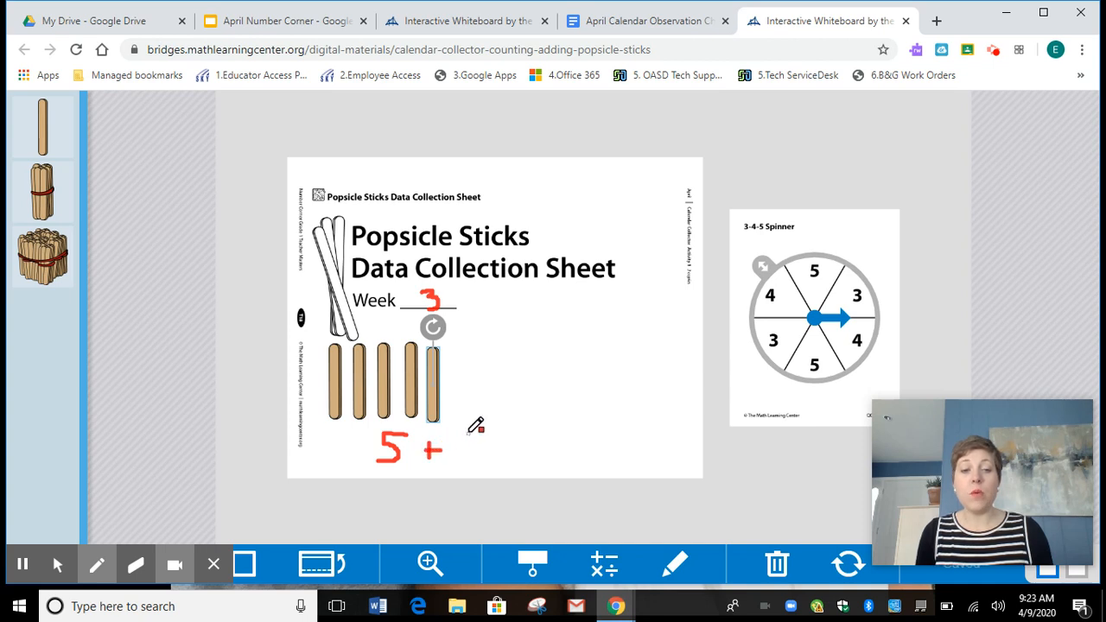
drag(462, 432, 488, 453)
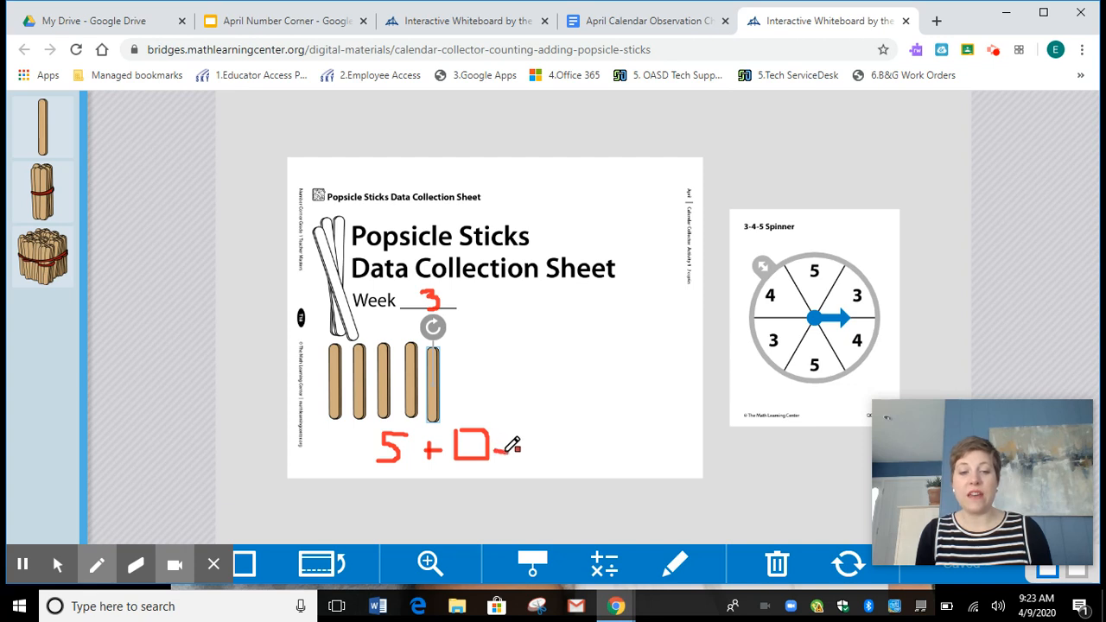
drag(492, 444, 531, 438)
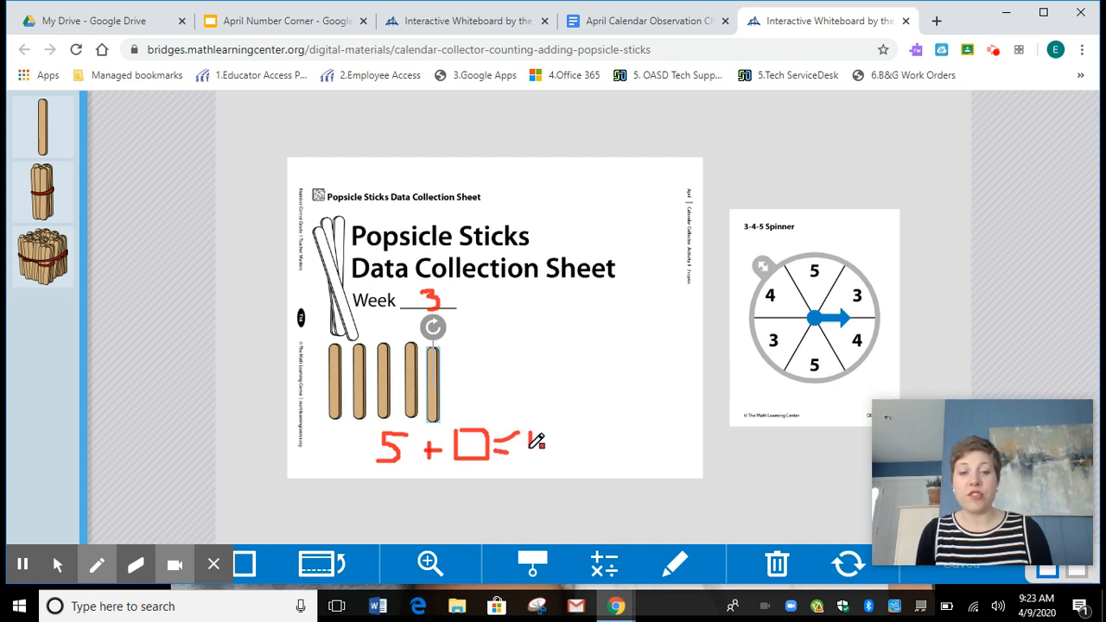
drag(527, 445, 566, 449)
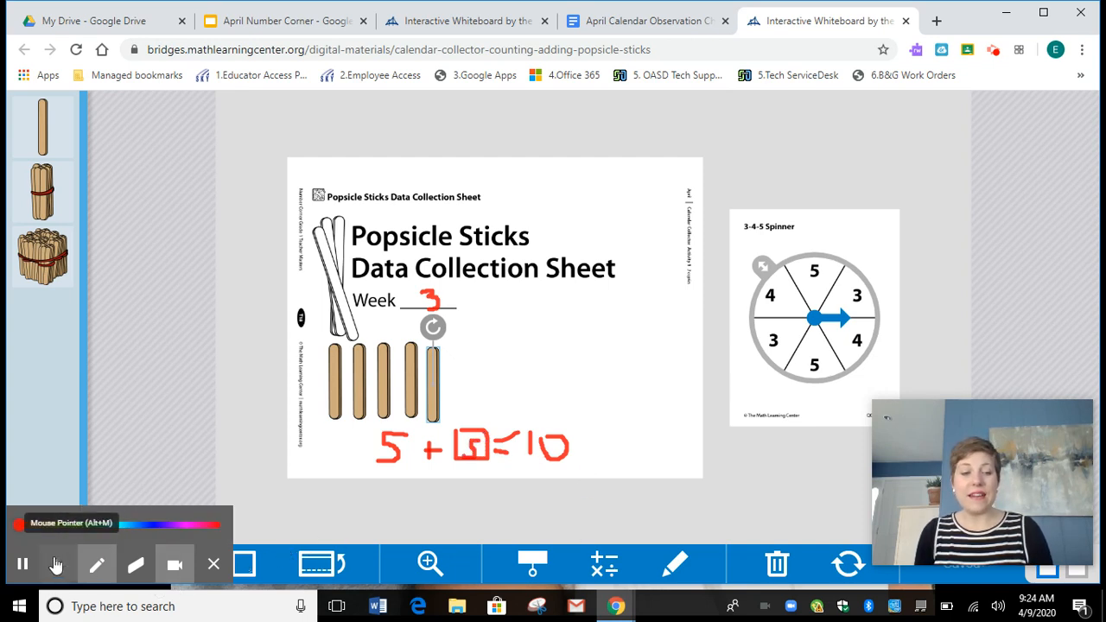
Spin the 3-4-5 spinner to 5 and add five more popsicle sticks beside the first group.
click(56, 564)
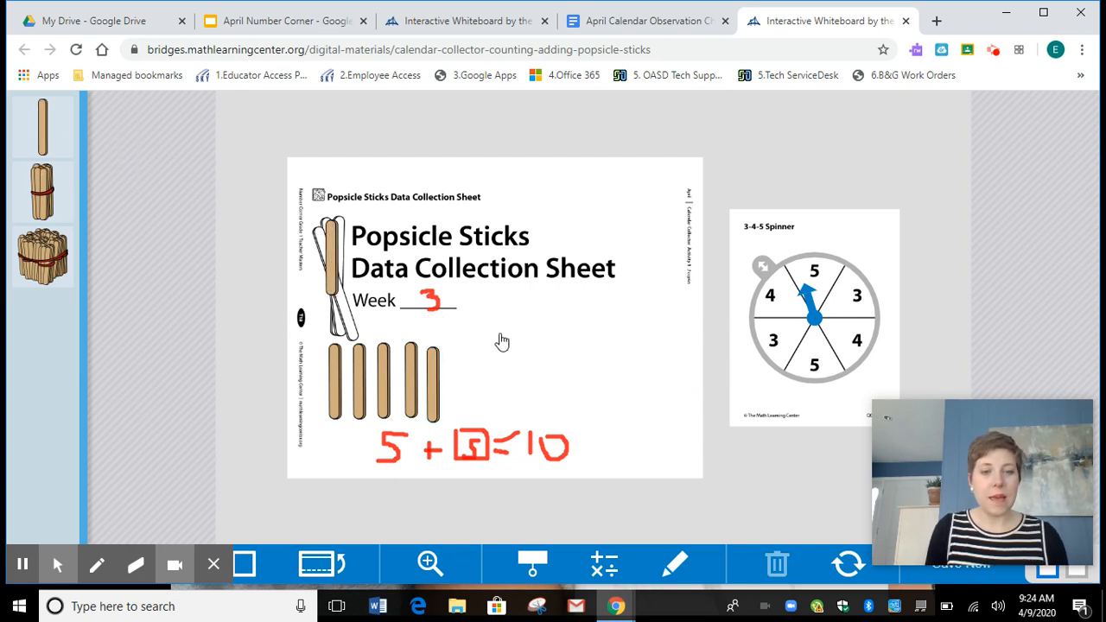
drag(332, 259, 479, 362)
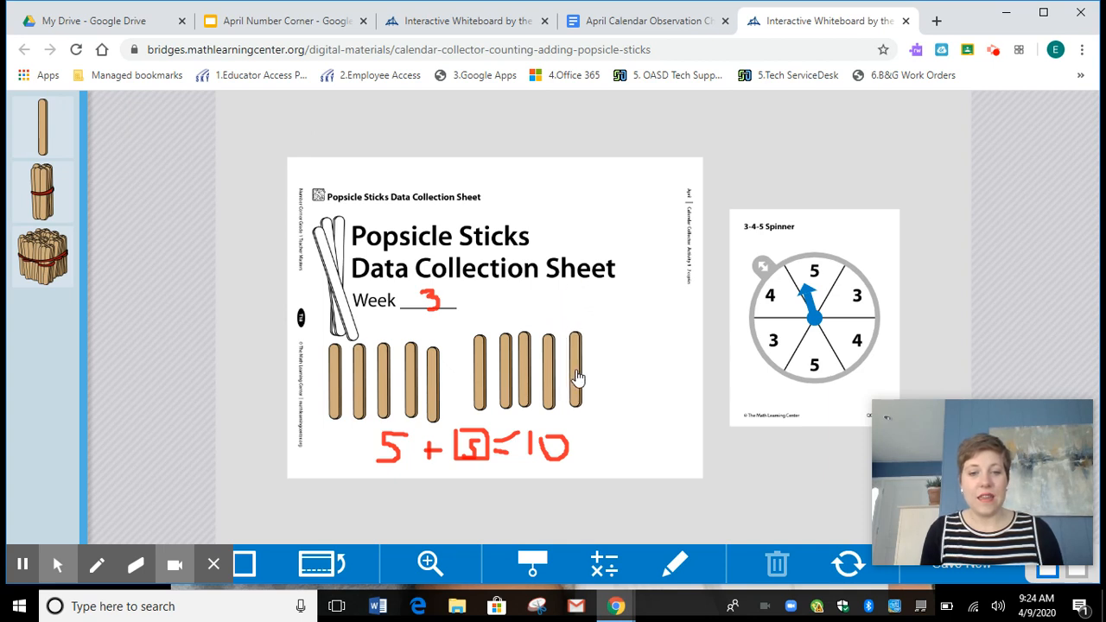
click(576, 371)
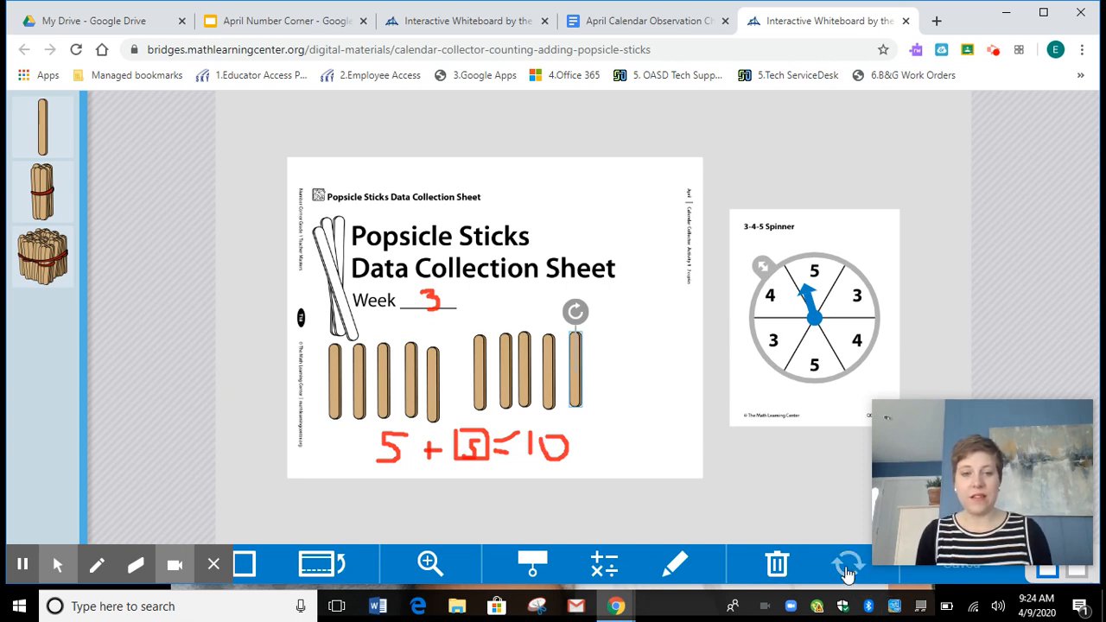
Clear the sheet and place a ten-stick bundle below the sticks picture.
click(848, 564)
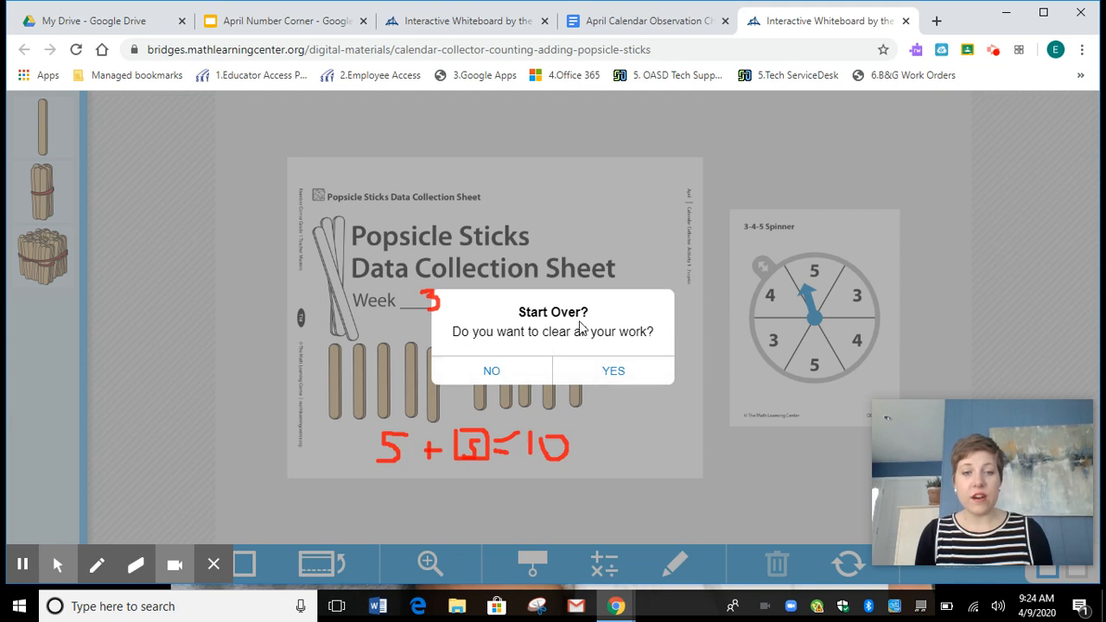
click(491, 371)
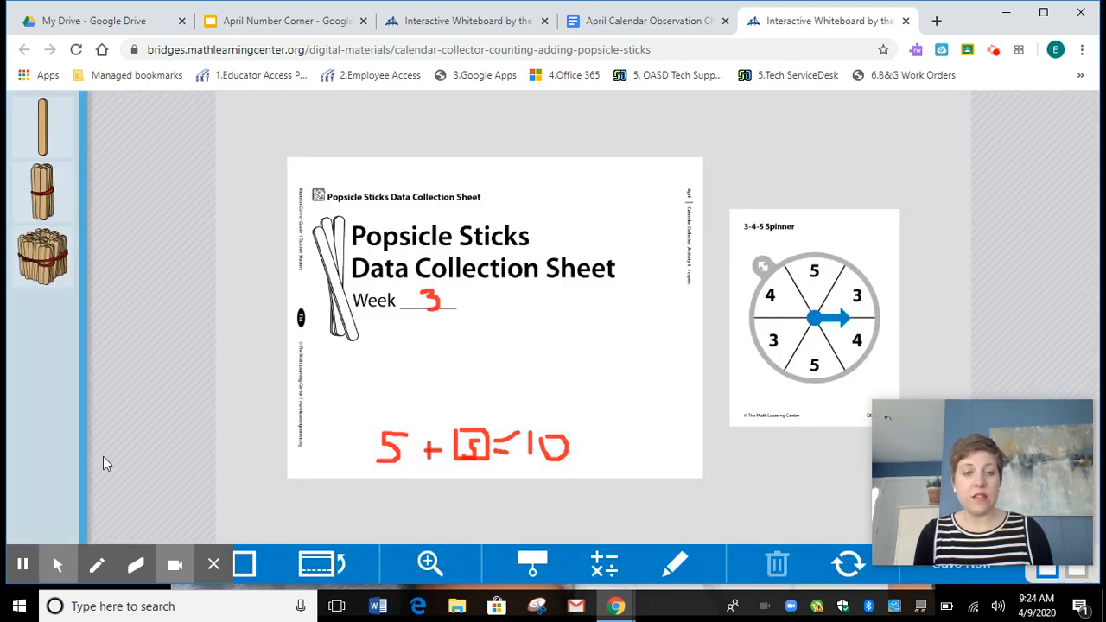
drag(42, 190, 285, 367)
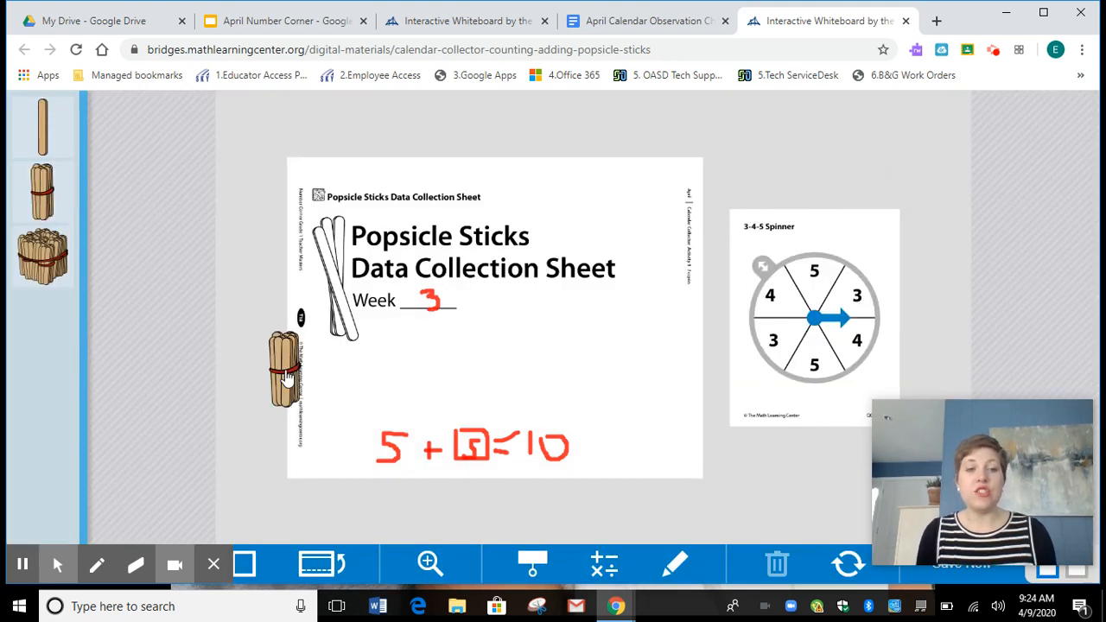
drag(285, 367, 336, 372)
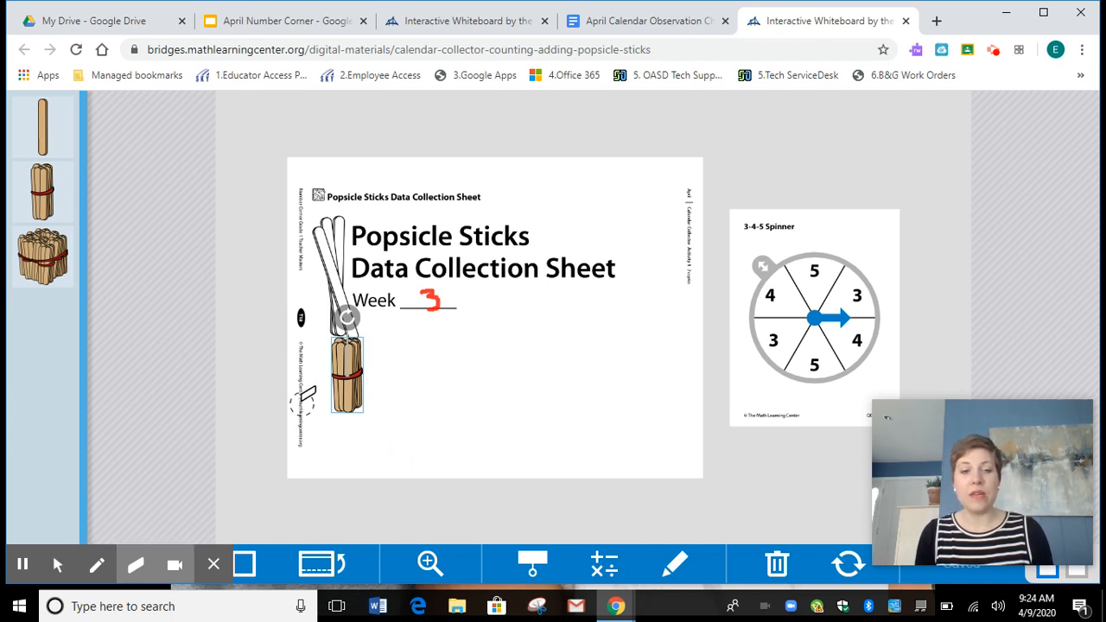
Handwrite 10 + 0 = 10 beneath the ten-stick bundle.
click(96, 564)
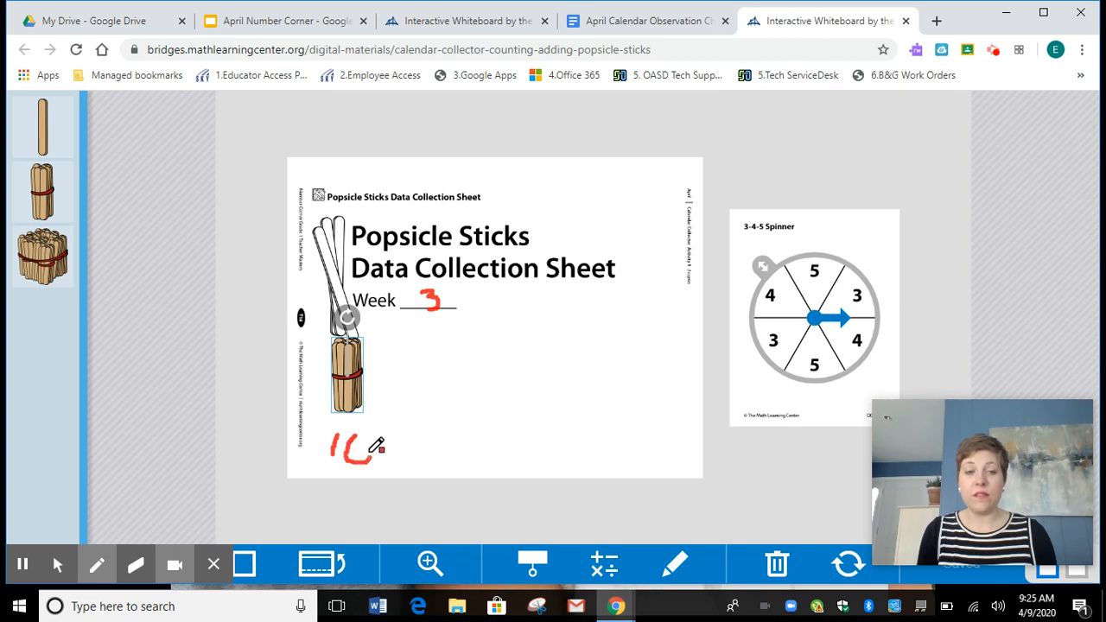
drag(363, 454, 393, 437)
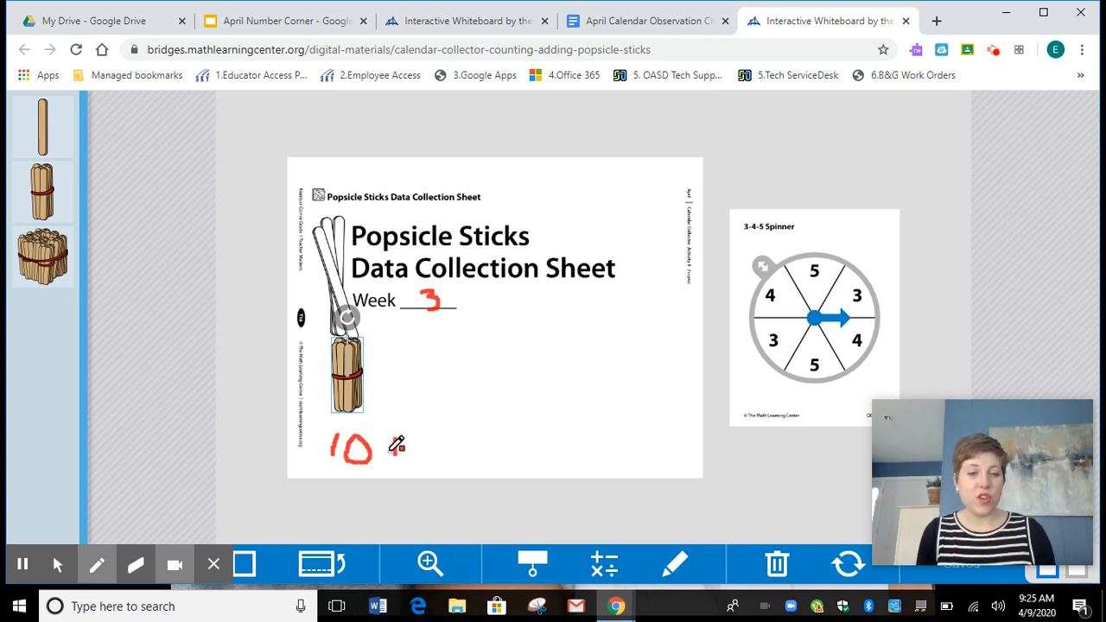
drag(385, 453, 398, 445)
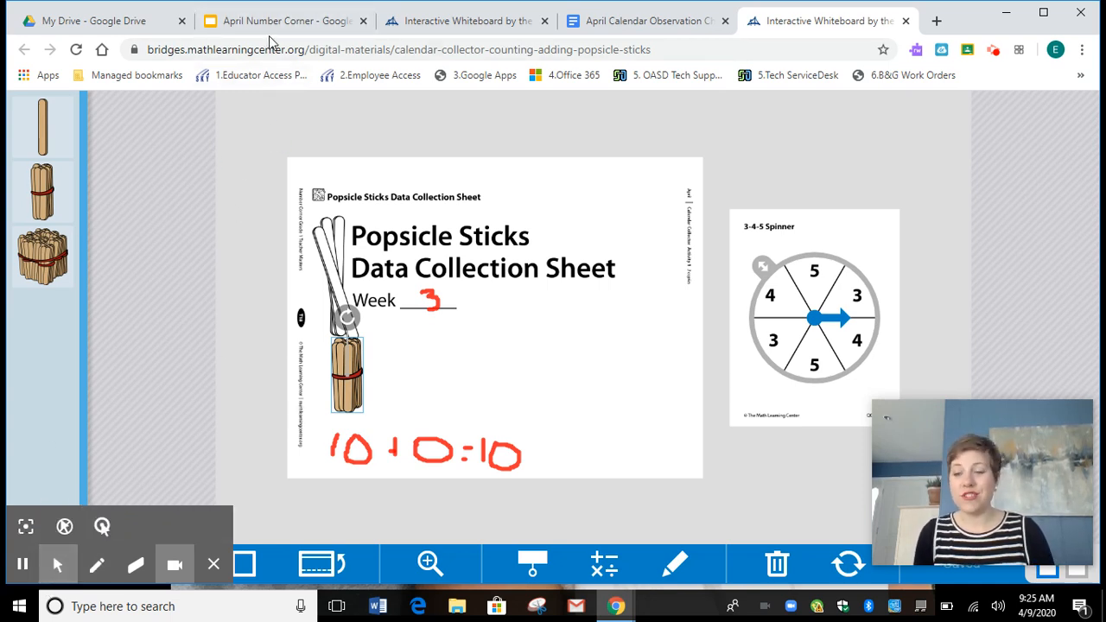
Back in the April Number Corner deck, open slide 9, Number Line.
click(285, 20)
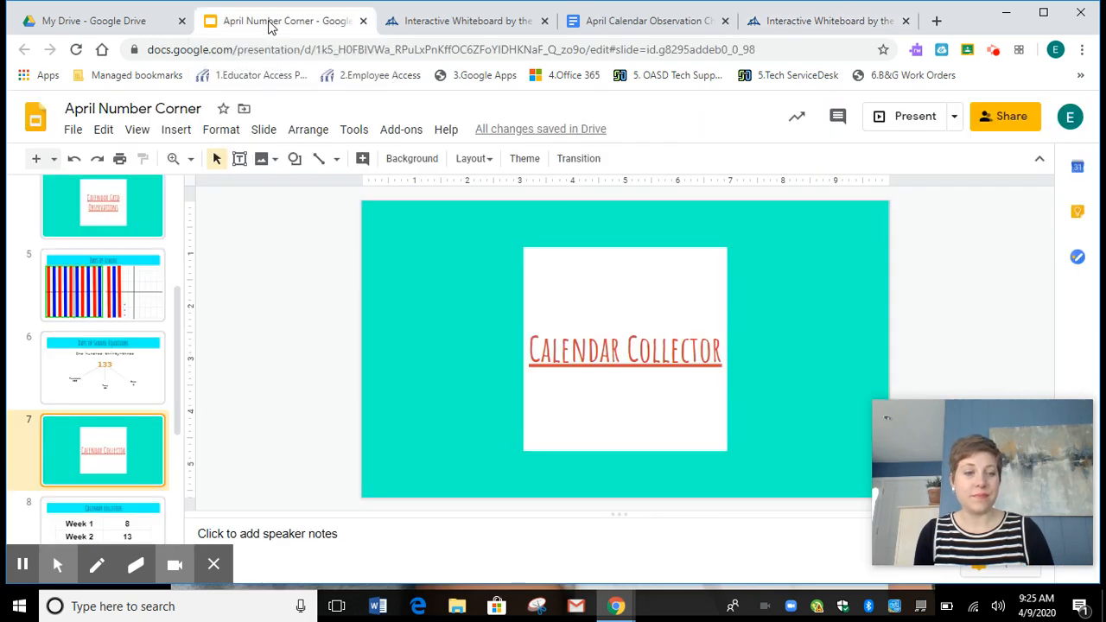
scroll(down, 3)
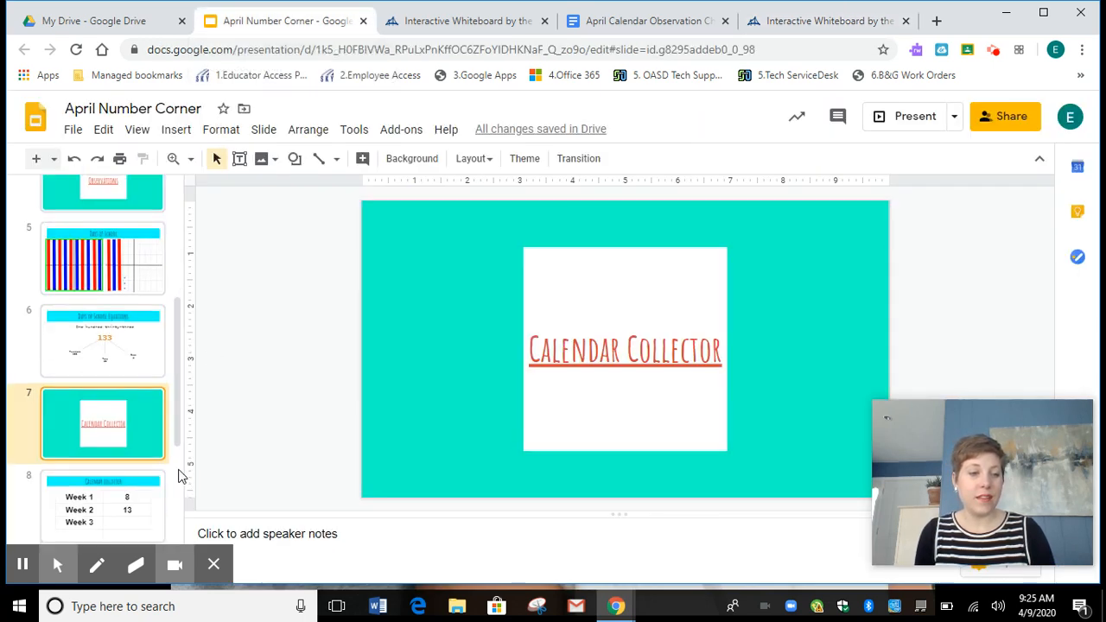
scroll(down, 3)
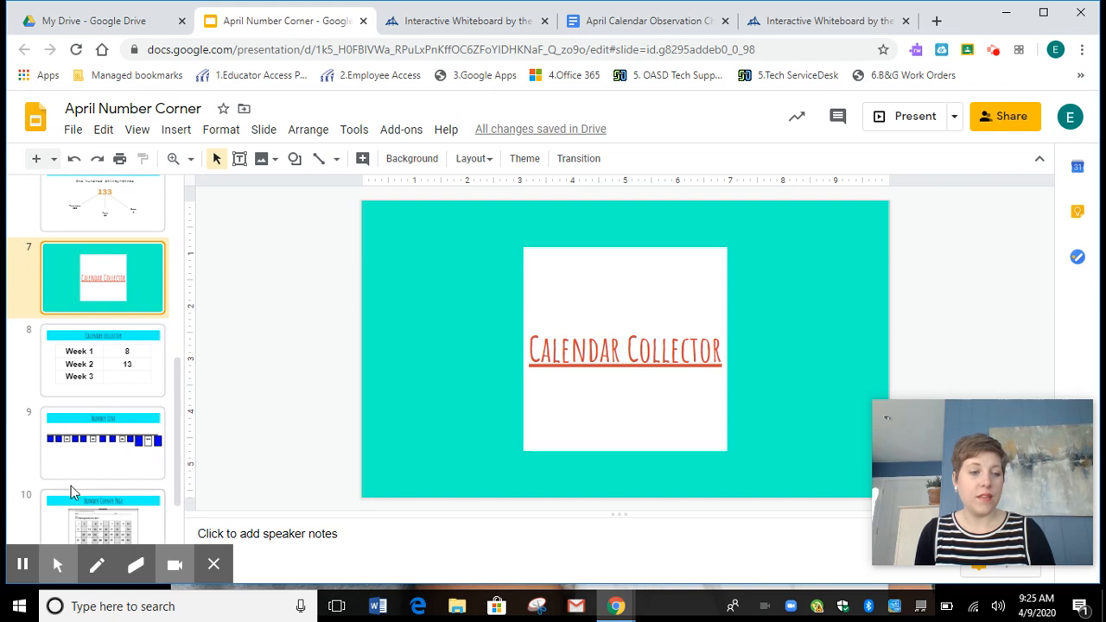
click(102, 442)
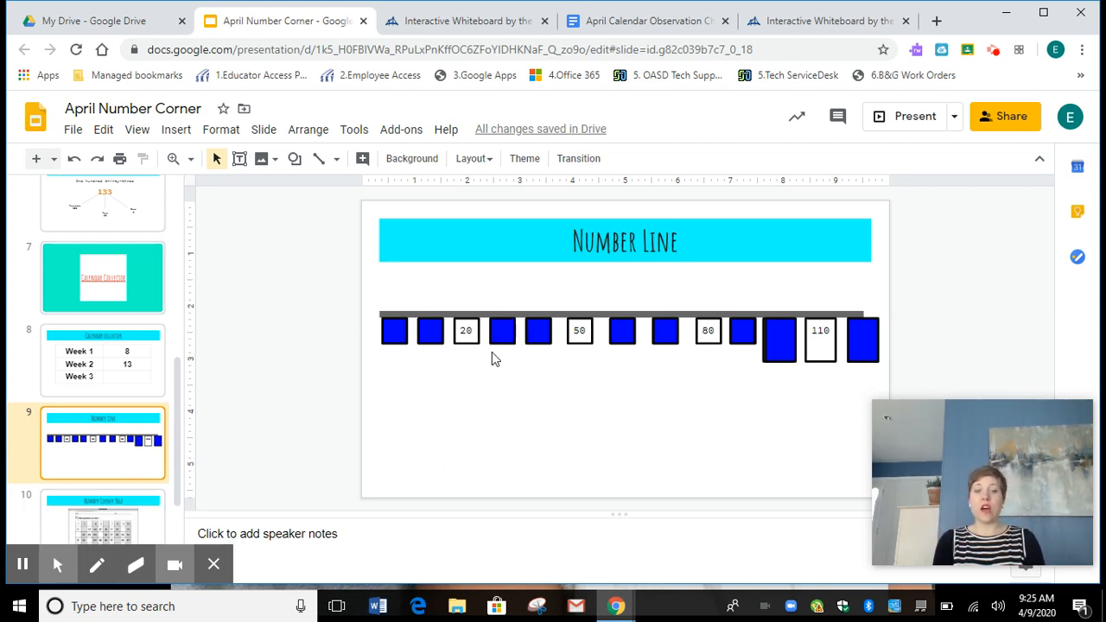
mouse_move(431, 334)
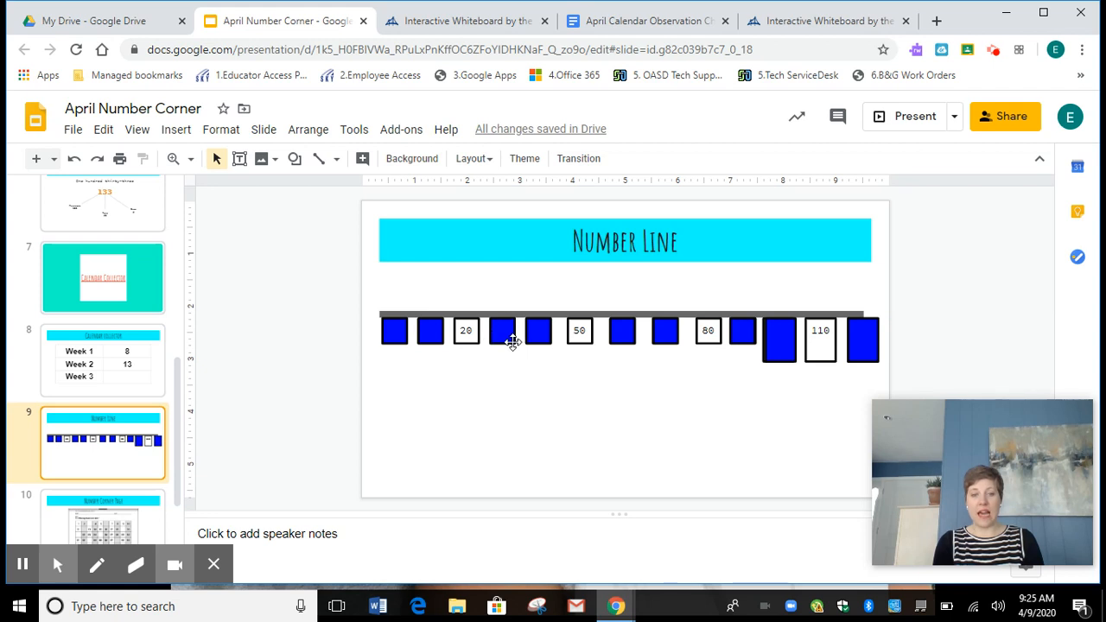
mouse_move(516, 395)
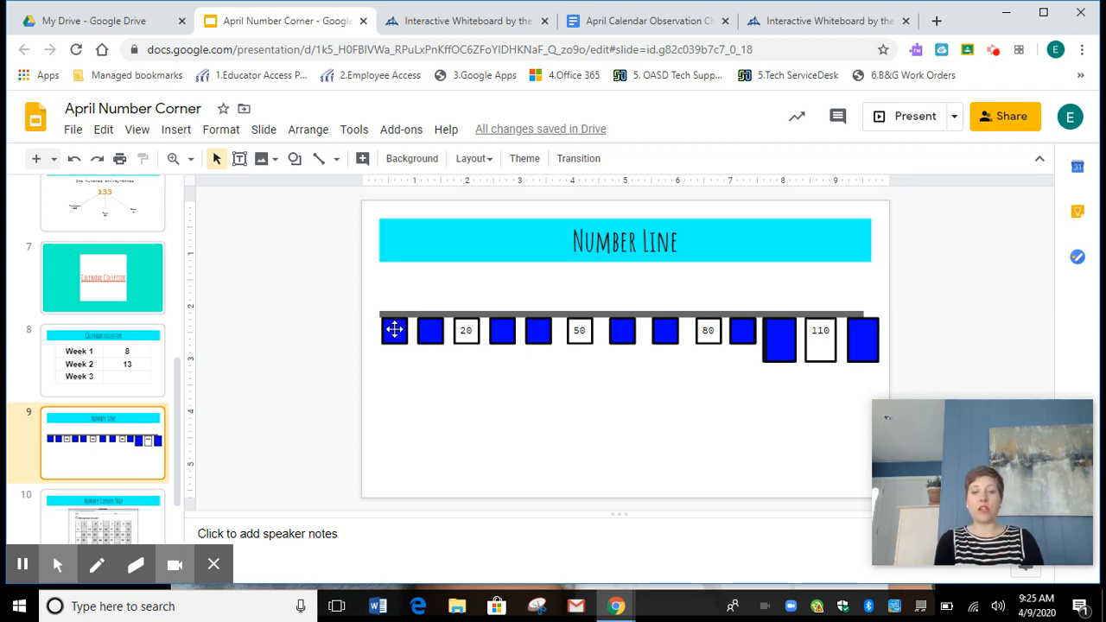
mouse_move(434, 333)
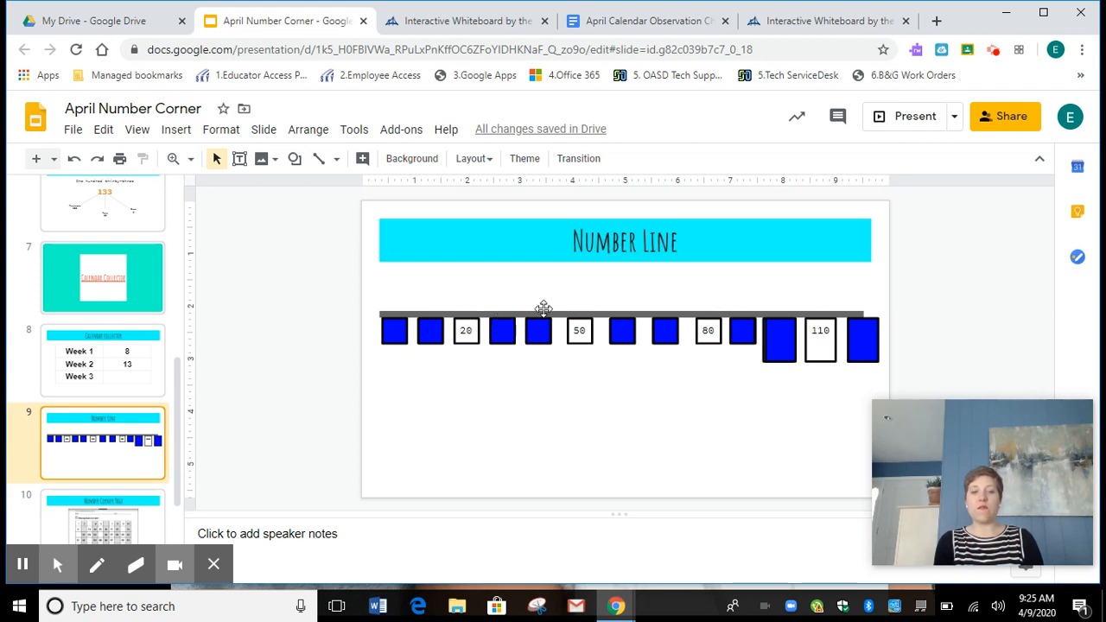
mouse_move(671, 335)
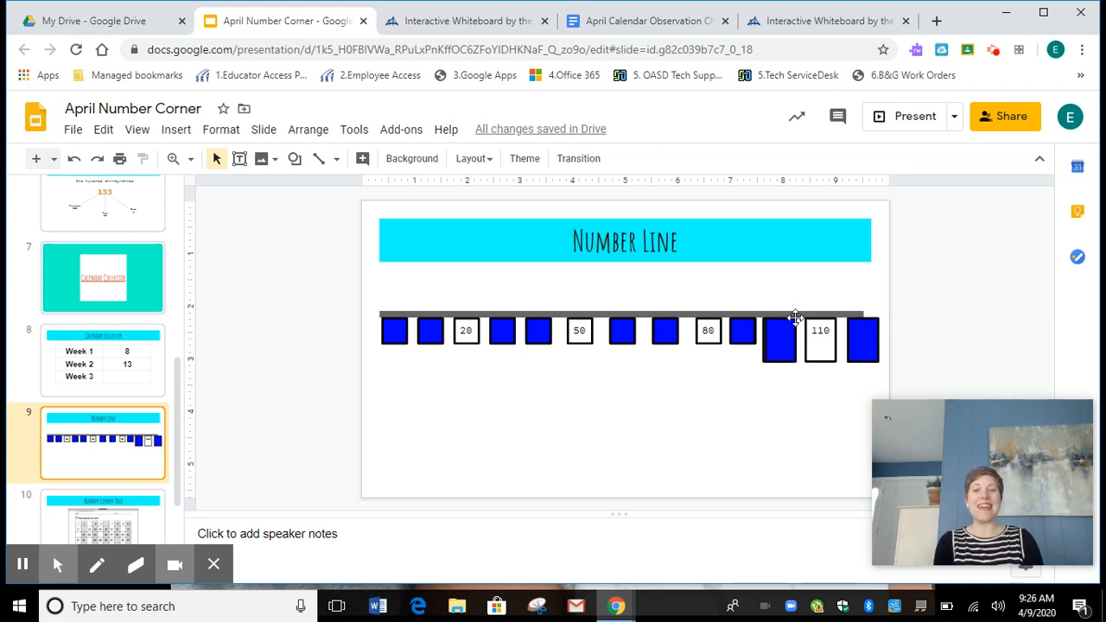
mouse_move(717, 324)
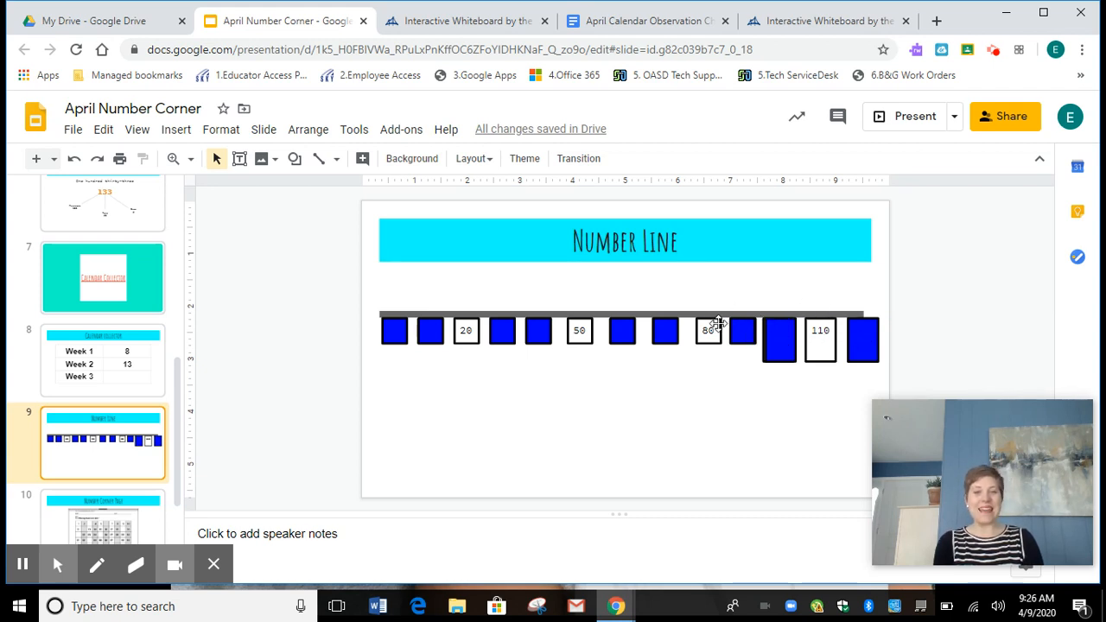
mouse_move(620, 338)
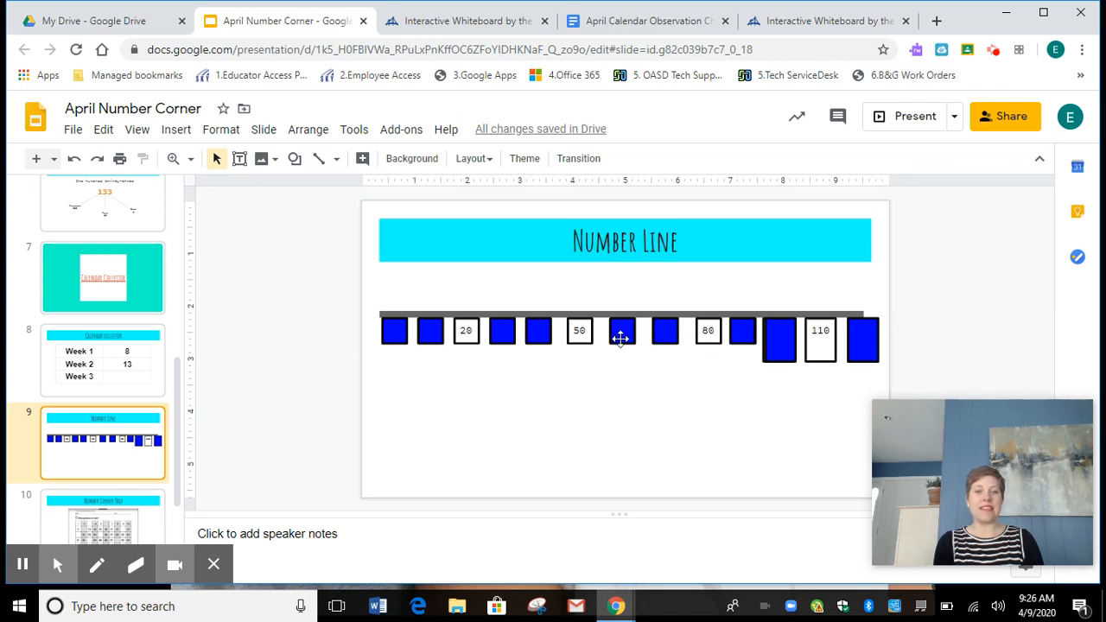
mouse_move(537, 345)
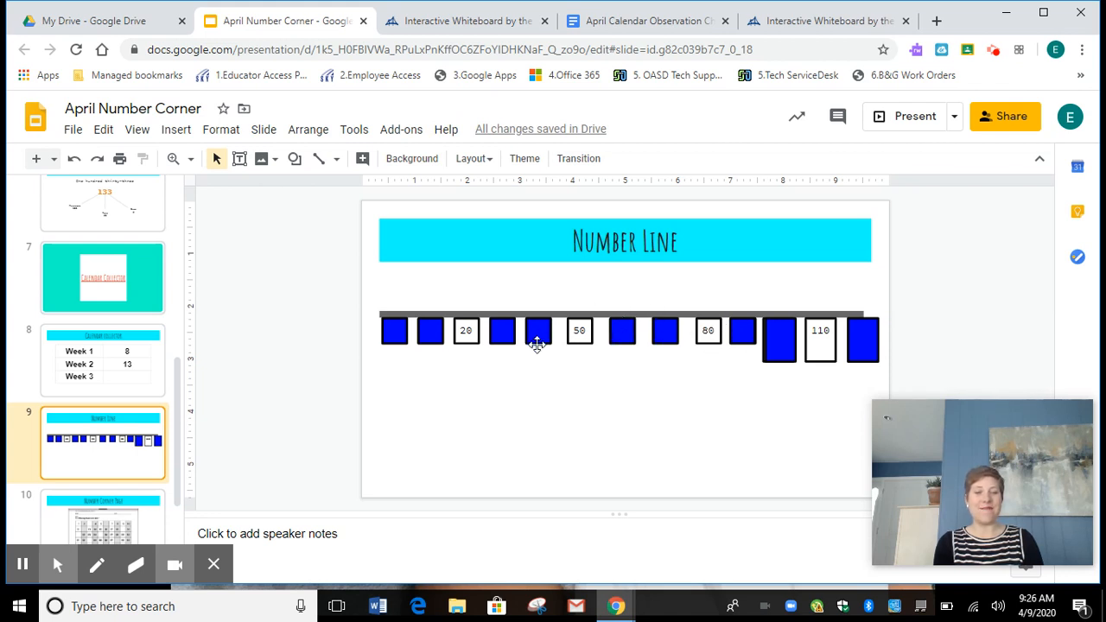
mouse_move(465, 313)
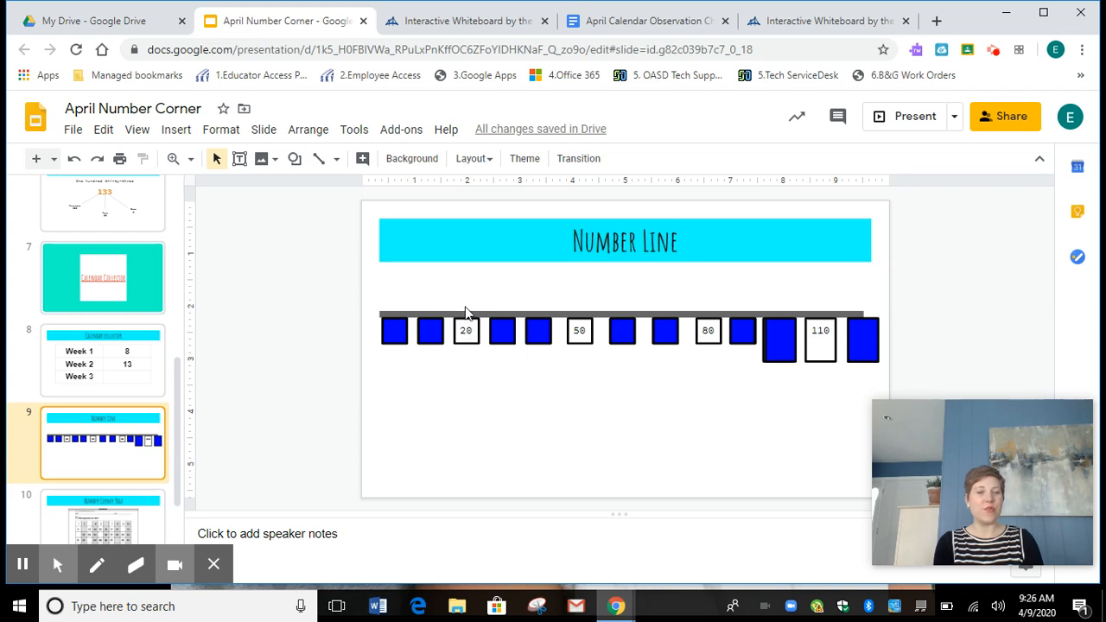
mouse_move(378, 360)
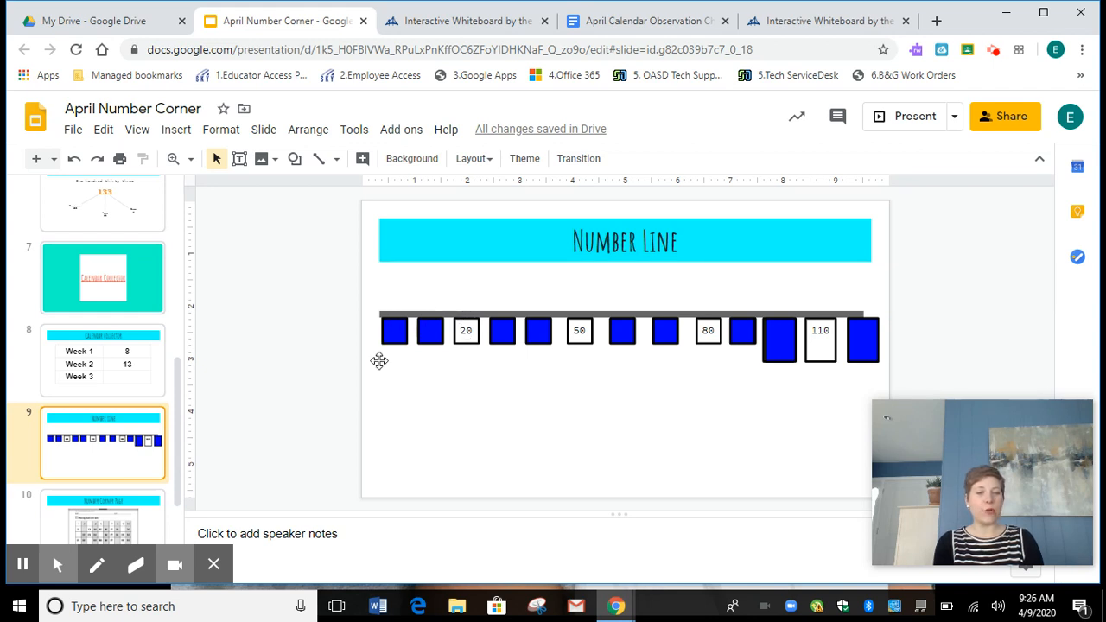
mouse_move(97, 564)
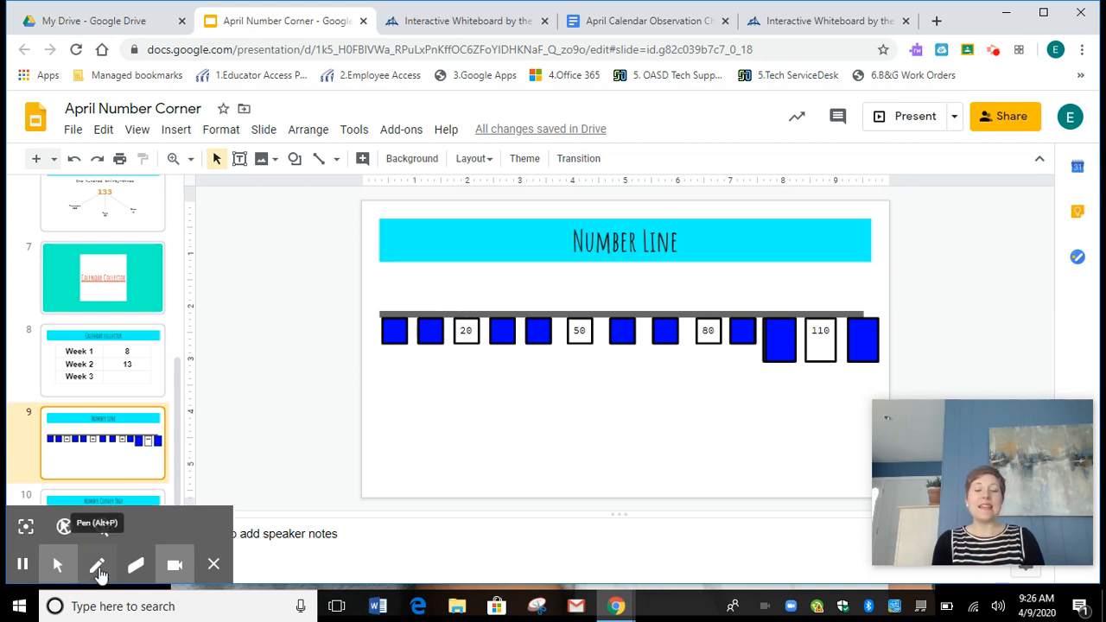
click(97, 564)
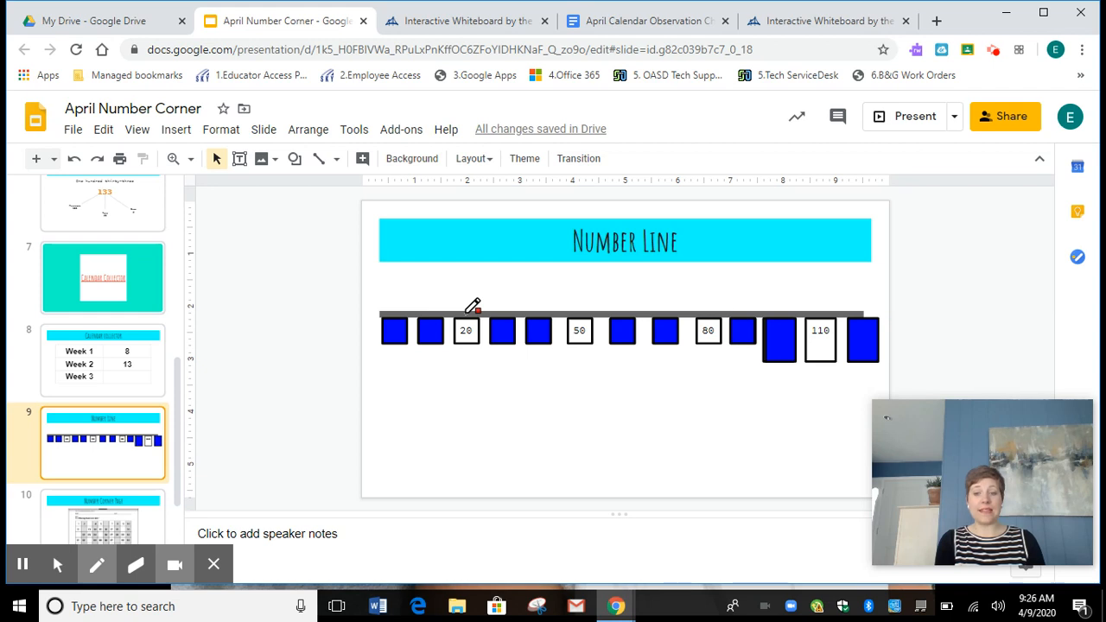
Move the blue boxes off 40 and 60, and draw red hops from 60 toward 80.
drag(466, 315, 514, 307)
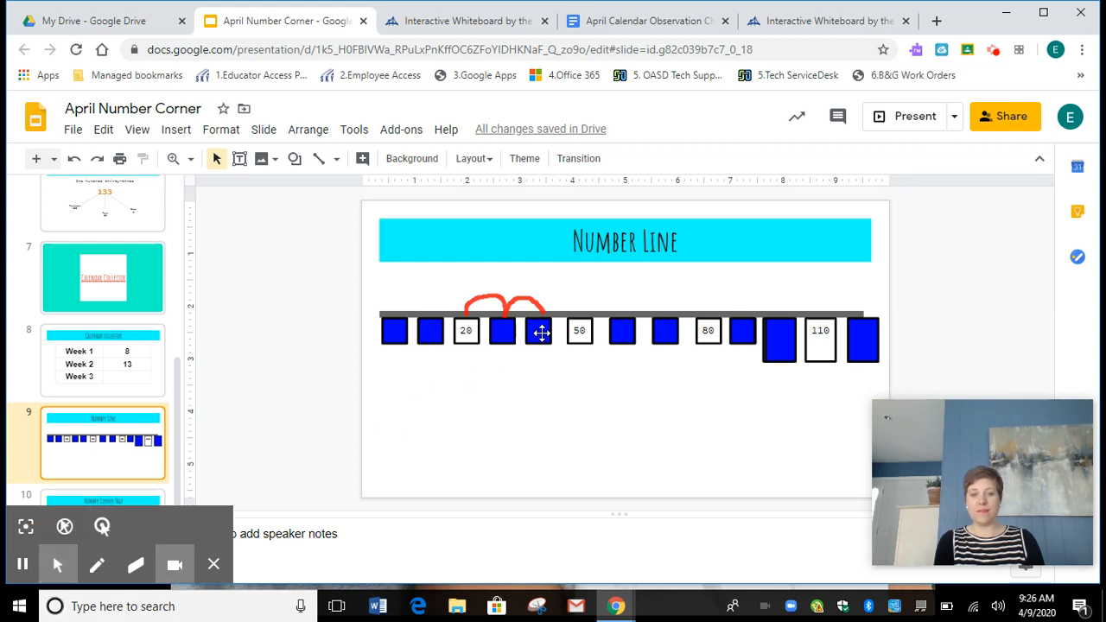
click(538, 331)
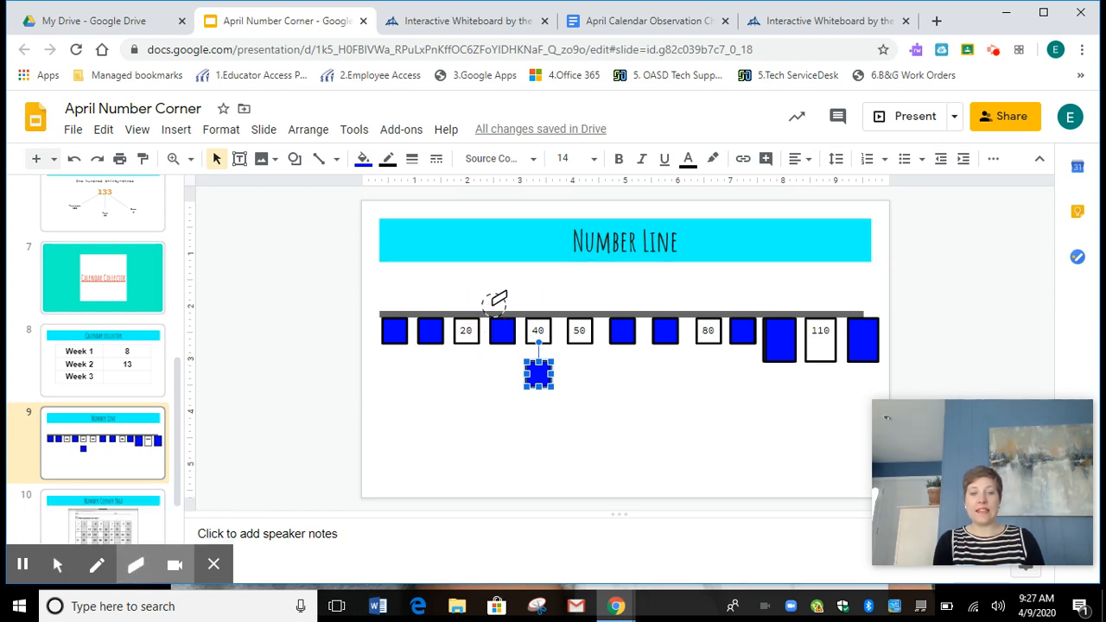
click(97, 564)
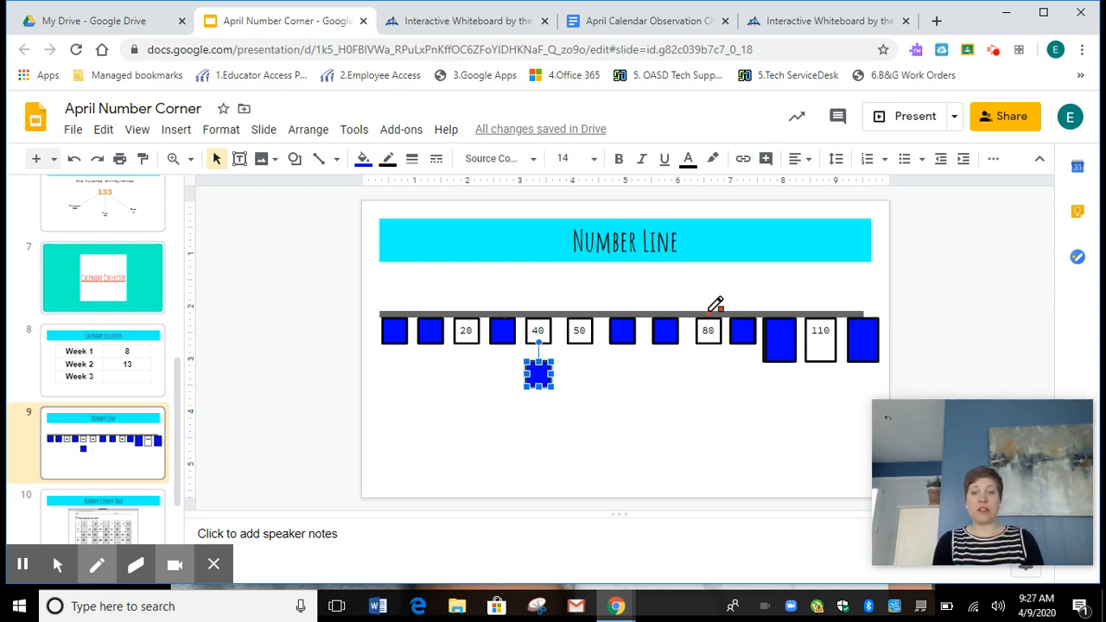
drag(641, 312, 712, 313)
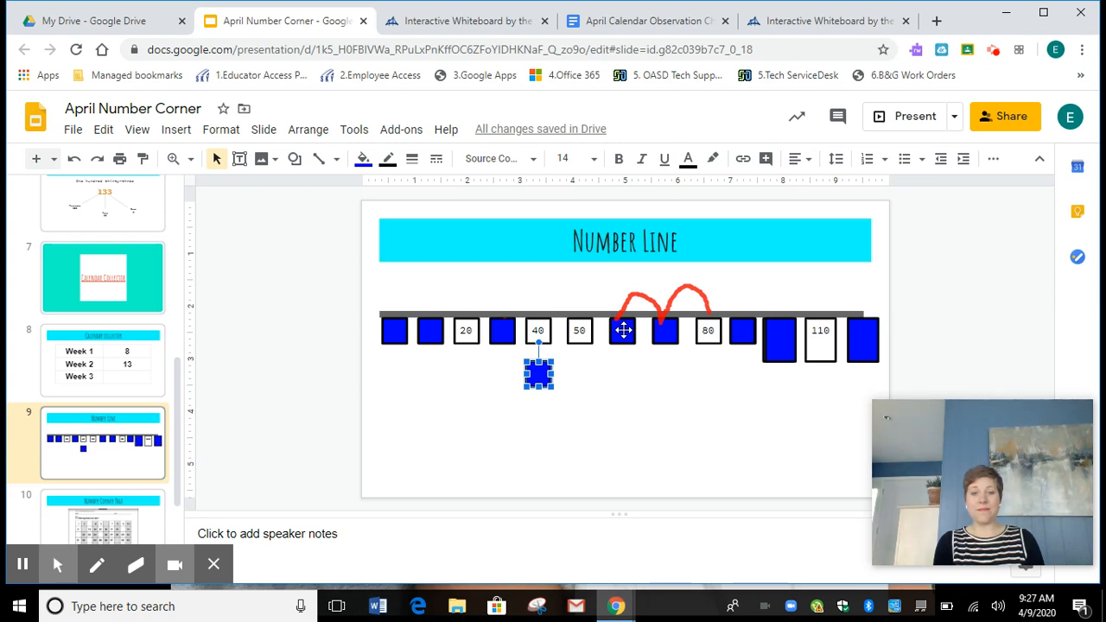
drag(538, 372, 625, 373)
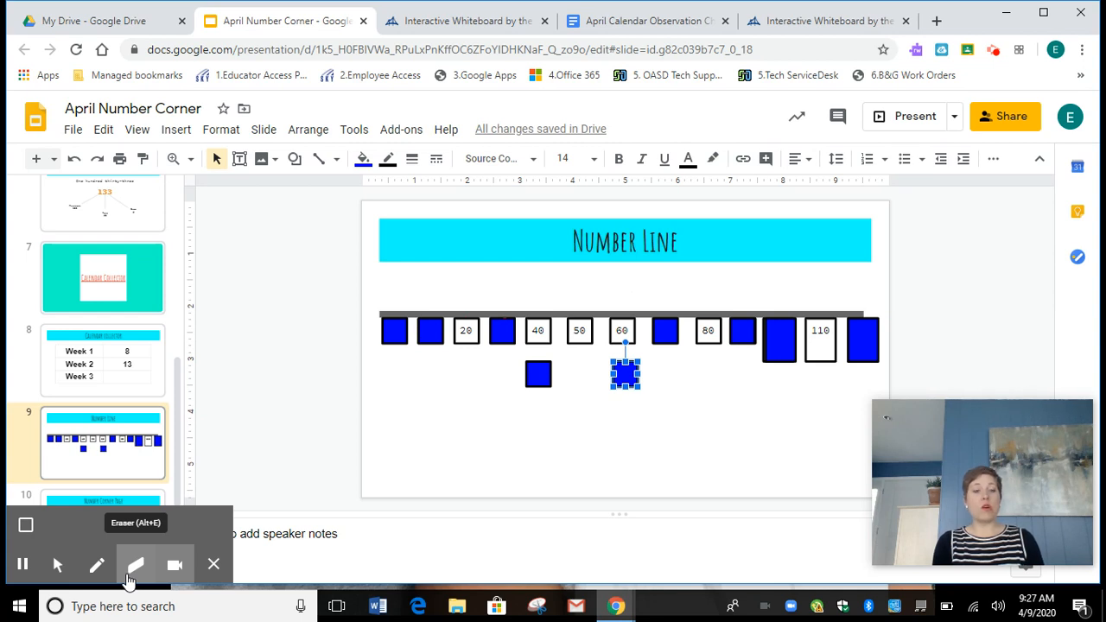
mouse_move(97, 564)
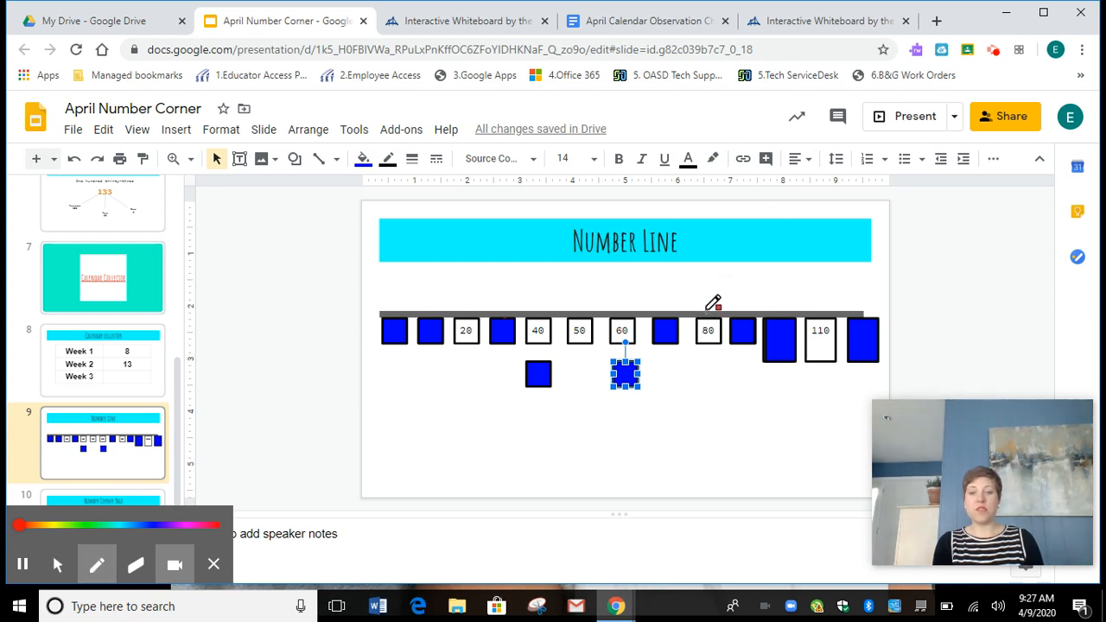
Draw red pen hops from 80 through 90 and 110 to 120, then clear them.
drag(712, 311, 756, 304)
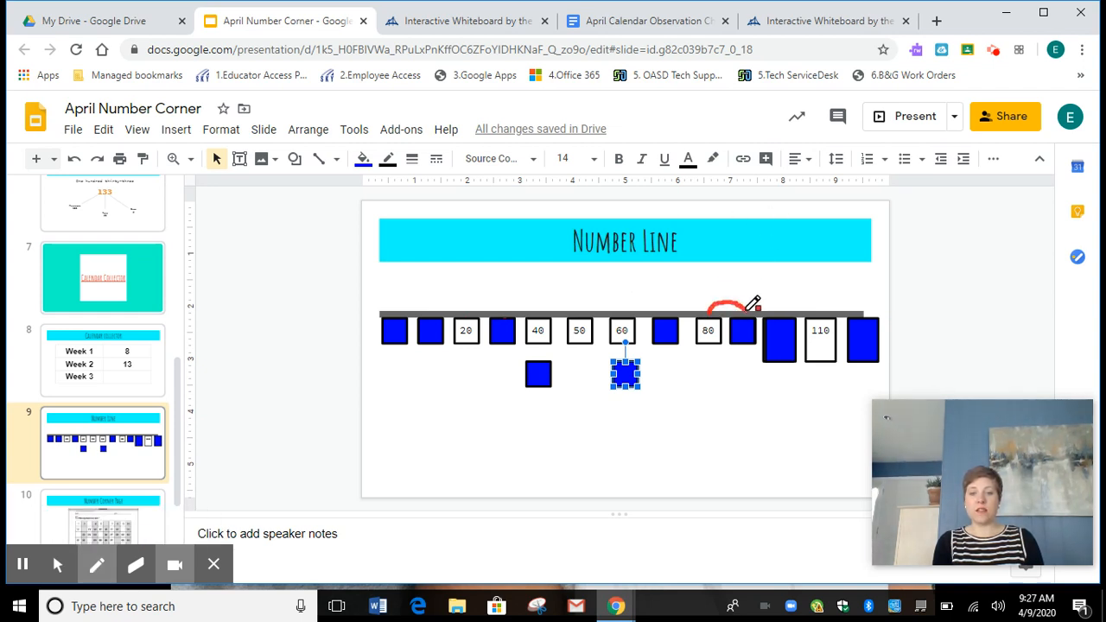
drag(730, 307, 824, 294)
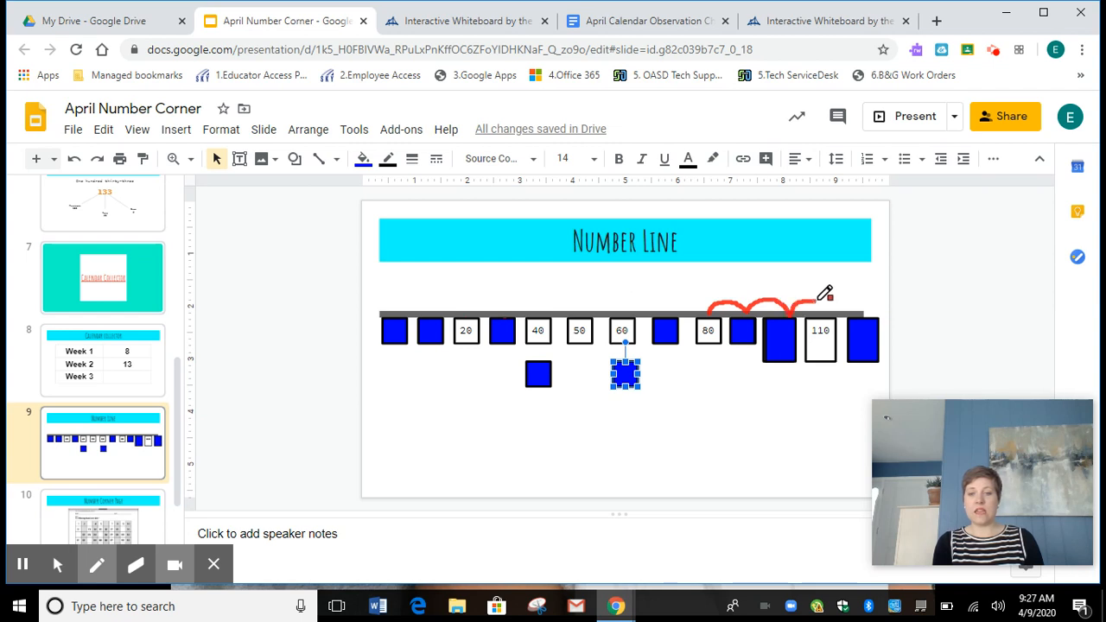
drag(825, 294, 872, 304)
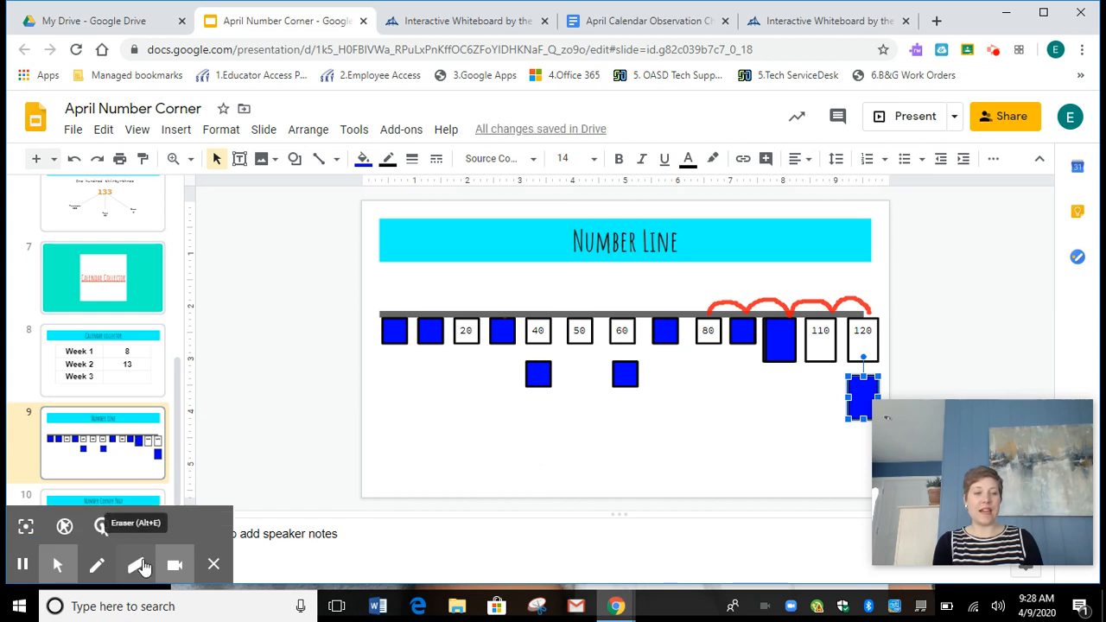
click(136, 564)
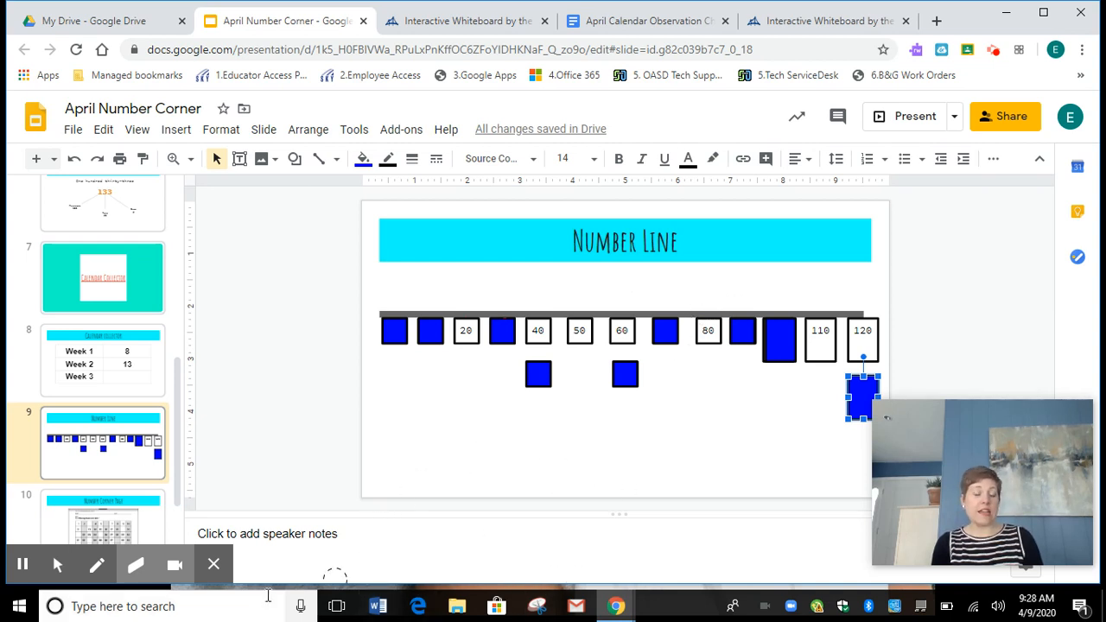
mouse_move(97, 564)
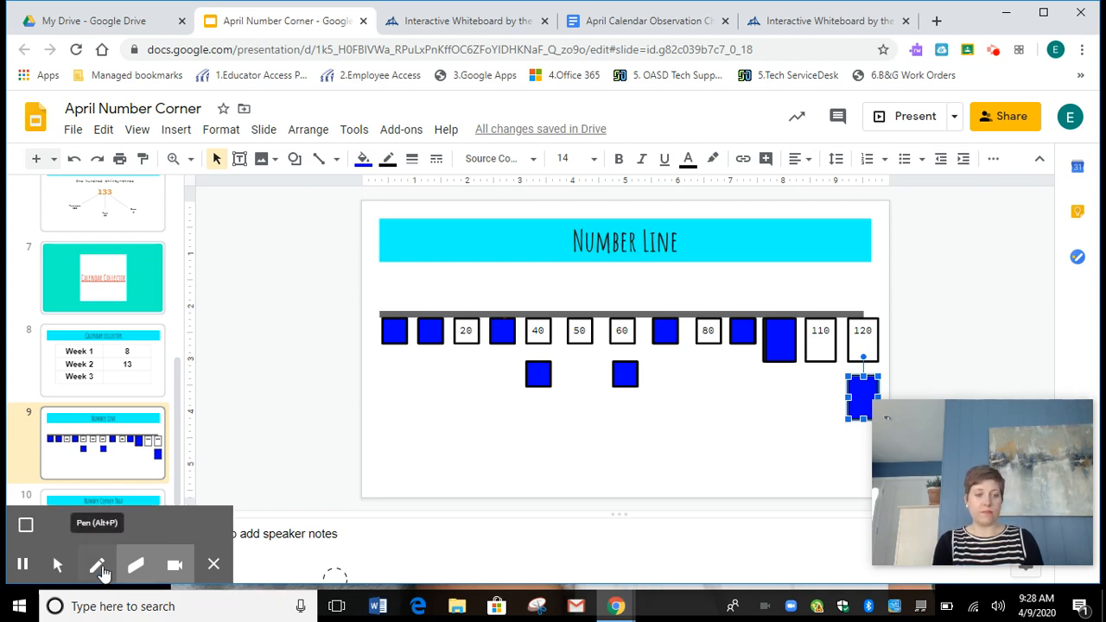
Redraw red freehand hops from 90 to 110 with the pen.
click(98, 565)
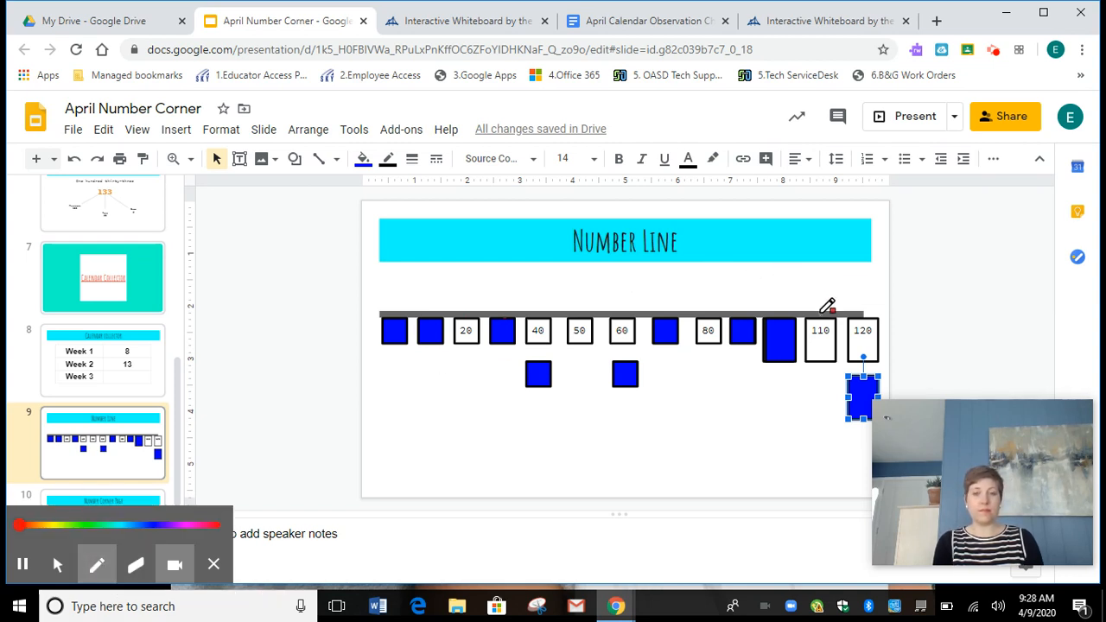
drag(751, 302, 820, 307)
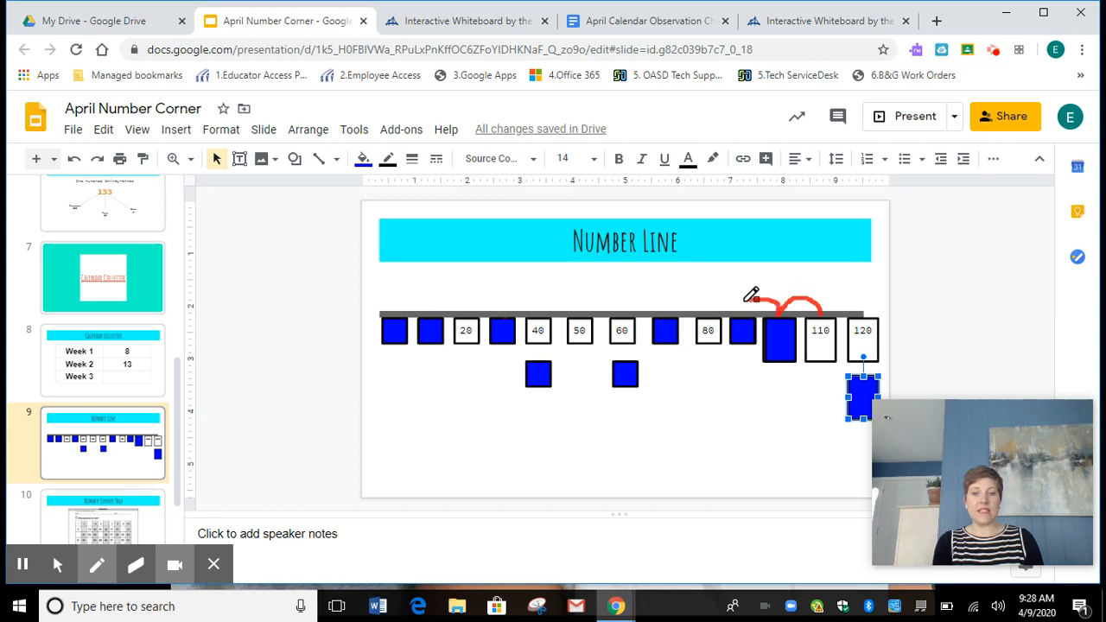
mouse_move(57, 564)
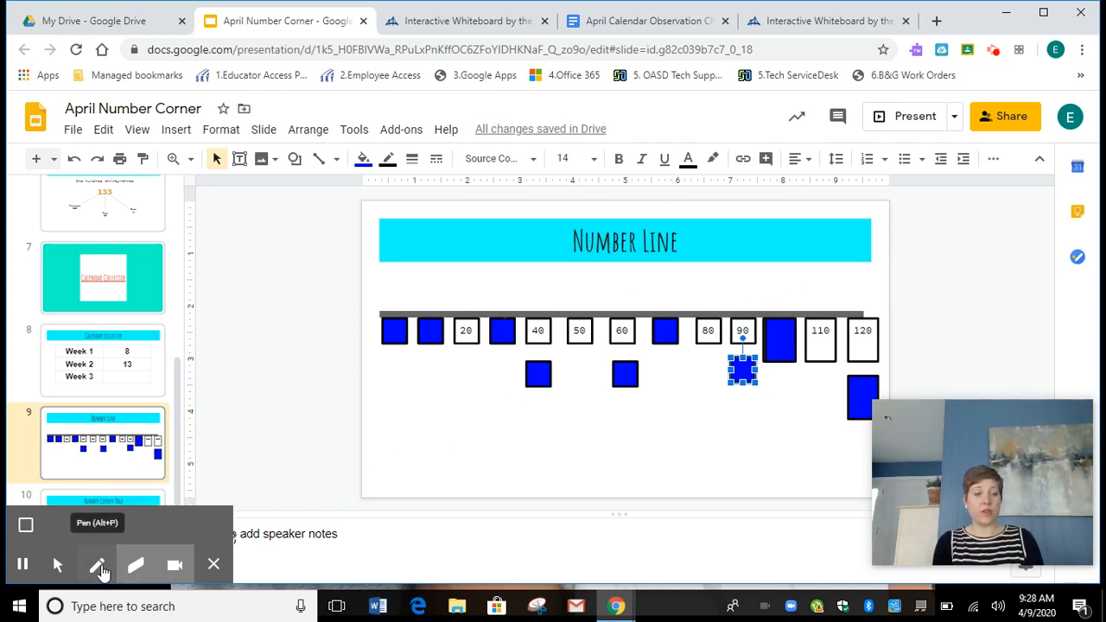
click(97, 565)
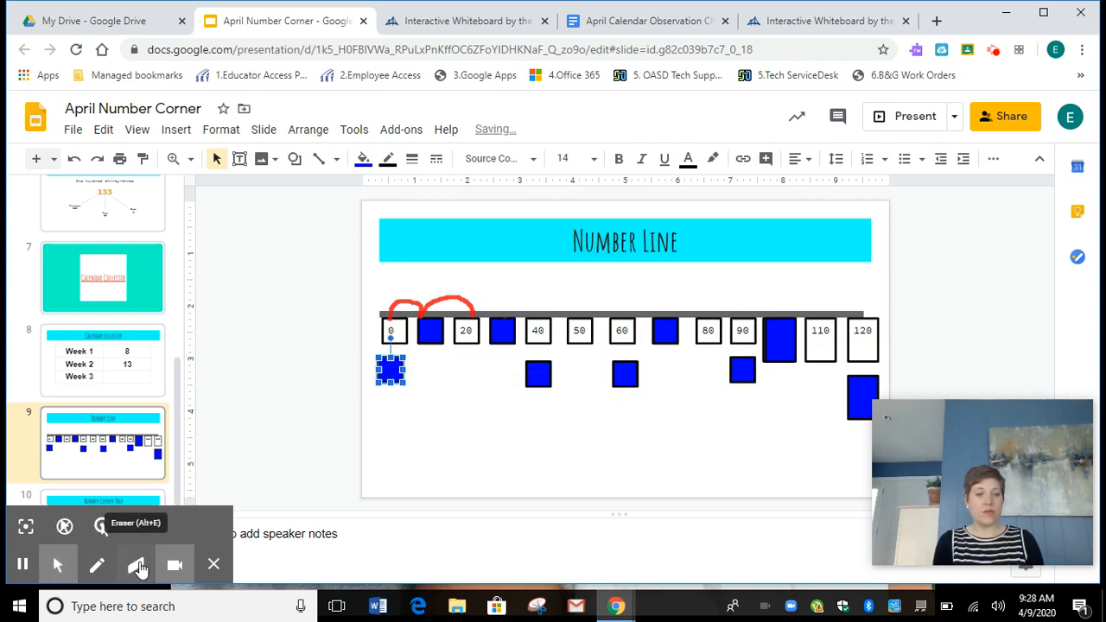
Clear the old ink and draw red hops from 0 over 10 to 20.
click(135, 564)
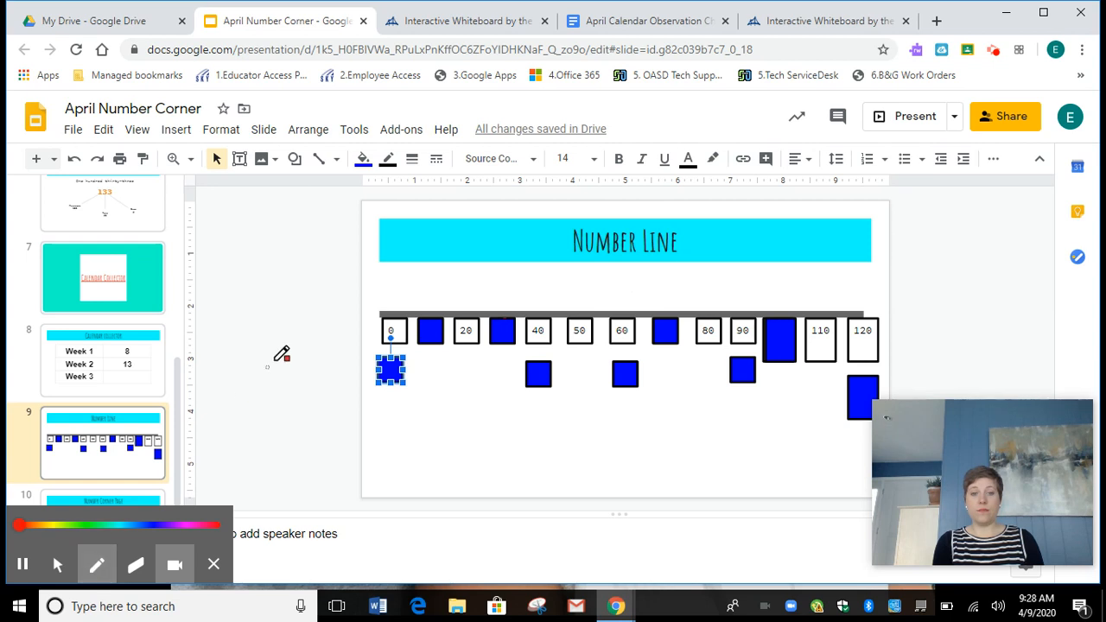
drag(393, 328, 449, 310)
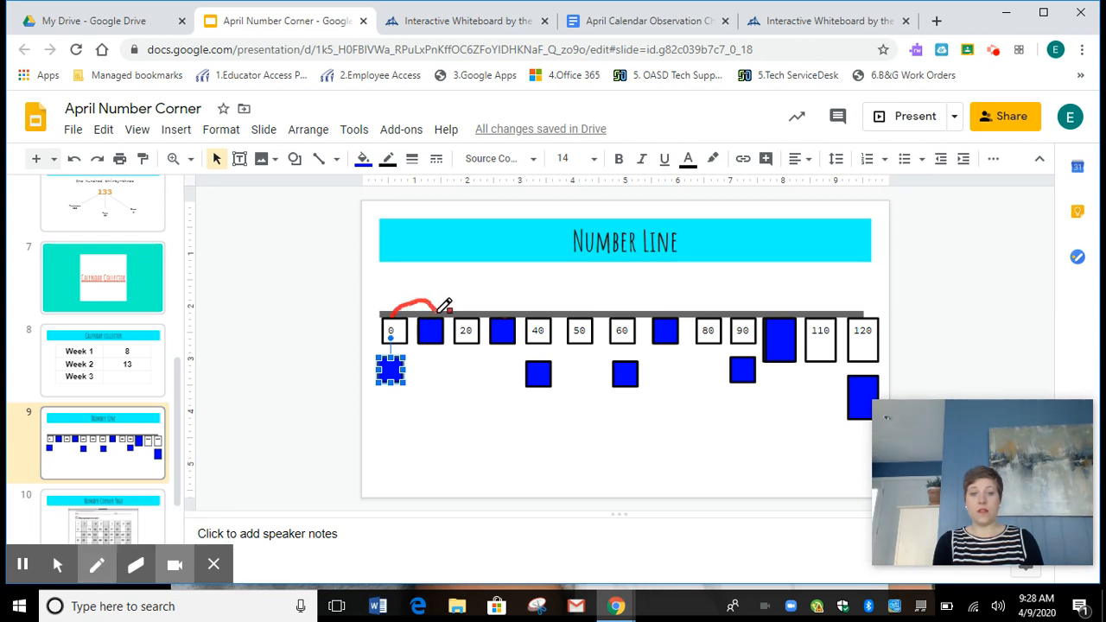
drag(429, 302, 505, 307)
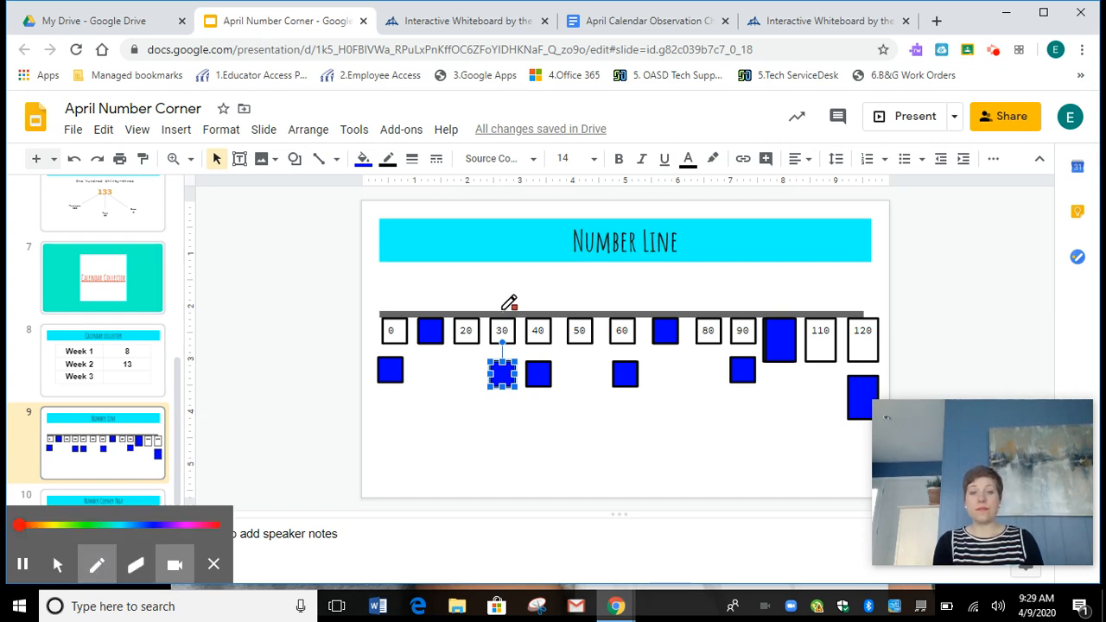
Draw red hops from 10 to 30, then clear the drawing.
drag(423, 311, 519, 302)
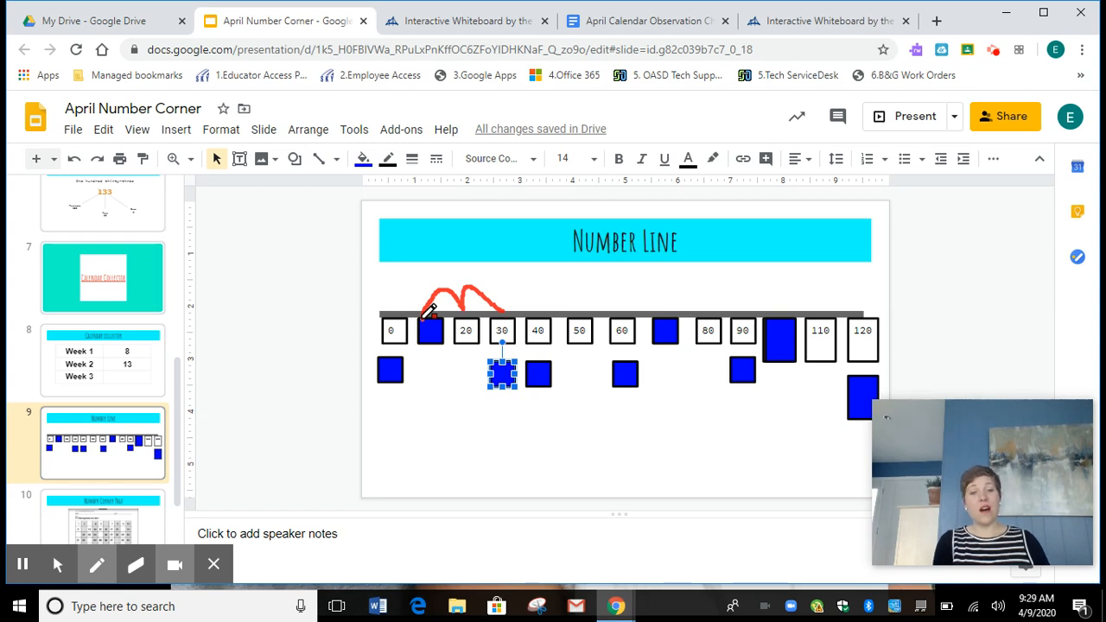
click(97, 564)
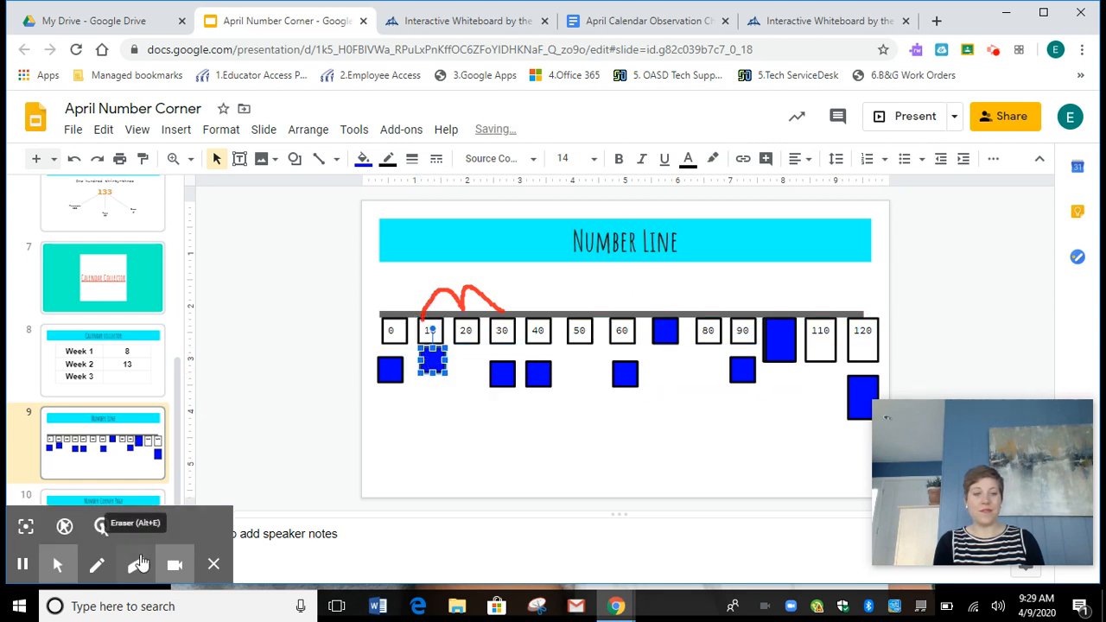
click(135, 564)
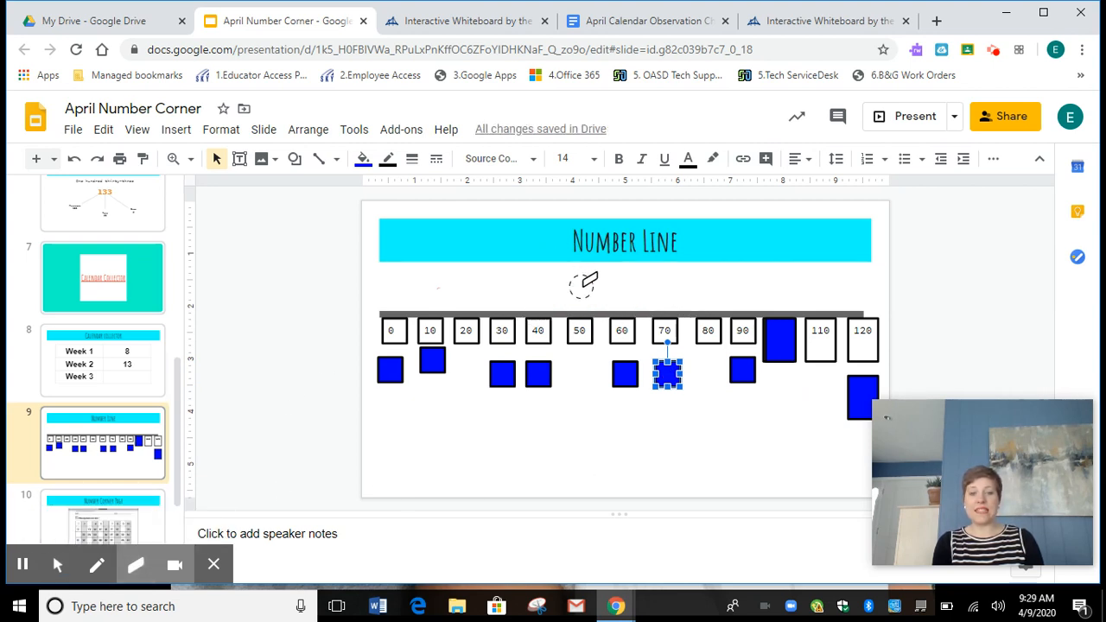
Draw red freehand hops across the number line from 70 to 100.
click(97, 564)
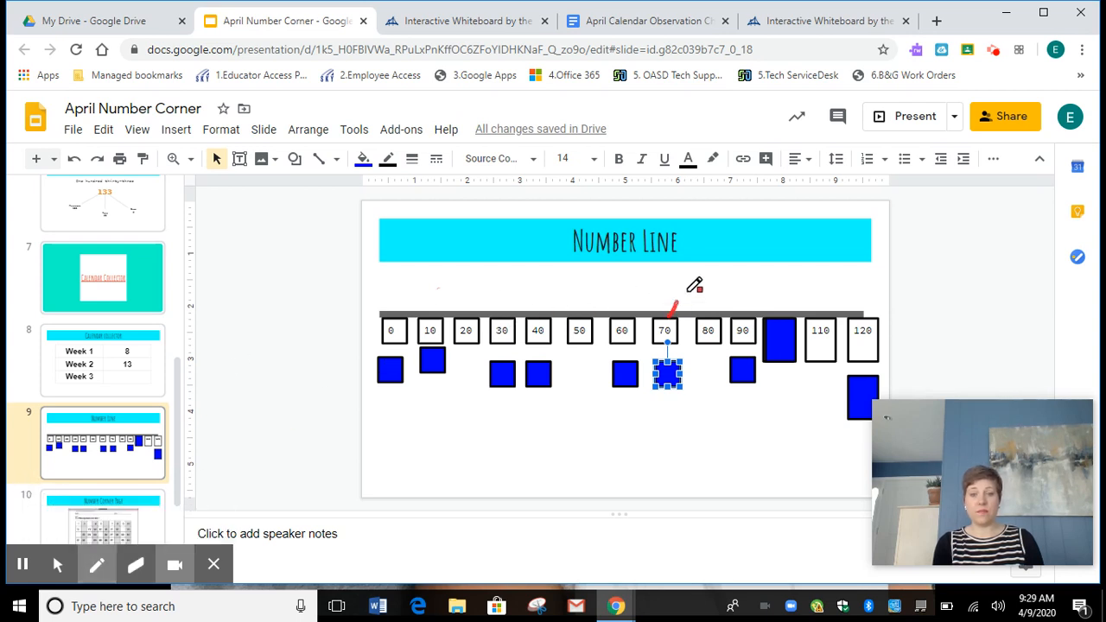
drag(673, 307, 791, 306)
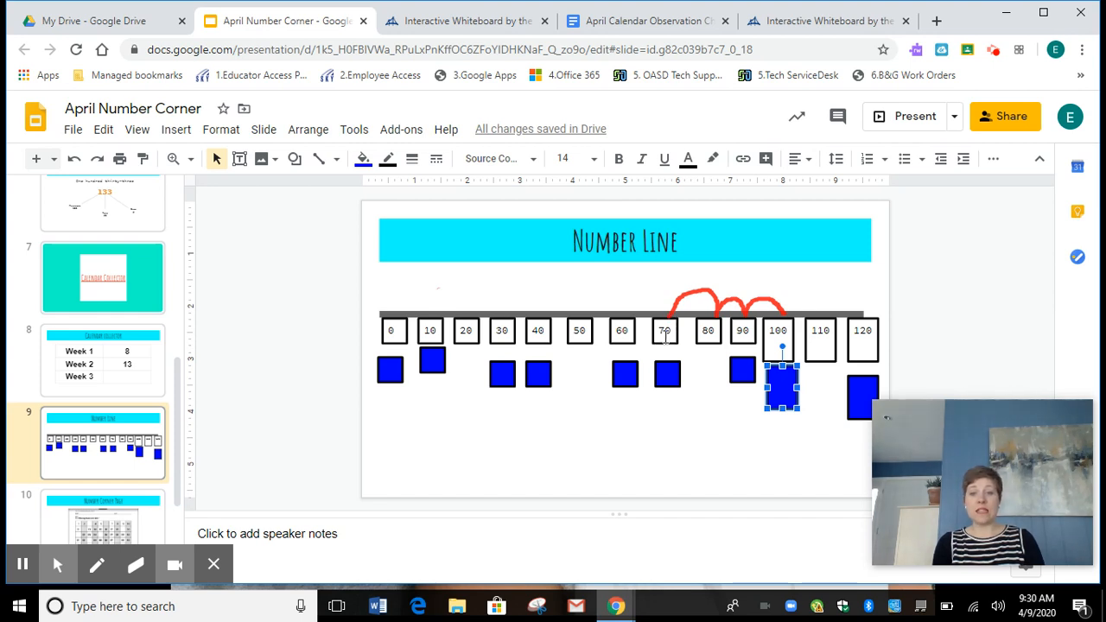
mouse_move(678, 341)
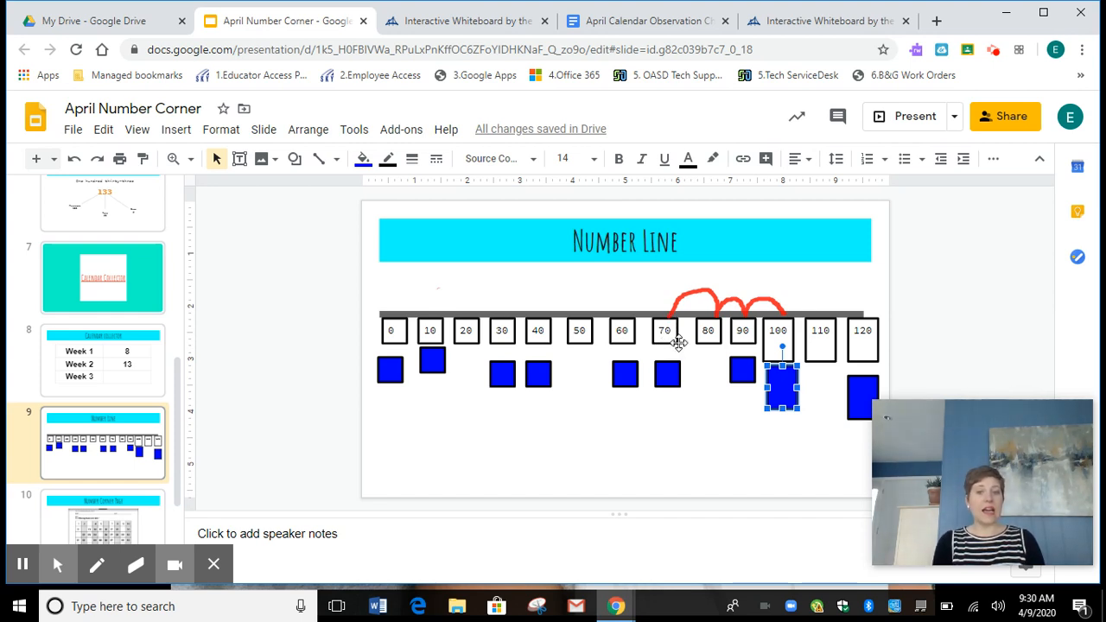
mouse_move(665, 311)
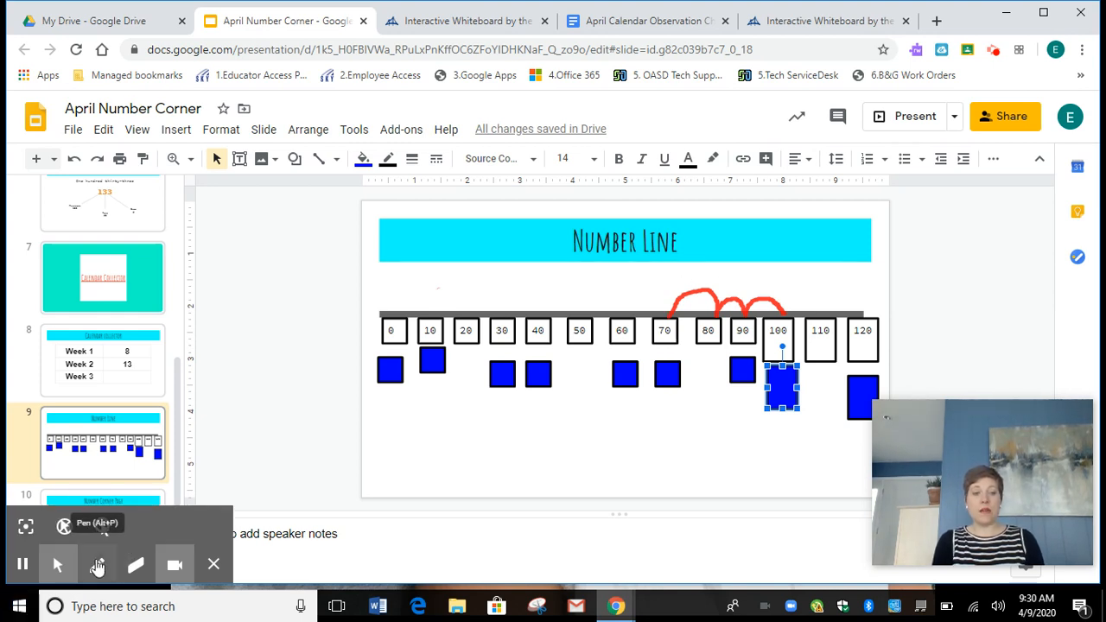
Switch to the freehand pen to label the 70–100 hops with +10.
click(98, 564)
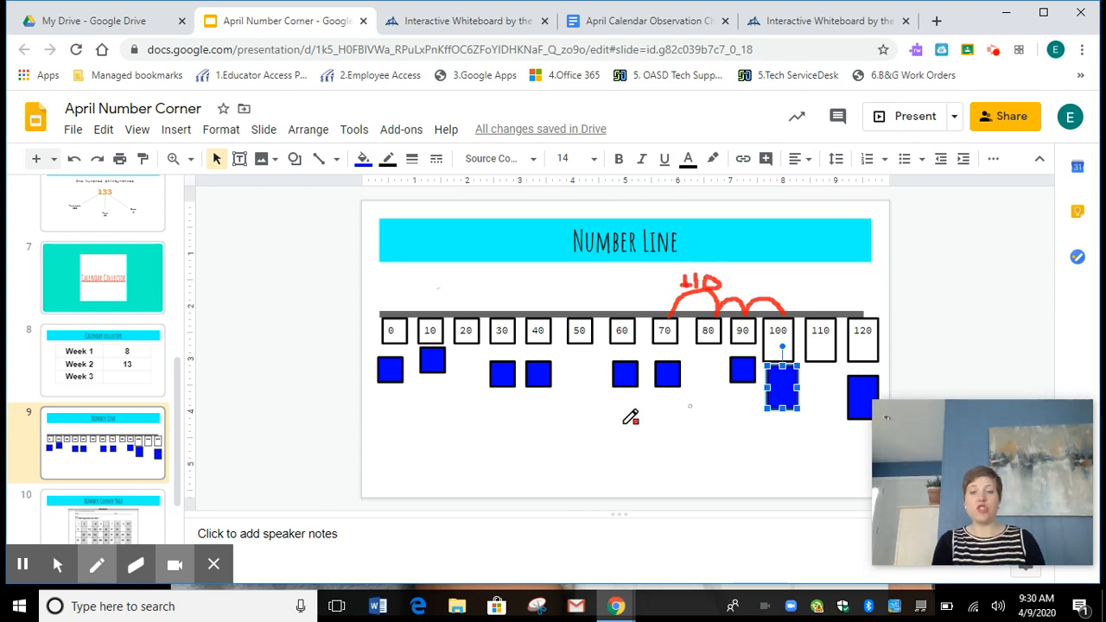
mouse_move(589, 418)
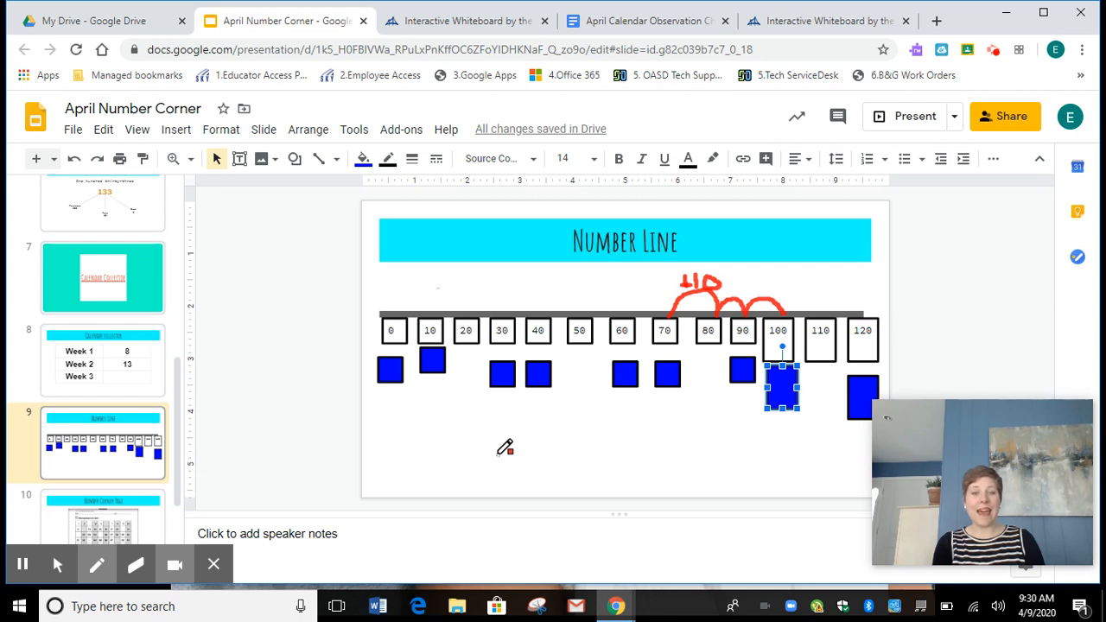
mouse_move(55, 564)
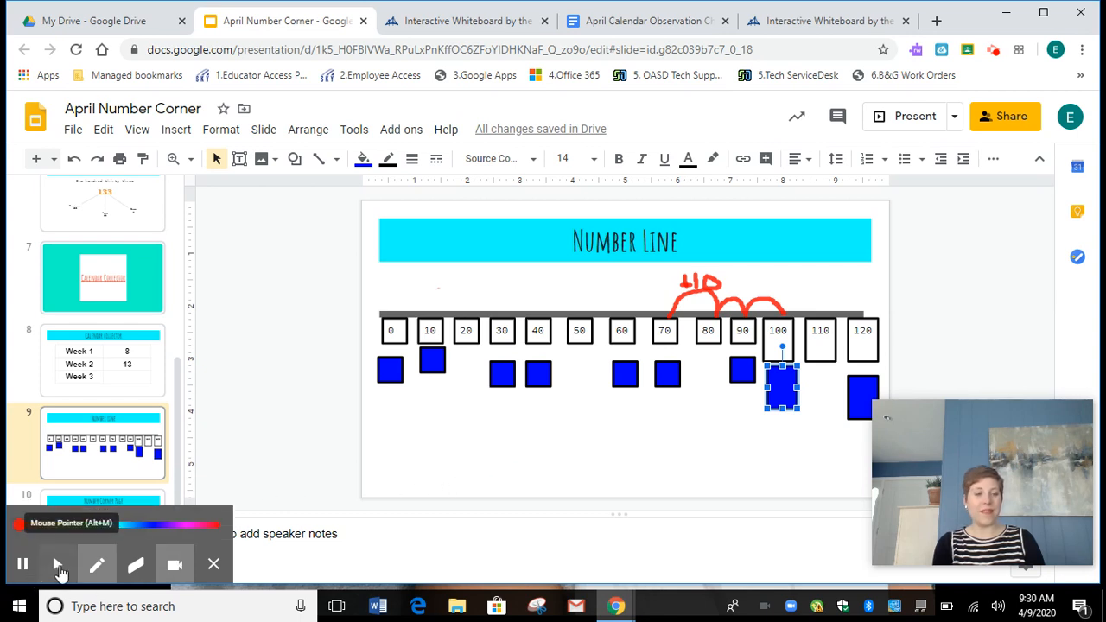